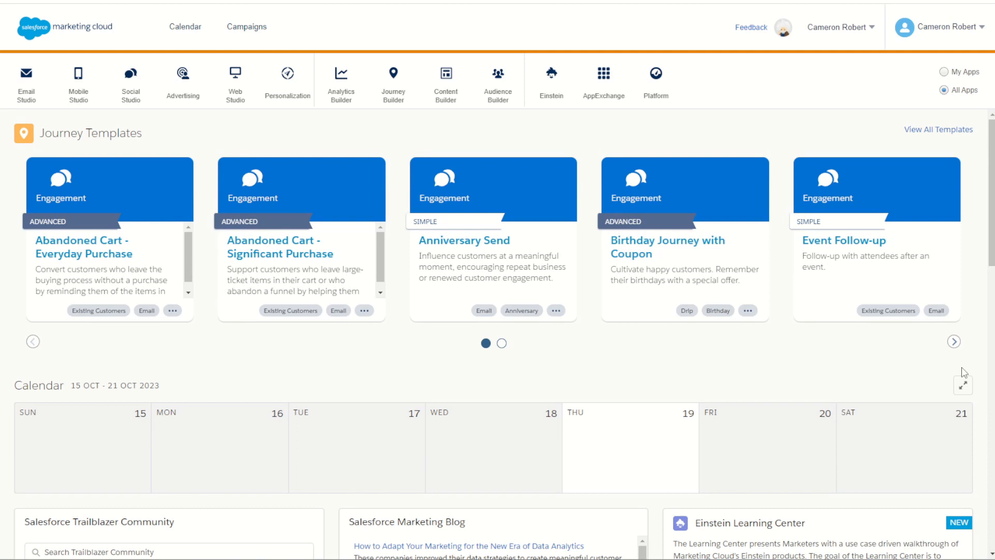
Go to Setup from the account menu and expand the Einstein settings group.
click(945, 26)
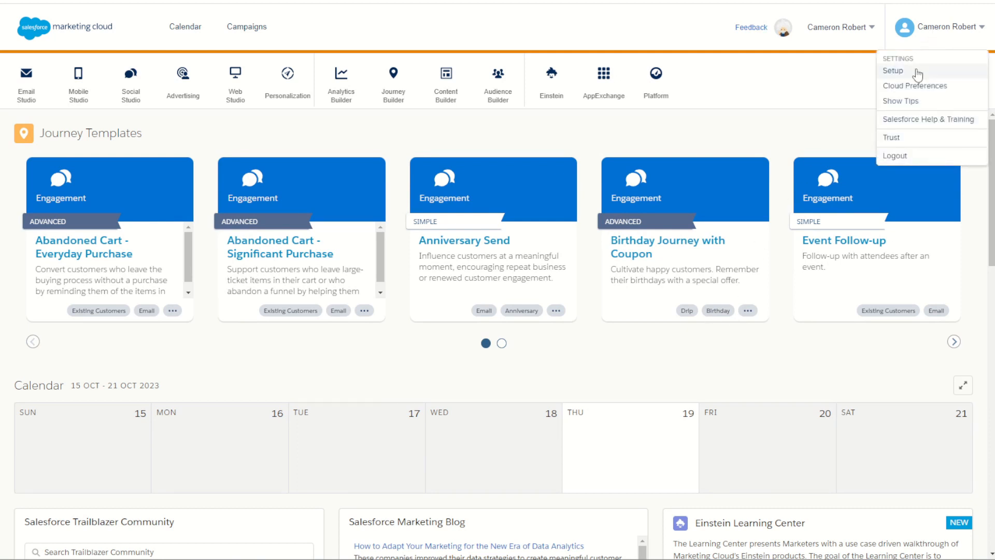
click(893, 70)
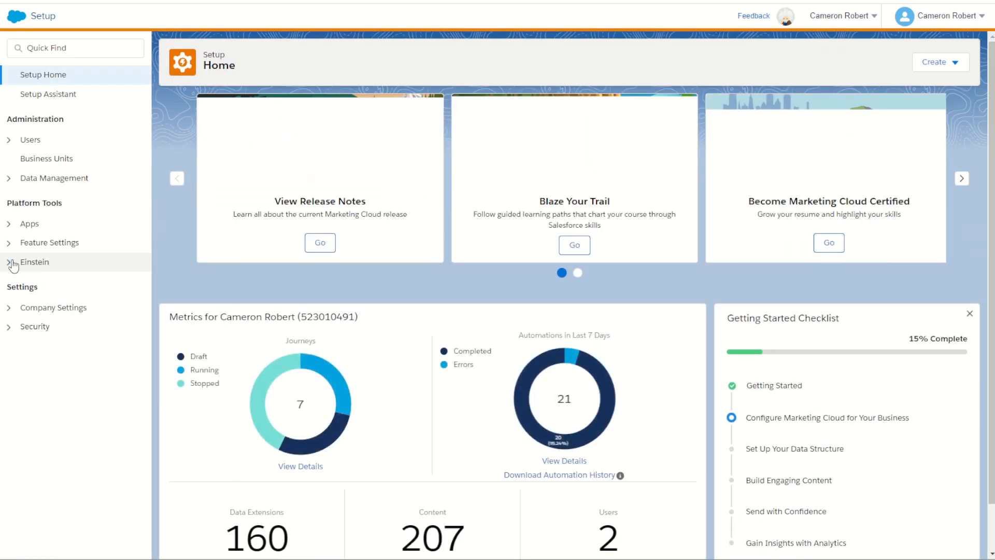
click(74, 357)
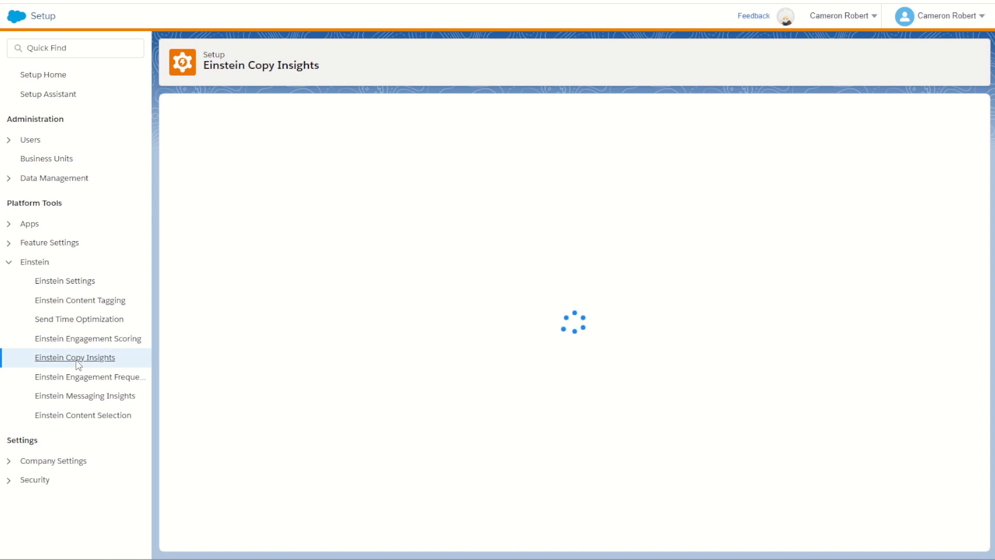
Enable Einstein Generative AI Features, agree to the usage terms, and scroll to Brand Settings.
click(74, 356)
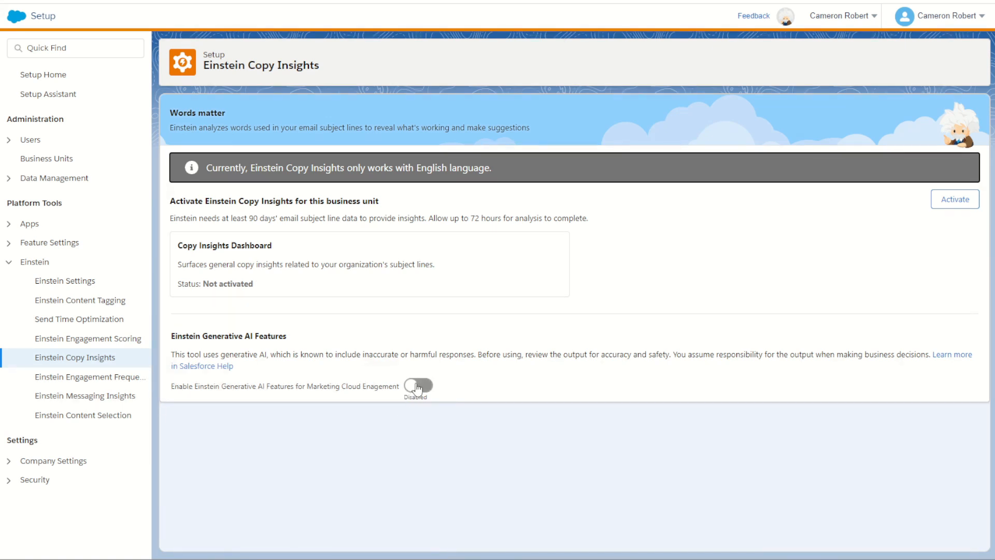
click(417, 385)
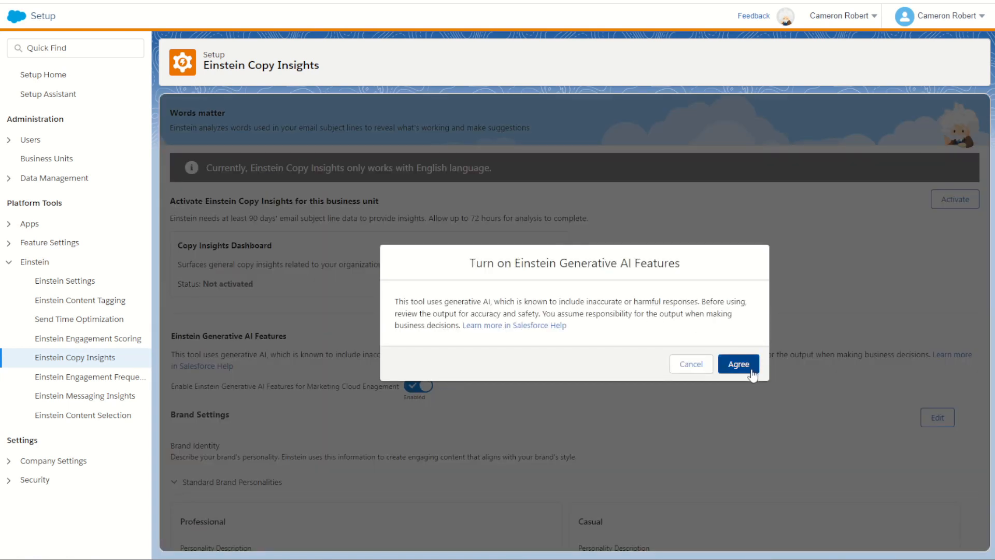
click(736, 364)
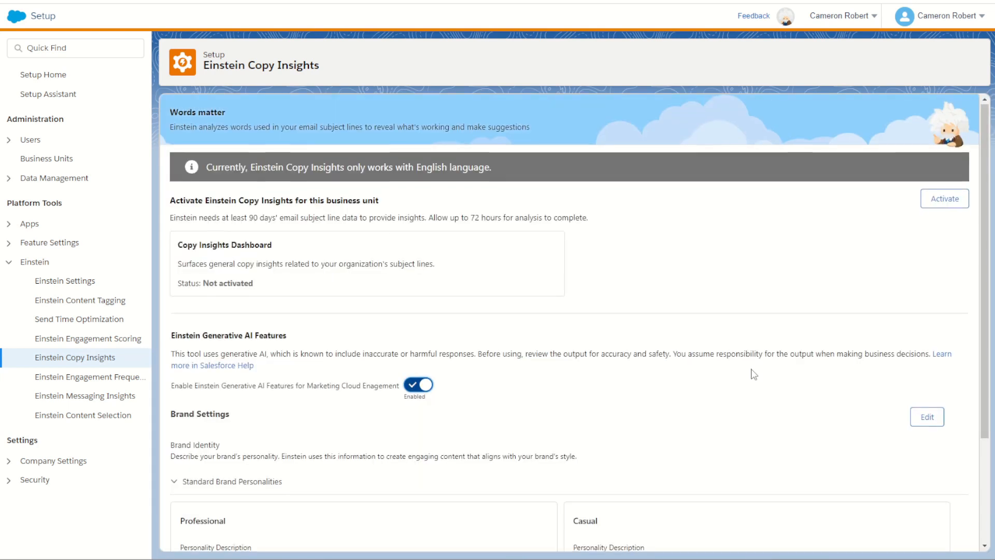
scroll(down, 3)
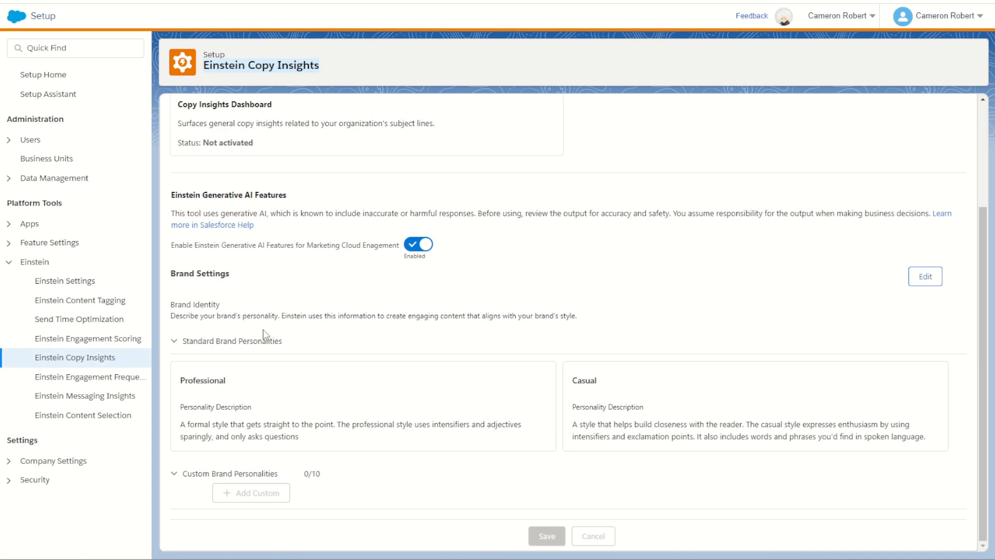
mouse_move(228, 351)
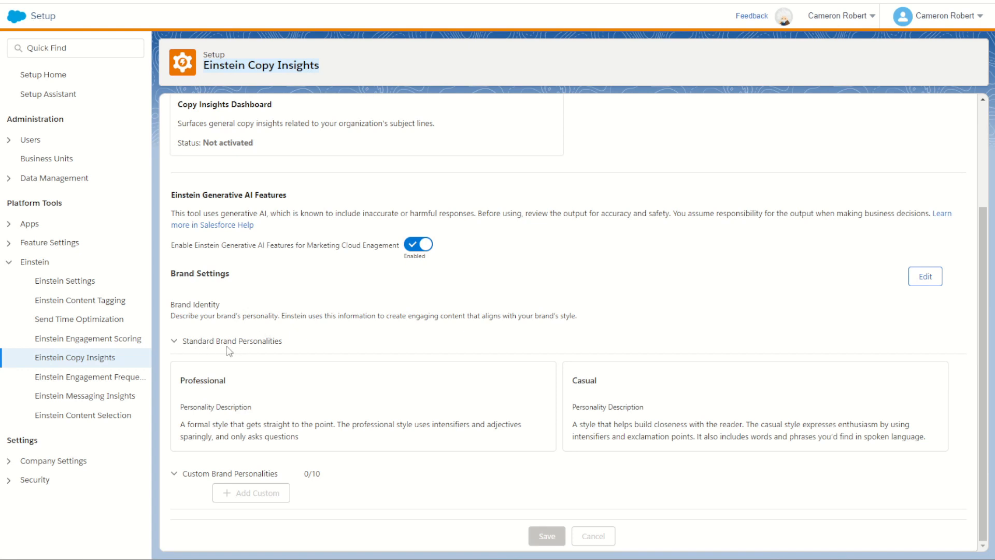
mouse_move(591, 379)
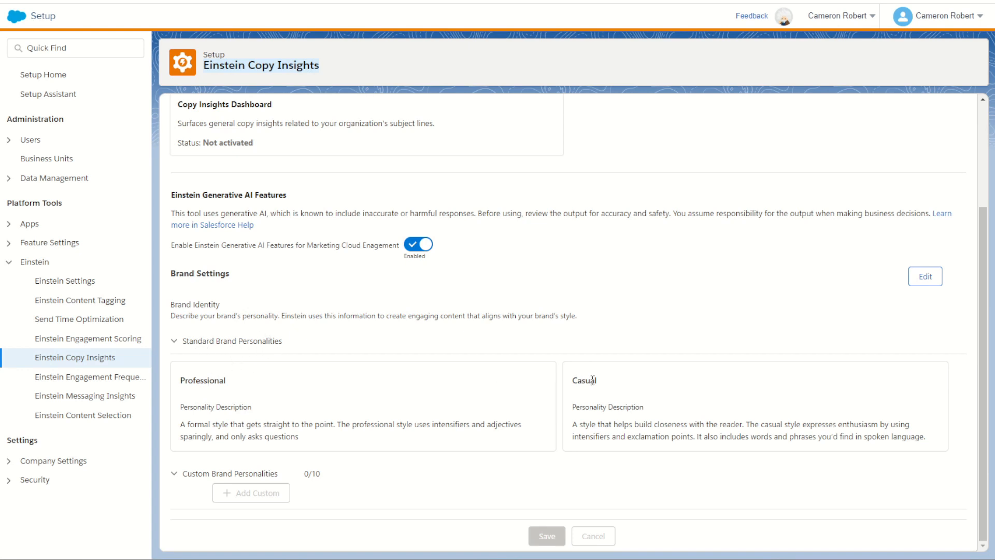
mouse_move(278, 492)
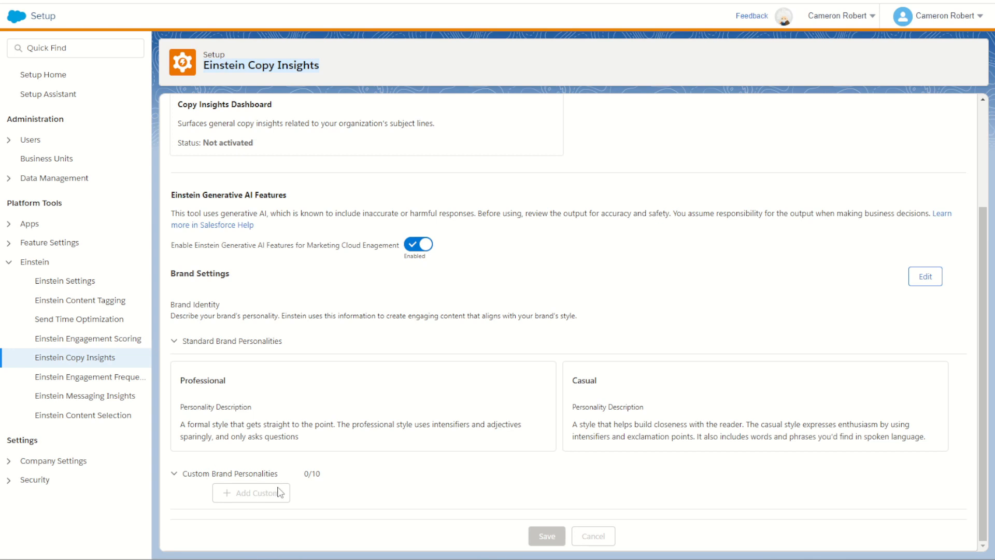
mouse_move(924, 277)
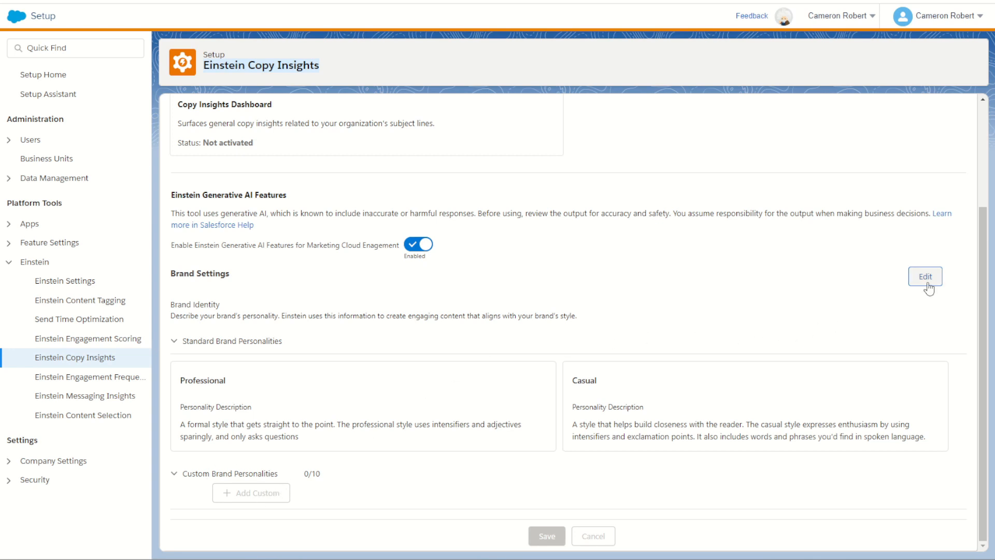
Start editing Brand Settings, then cancel so nothing changes.
click(923, 276)
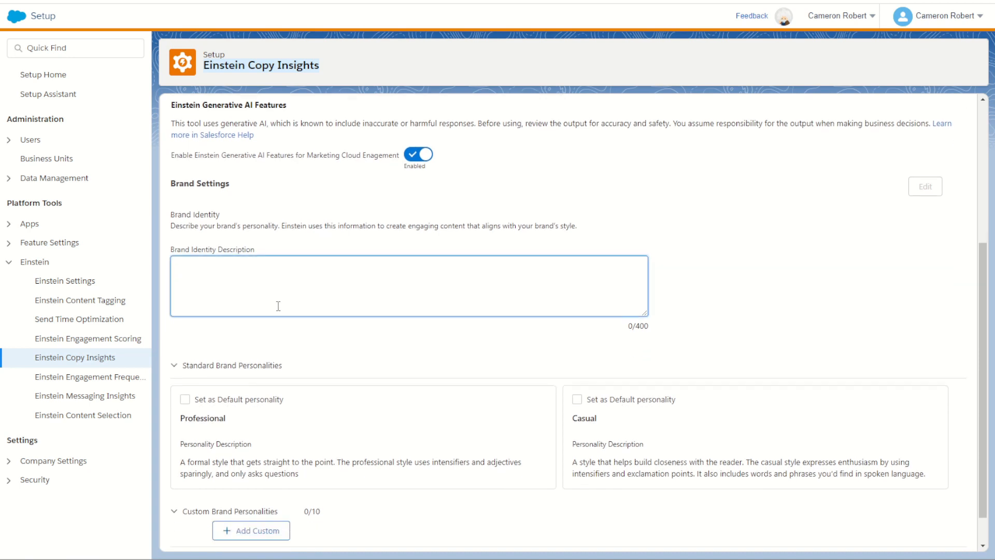
scroll(down, 3)
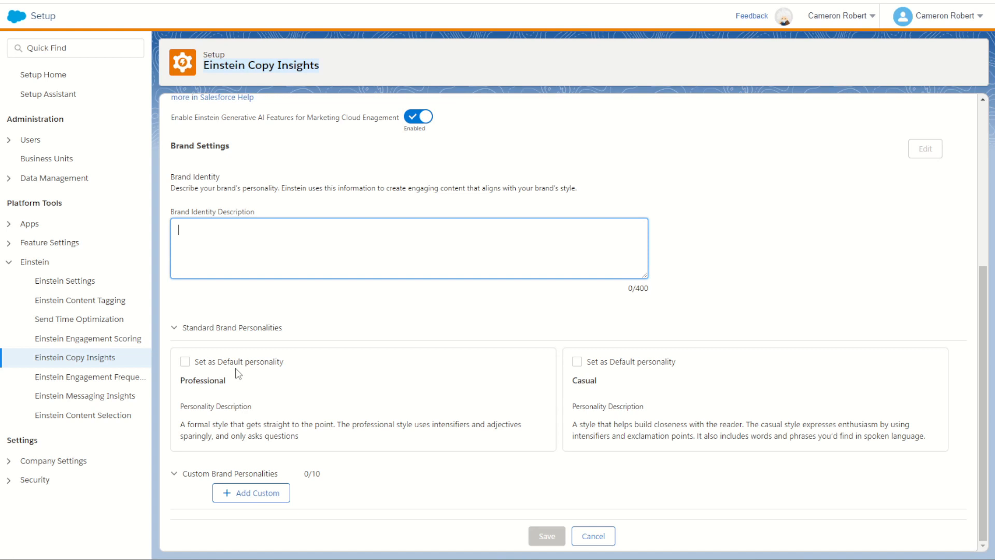
mouse_move(239, 385)
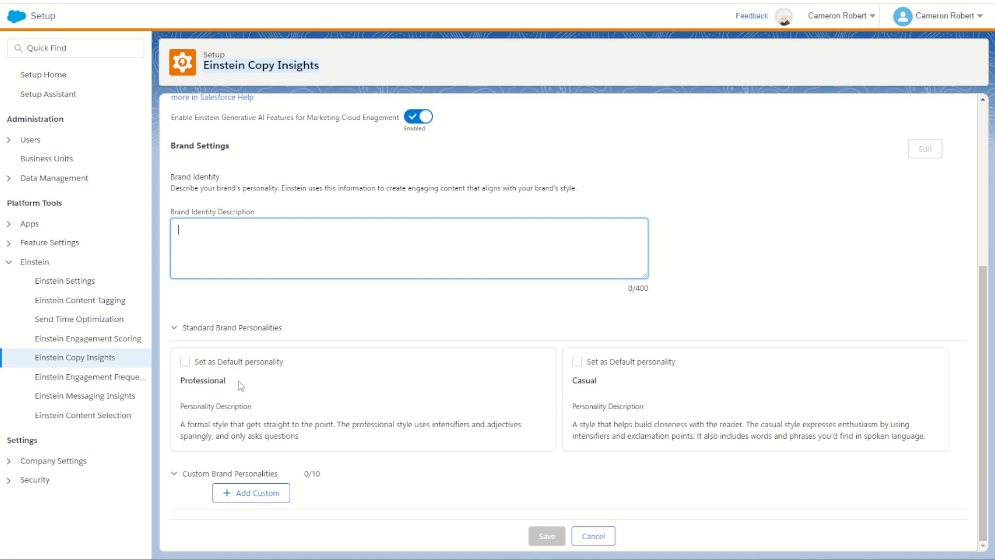
mouse_move(322, 465)
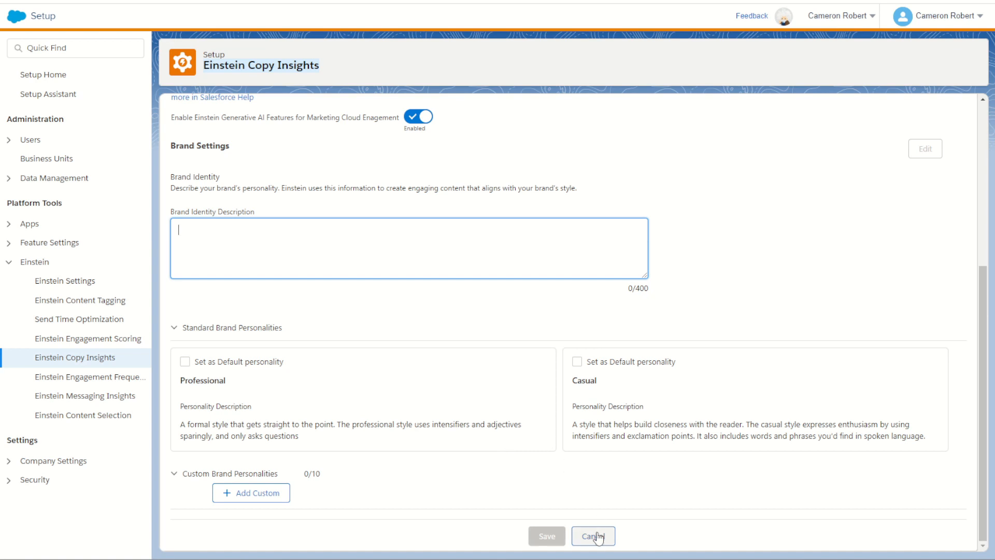
click(591, 536)
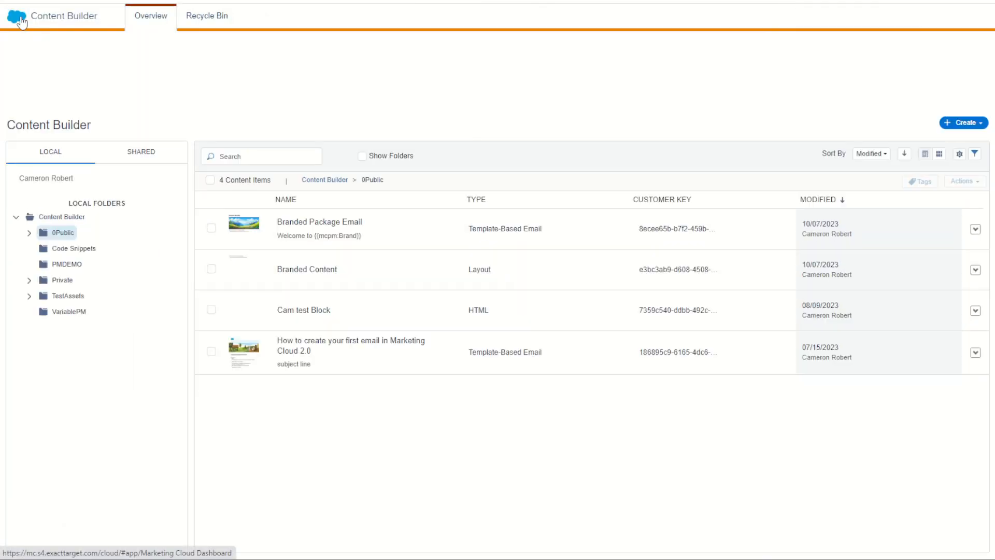
Open the Content Builder library and start a new email message.
click(444, 81)
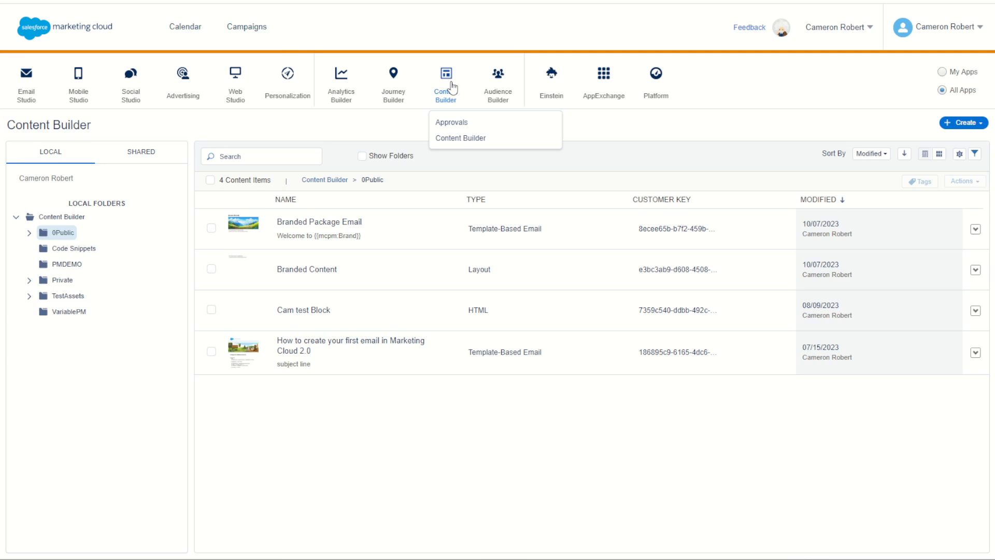
click(460, 139)
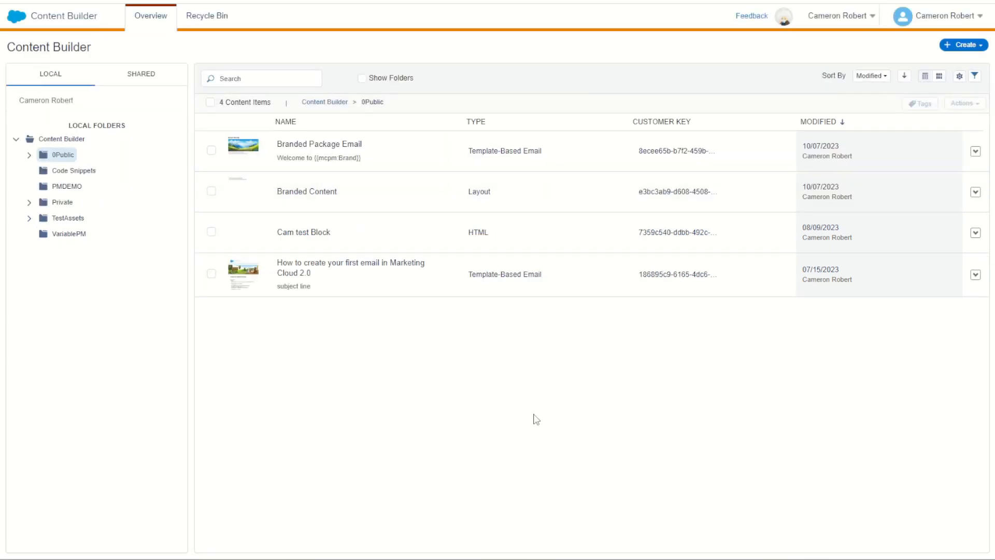
click(962, 45)
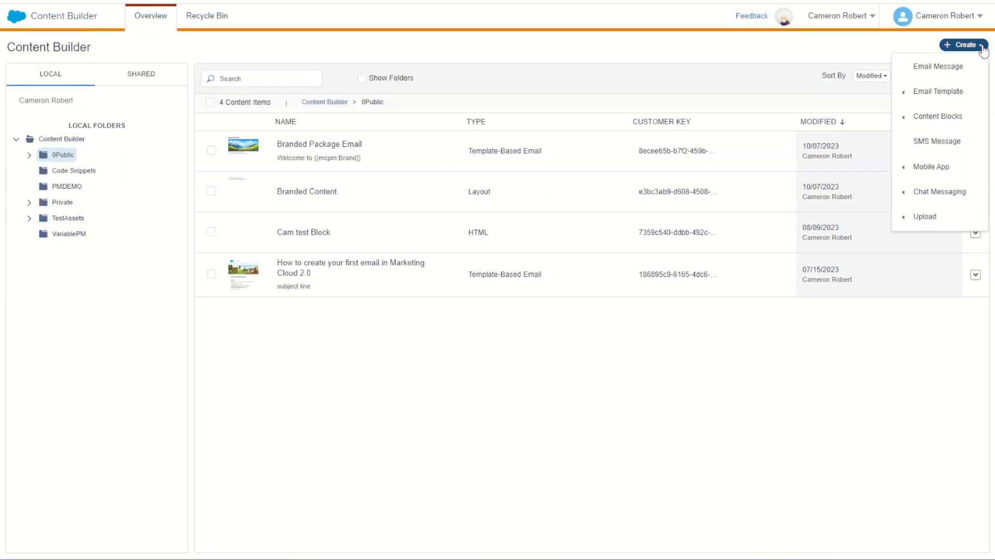
click(939, 66)
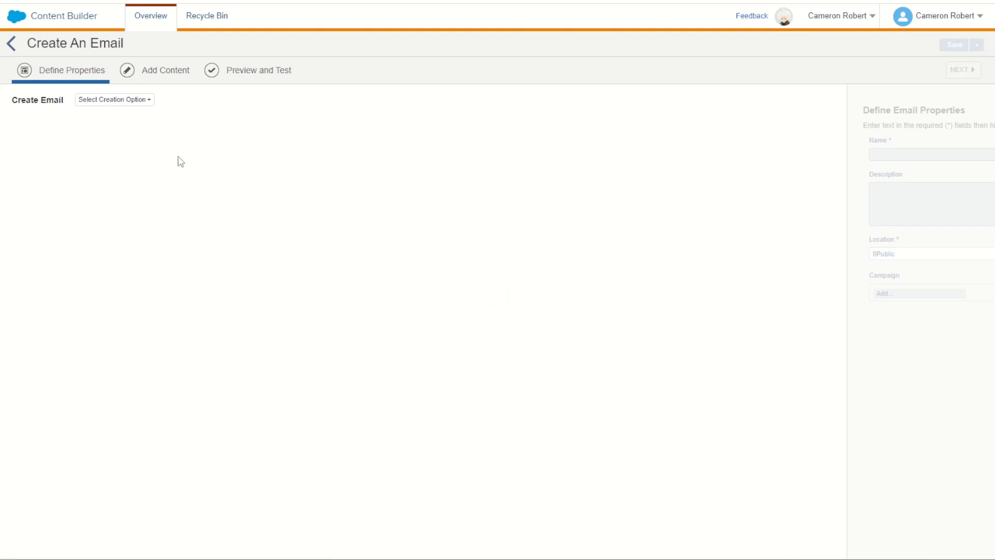
Build the email from the Blank Page template and name it 'Generative AI Test'.
click(113, 99)
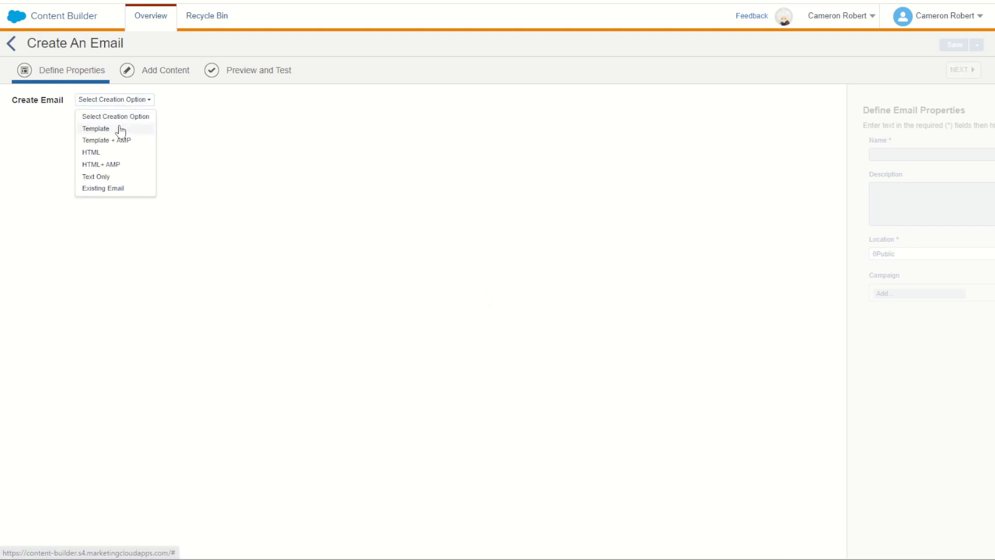
click(96, 129)
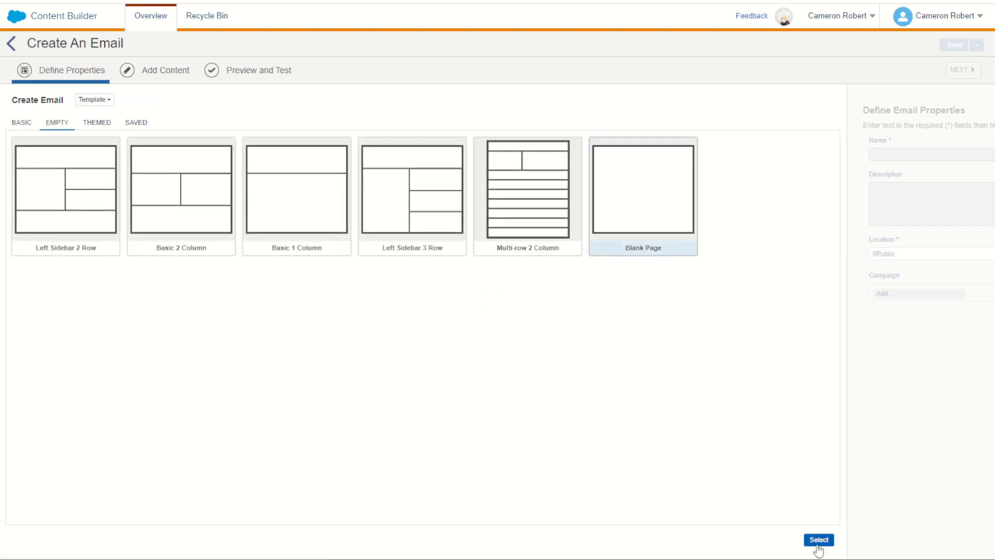
click(819, 539)
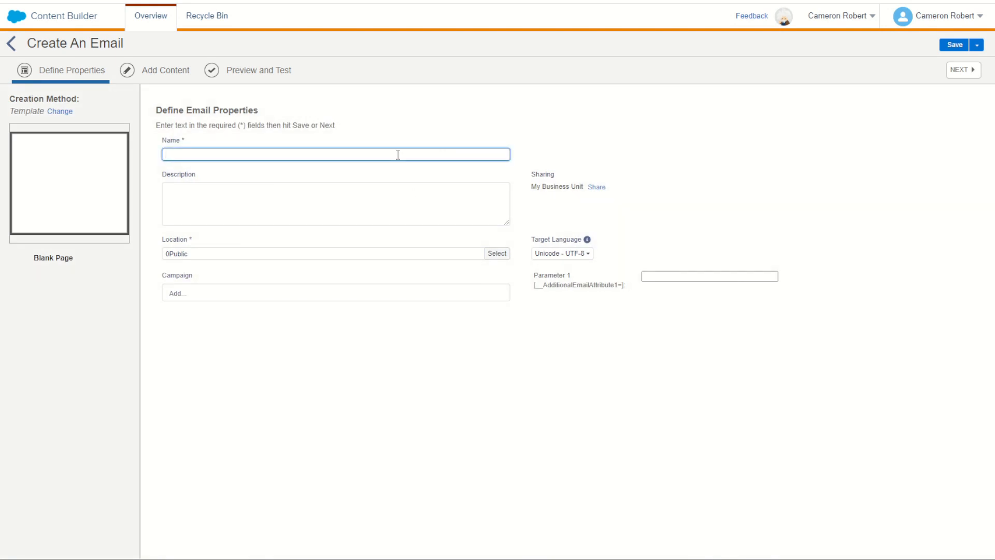
text(Generative AI)
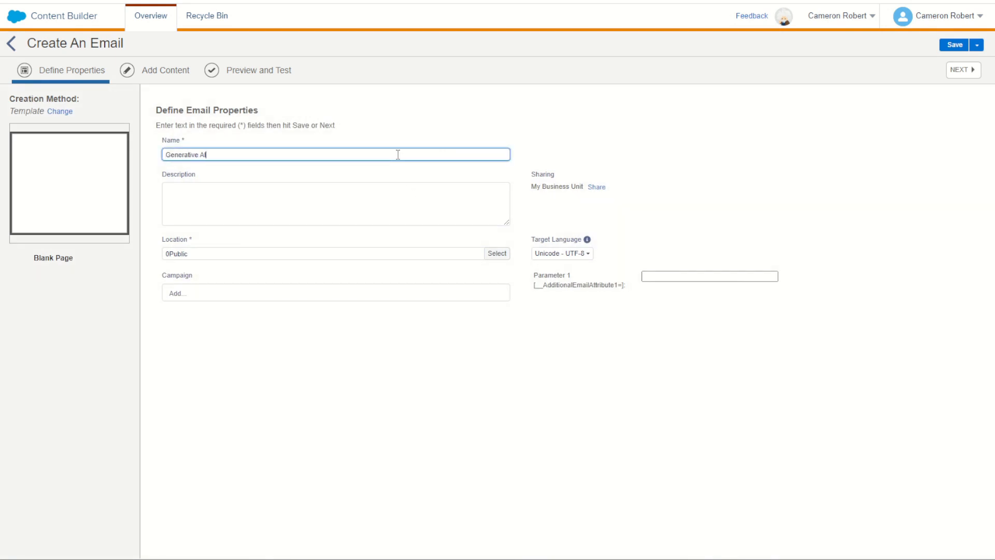
text(Test)
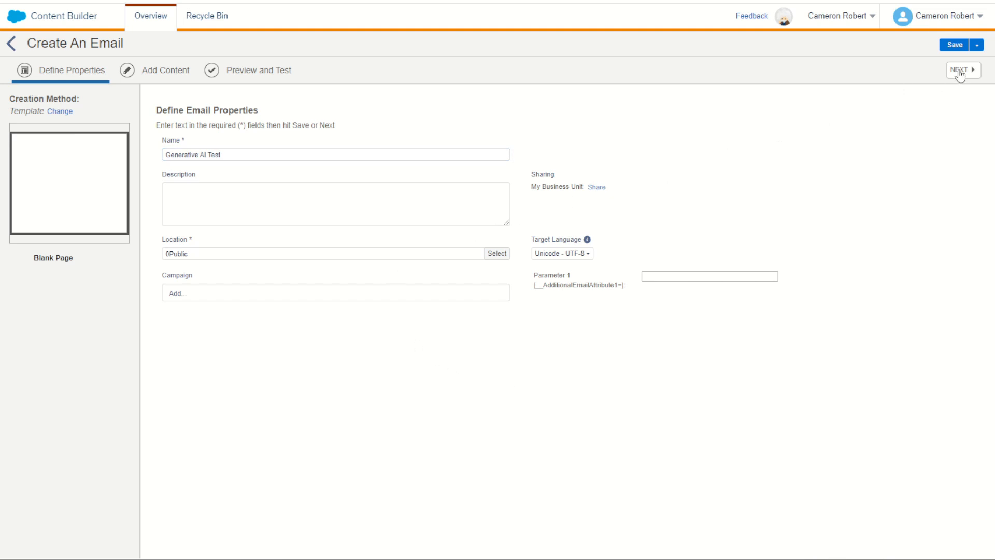
Advance the email to the content step and launch Einstein subject line generation.
click(960, 70)
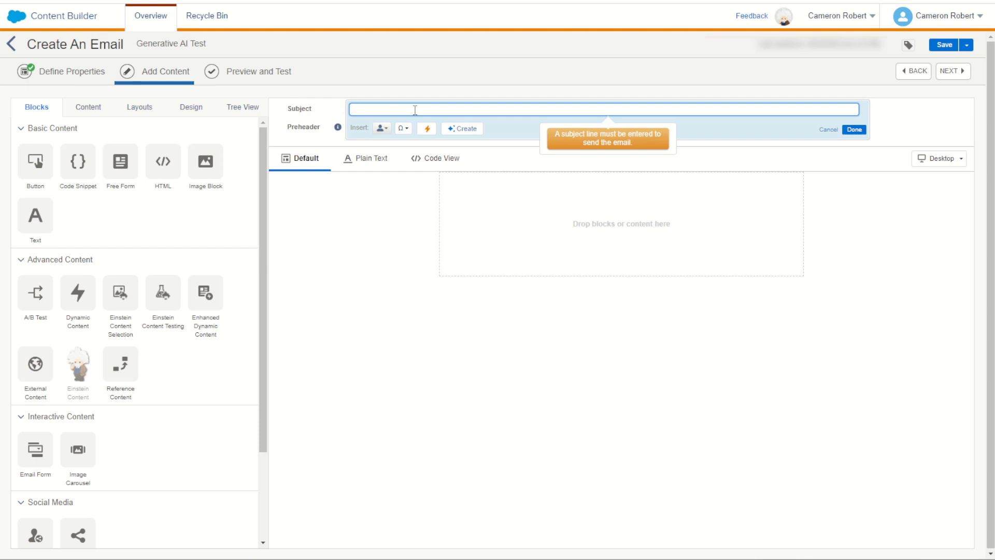
mouse_move(469, 128)
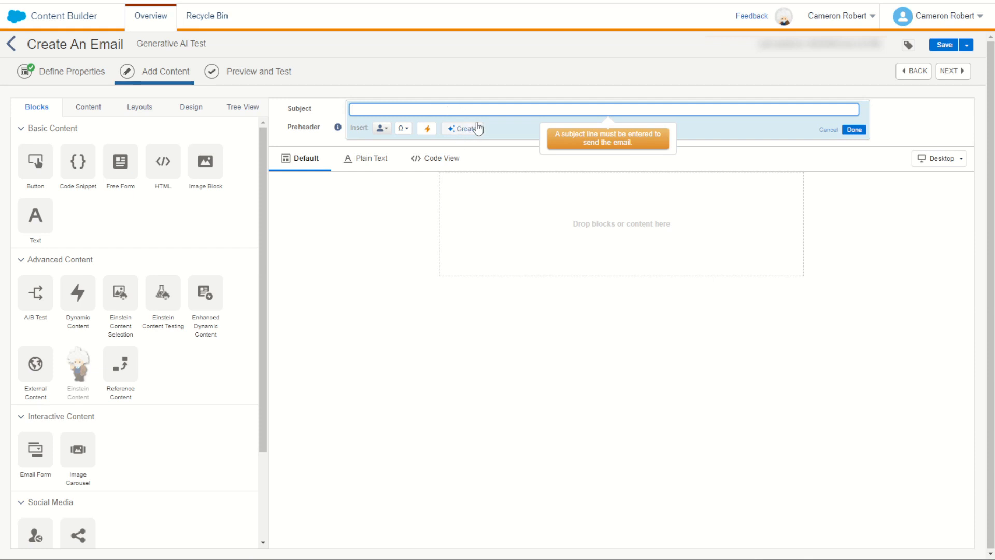
mouse_move(463, 134)
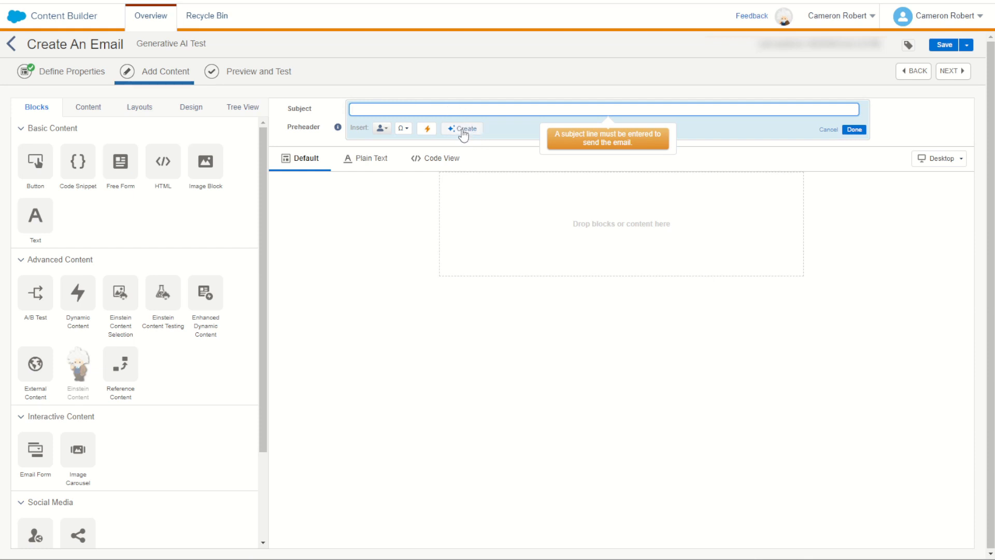
click(463, 128)
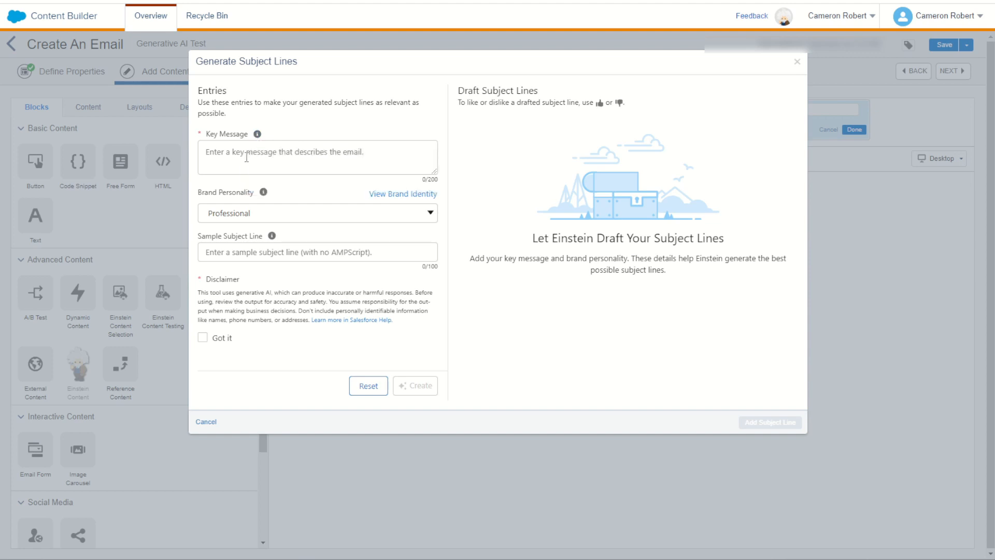
Enter a key message about the new winter camping gear range with limited stock.
click(415, 385)
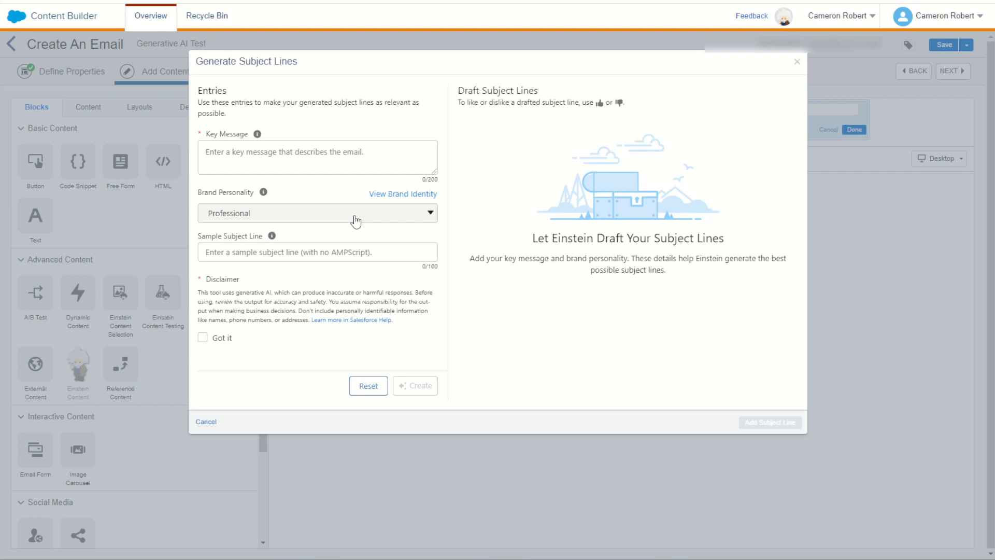
click(317, 213)
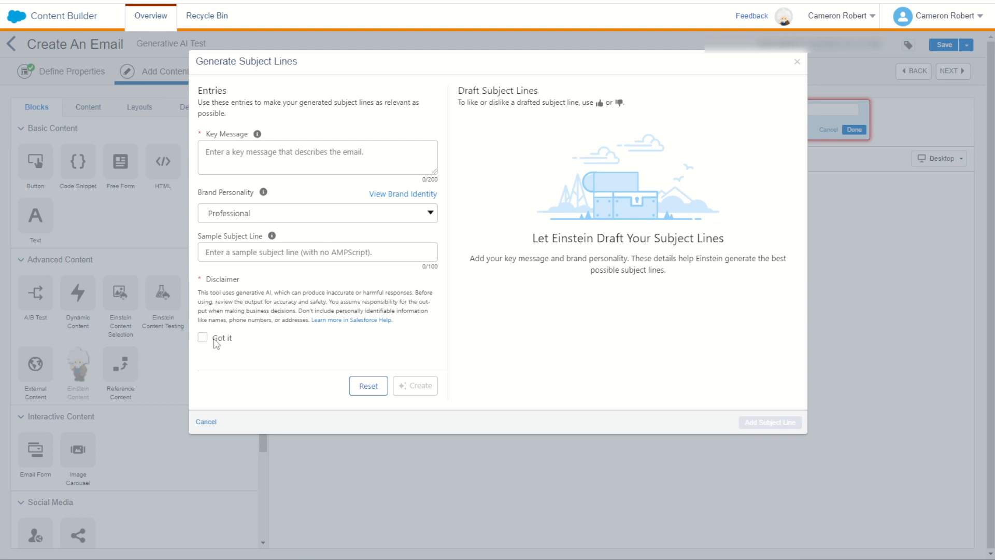
mouse_move(217, 342)
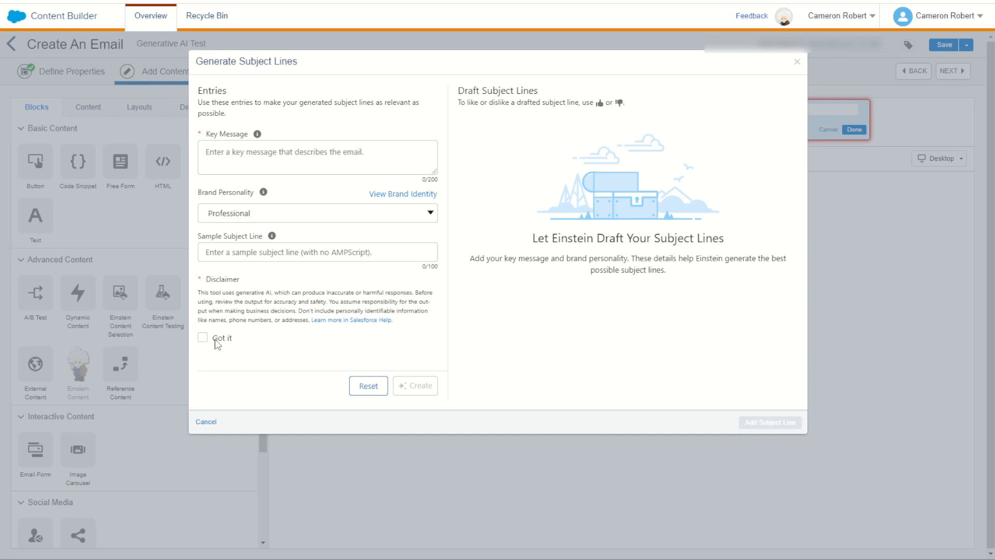
mouse_move(305, 212)
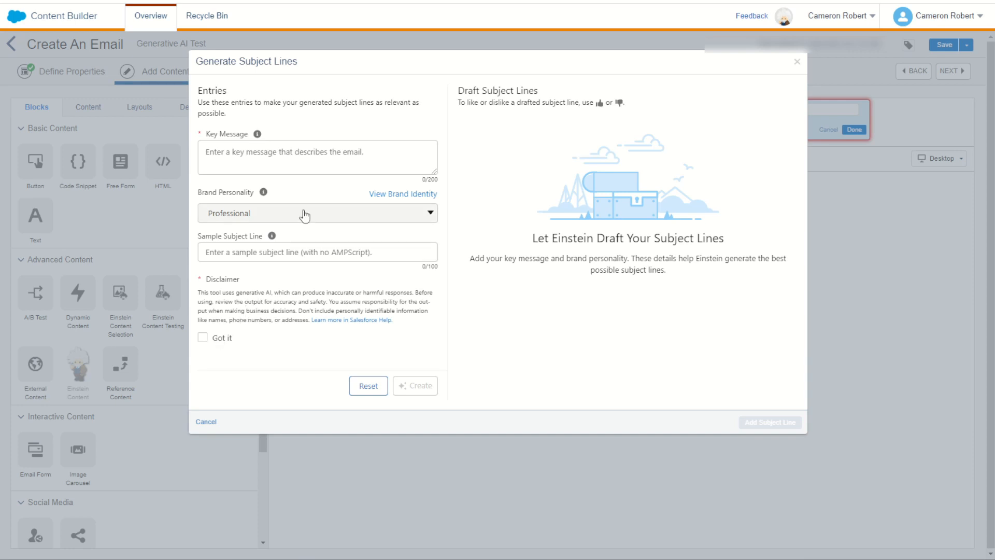
click(317, 157)
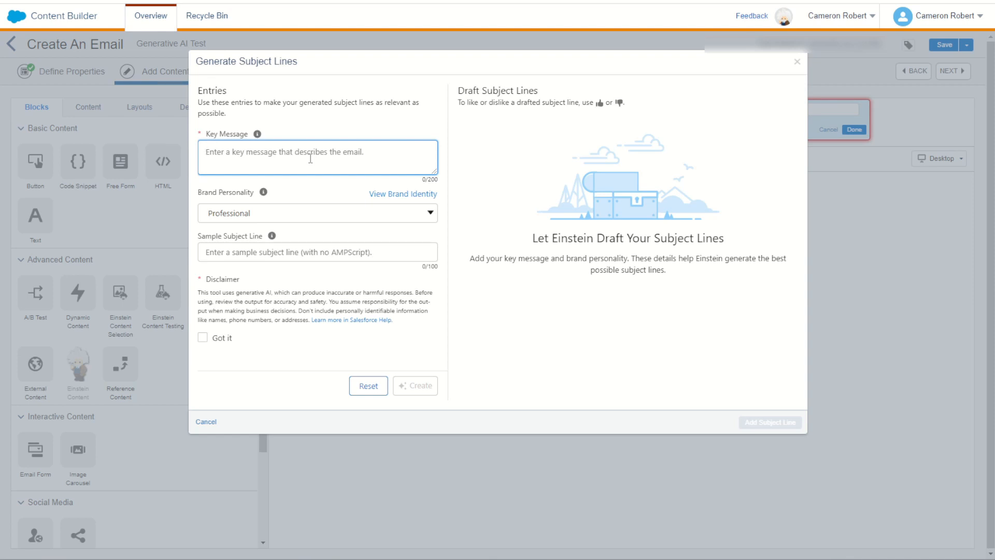
text(This is a newsletter e)
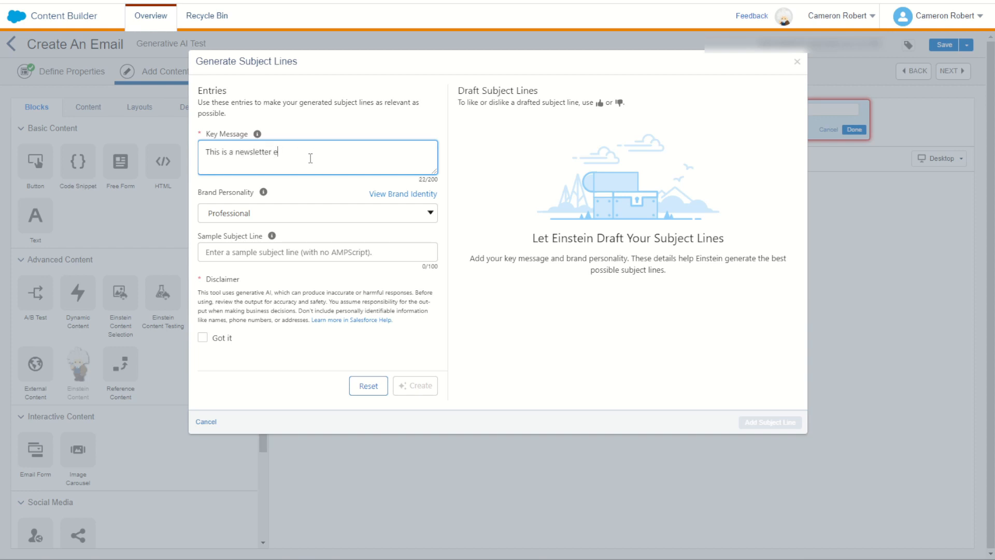
text(mail about a new)
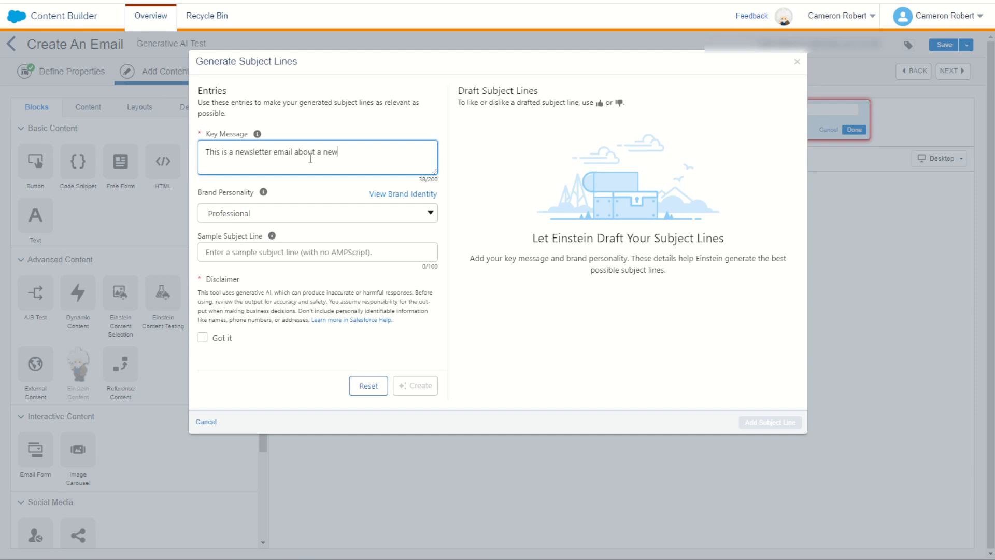
text(range of camp)
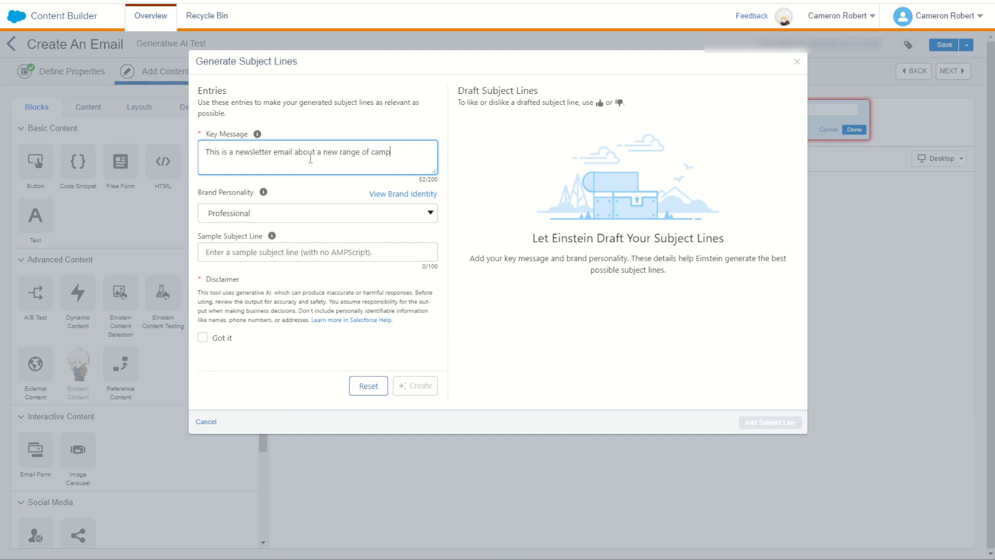
text(ing gear for)
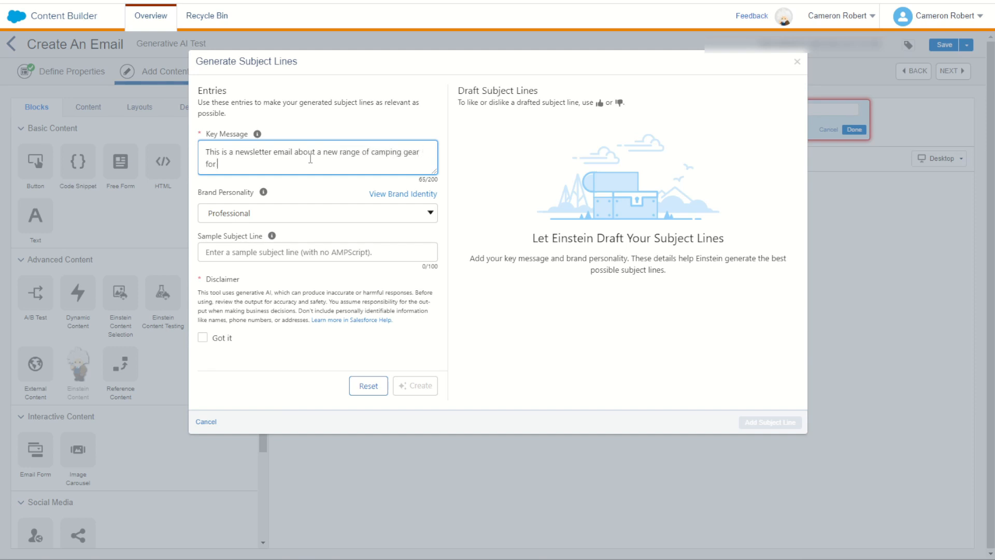
text(the winter season)
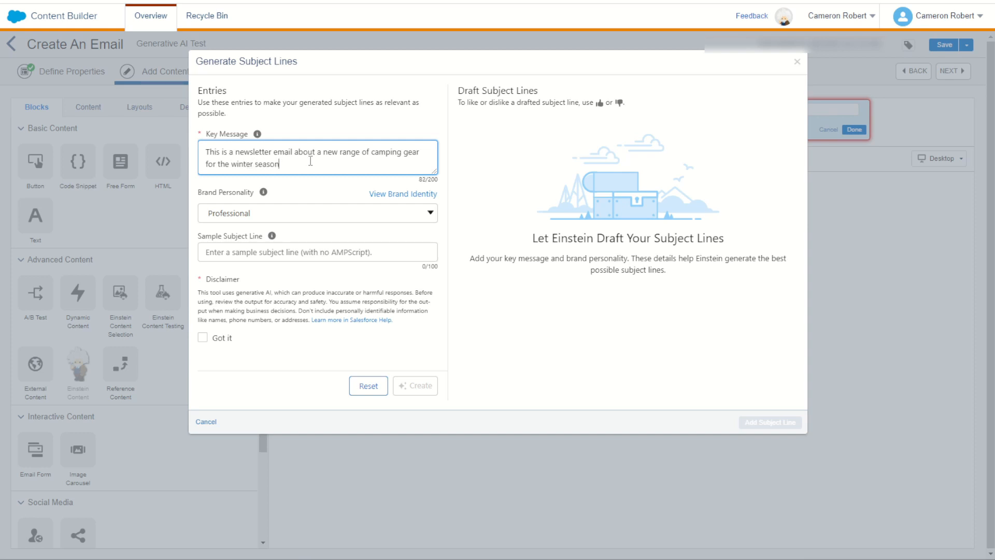
text(, limited s)
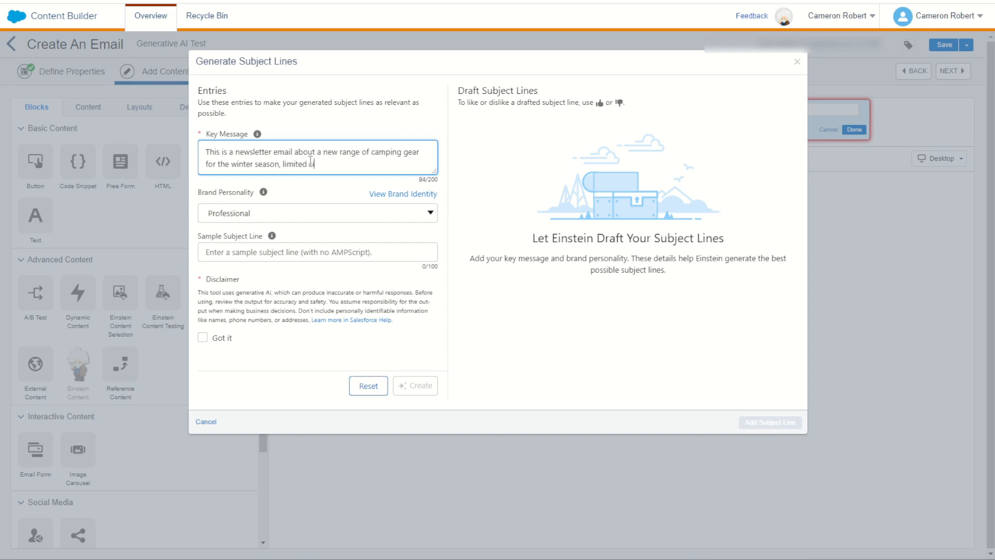
text(tock, hurry)
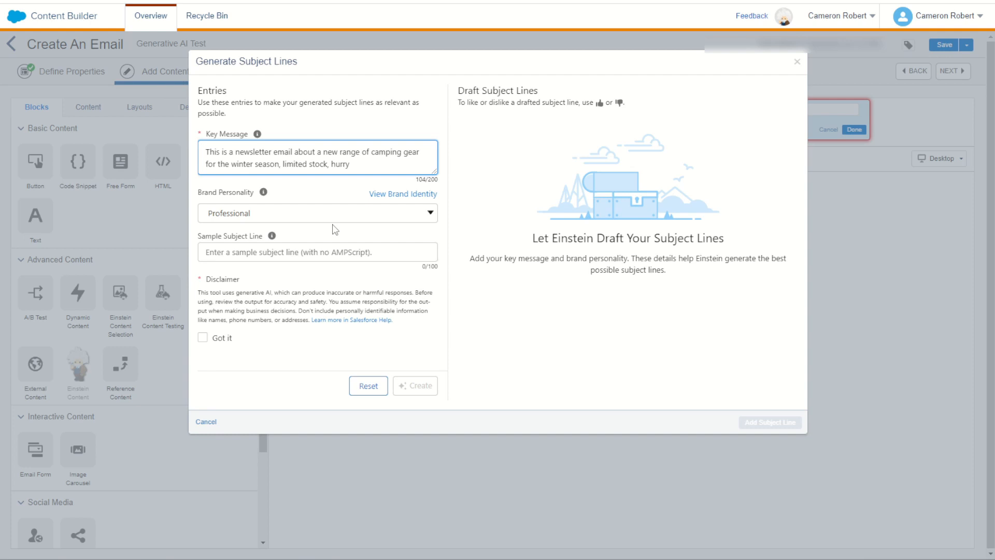
Add a sample subject line about new tents and hiking gear at NTO, and accept the disclaimer.
click(317, 252)
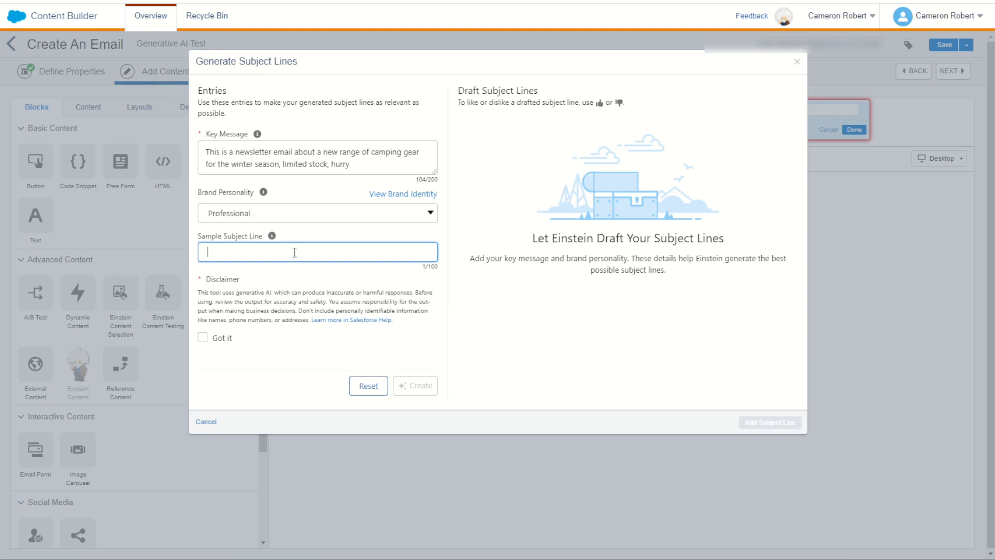
text(New)
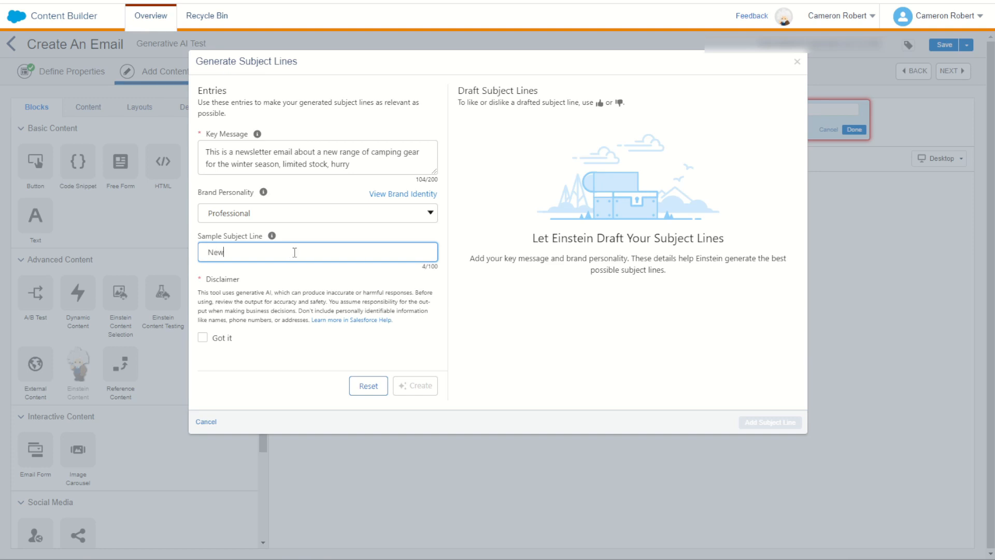
text(tents and k)
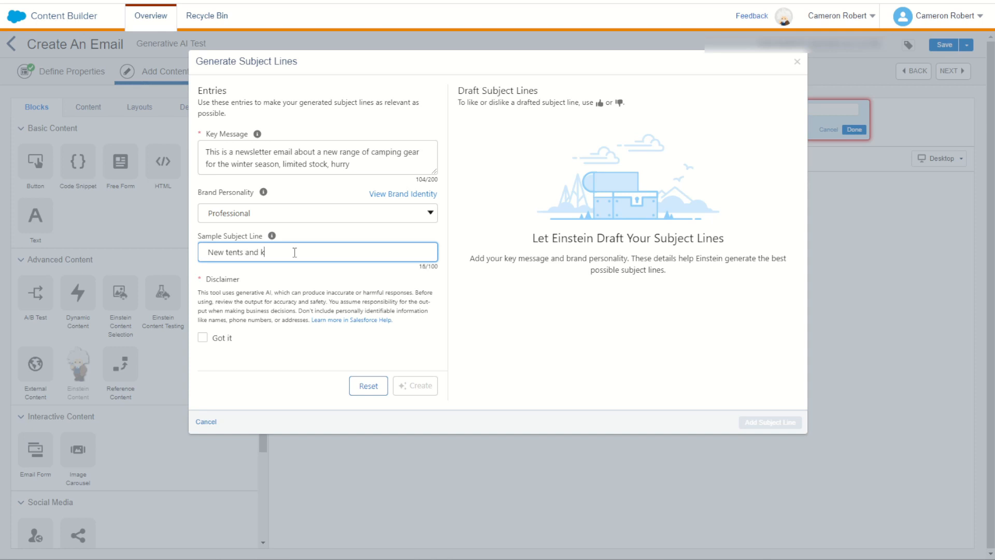
text(iking gear now out)
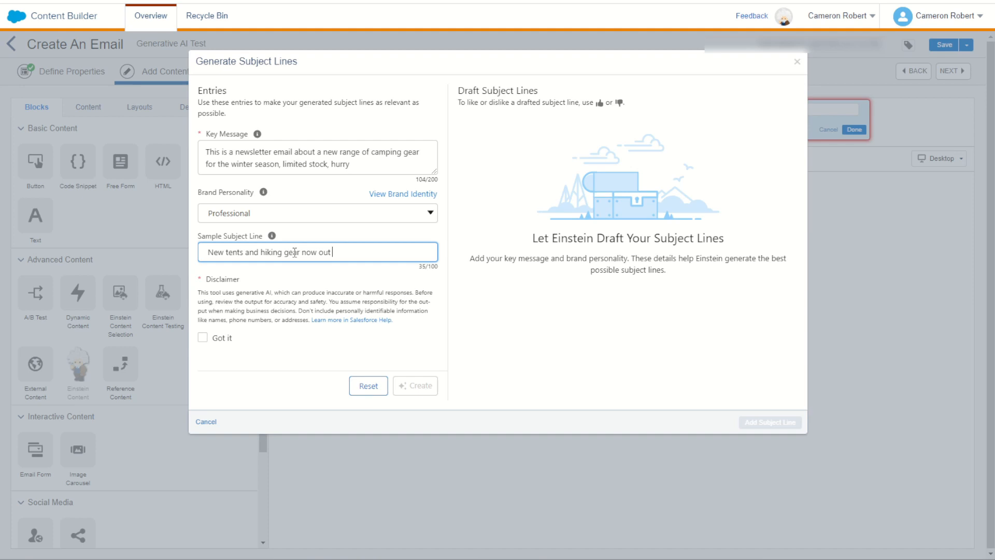
text(at NTO - see in store)
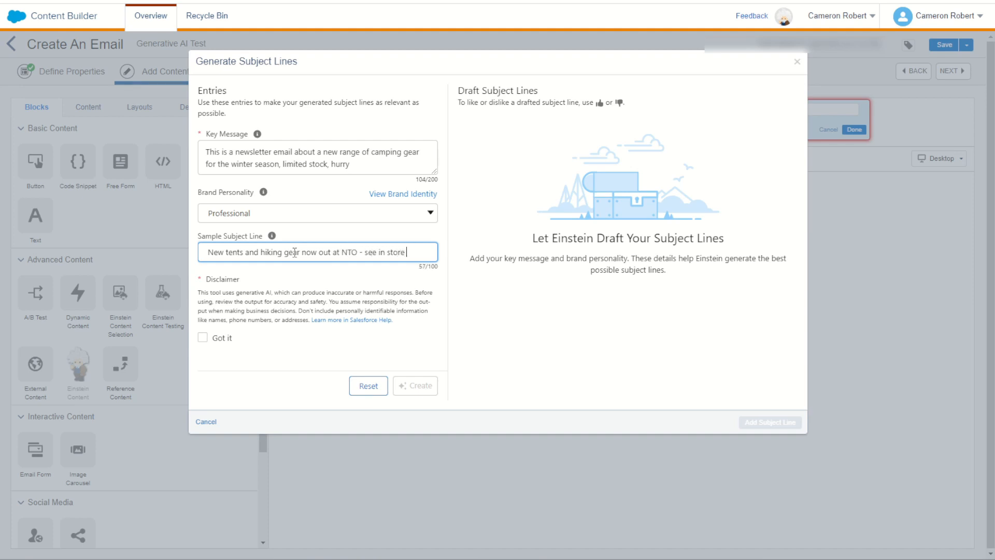
text(!)
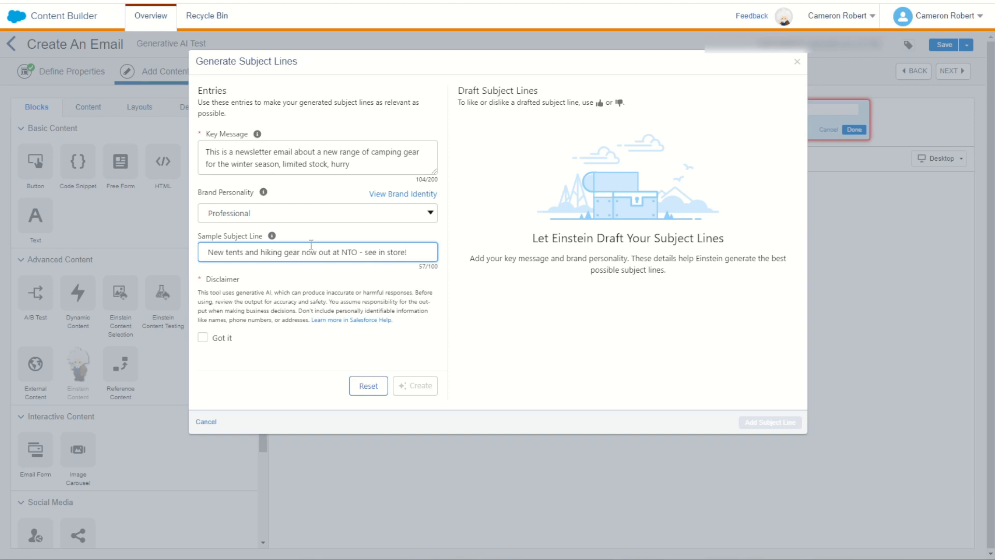
click(203, 337)
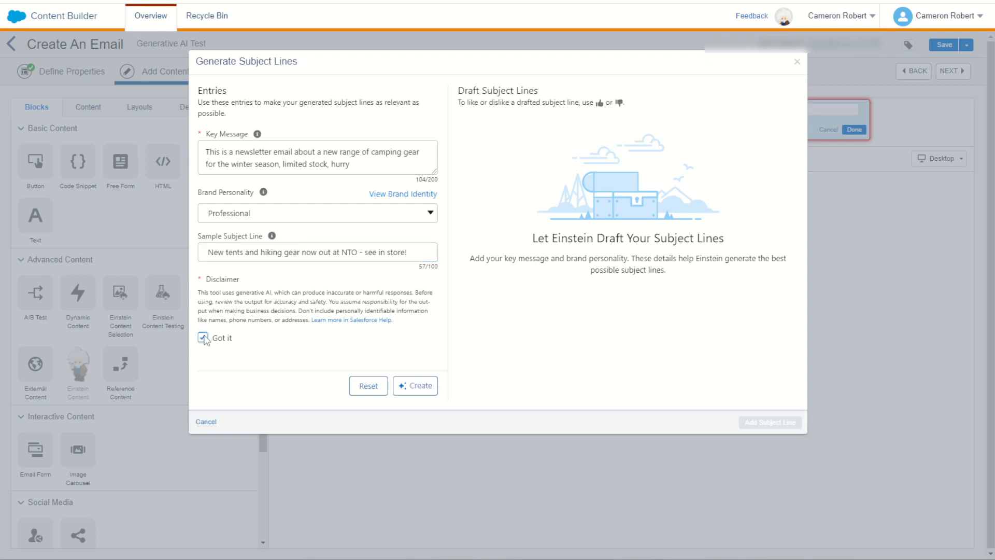
click(202, 337)
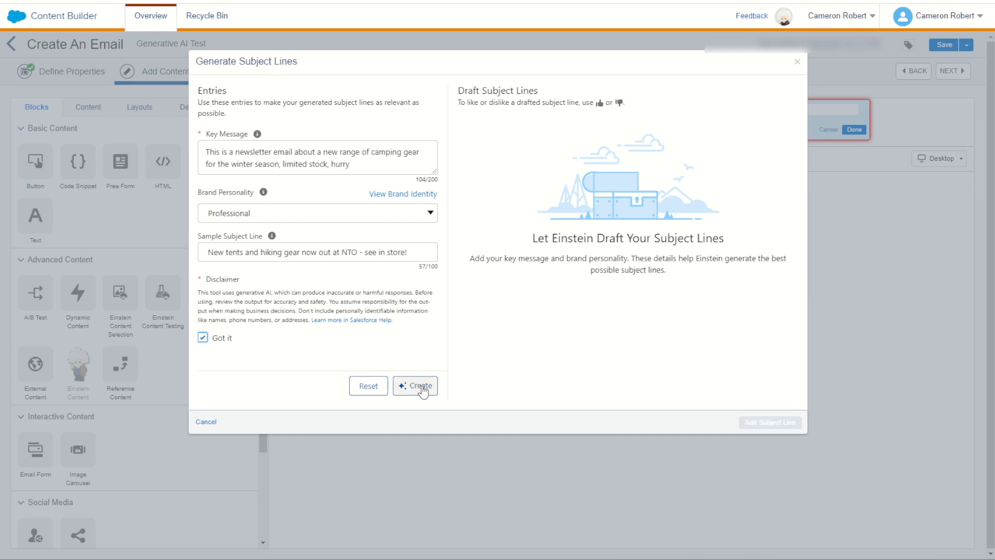
Generate subject drafts, like two, and apply 'Get Ready for Winter Camping with our New Range of Gear'.
click(416, 385)
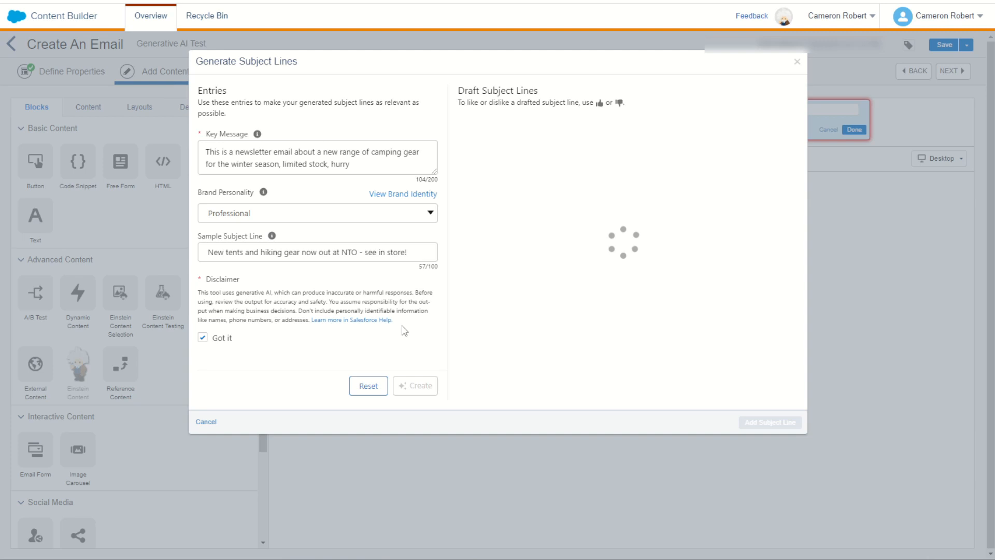
click(415, 385)
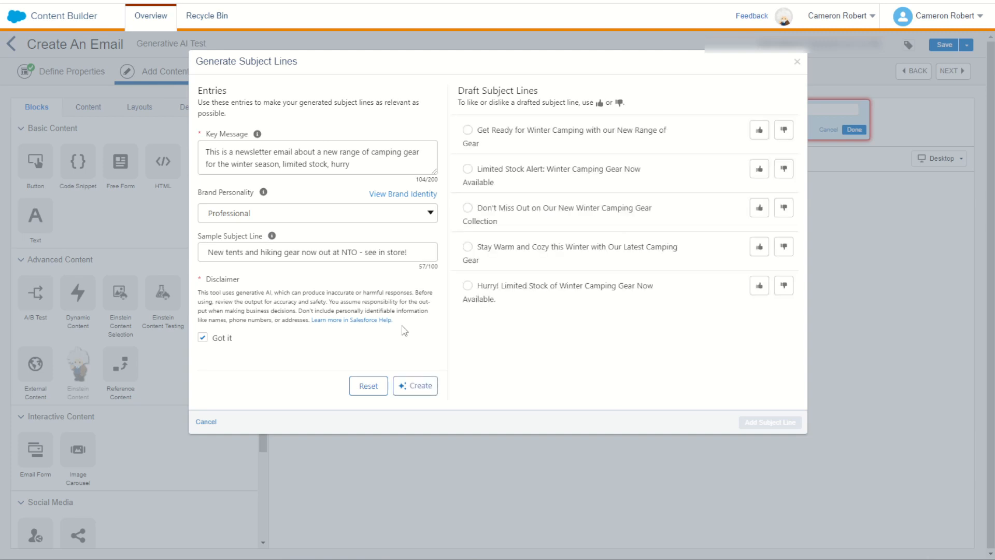
mouse_move(612, 134)
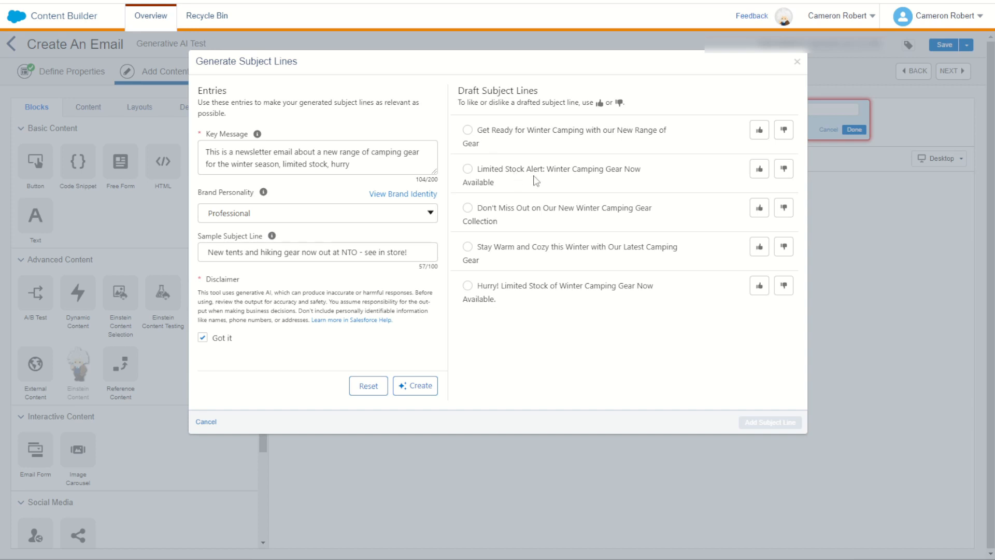
mouse_move(542, 219)
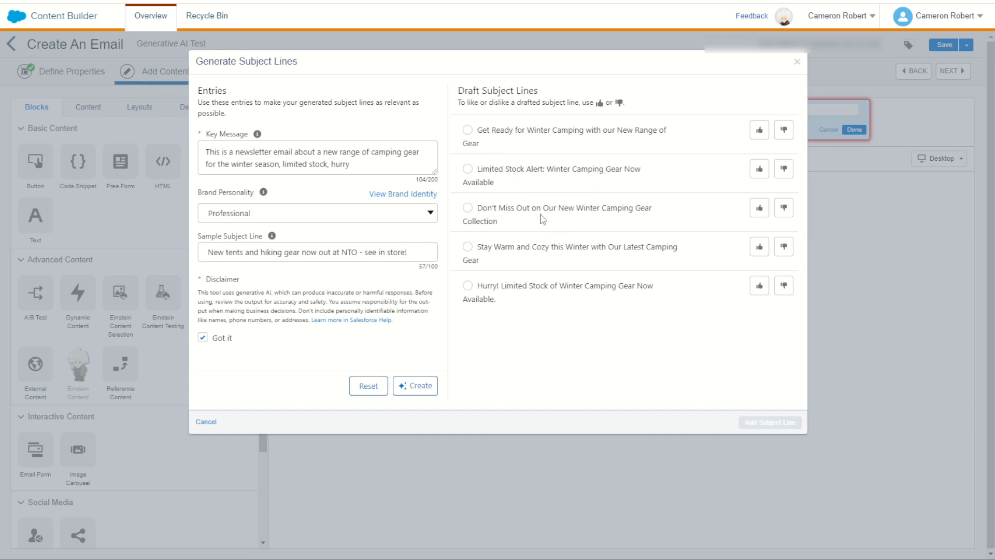
mouse_move(607, 224)
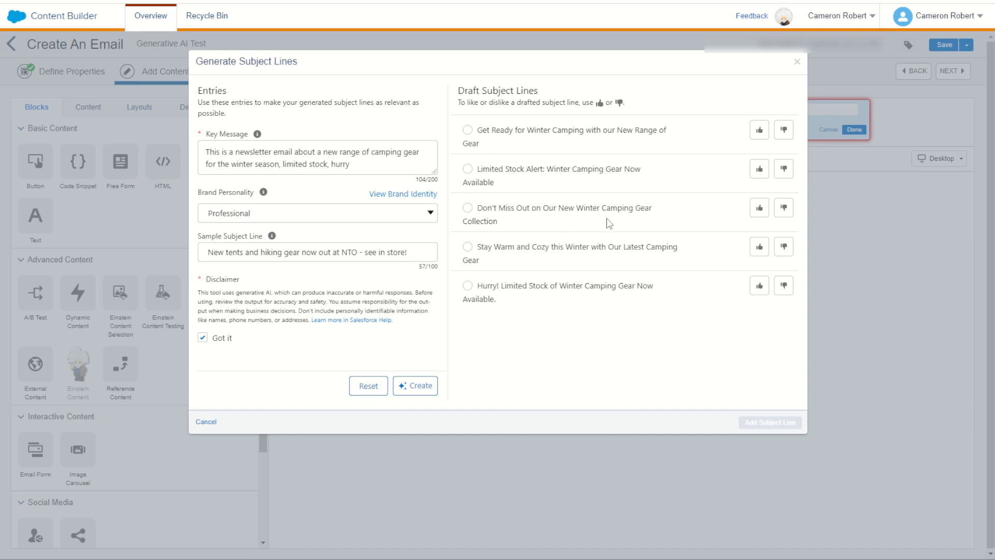
mouse_move(578, 254)
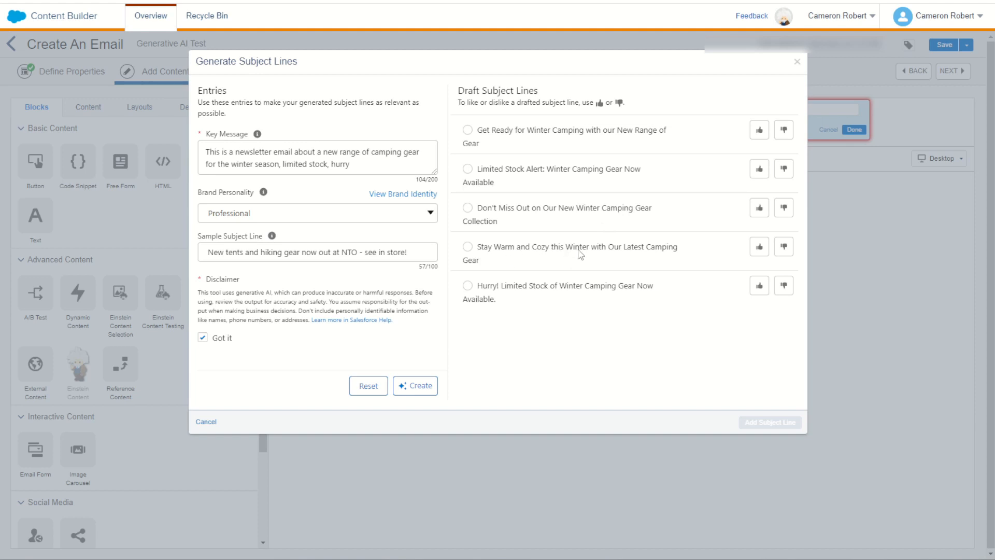
mouse_move(642, 254)
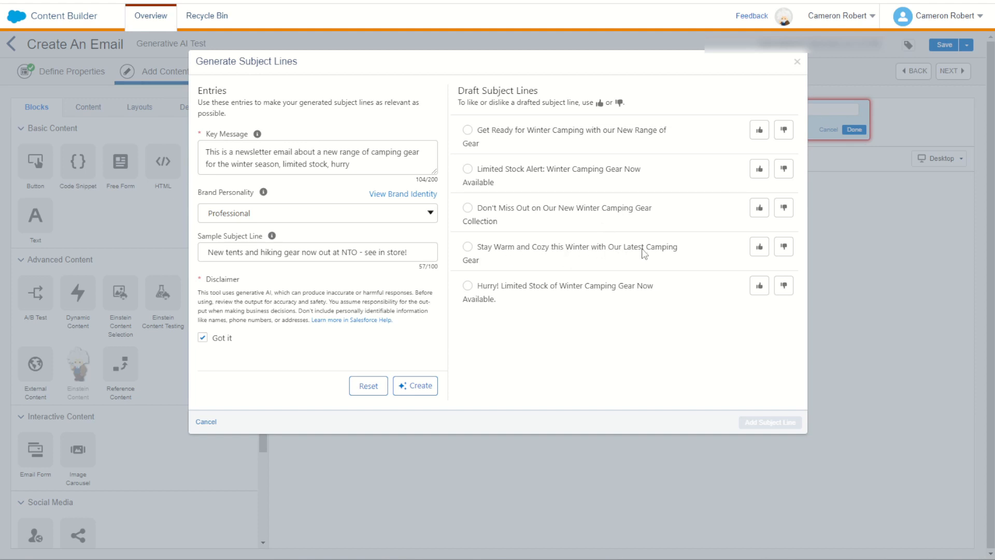
mouse_move(598, 312)
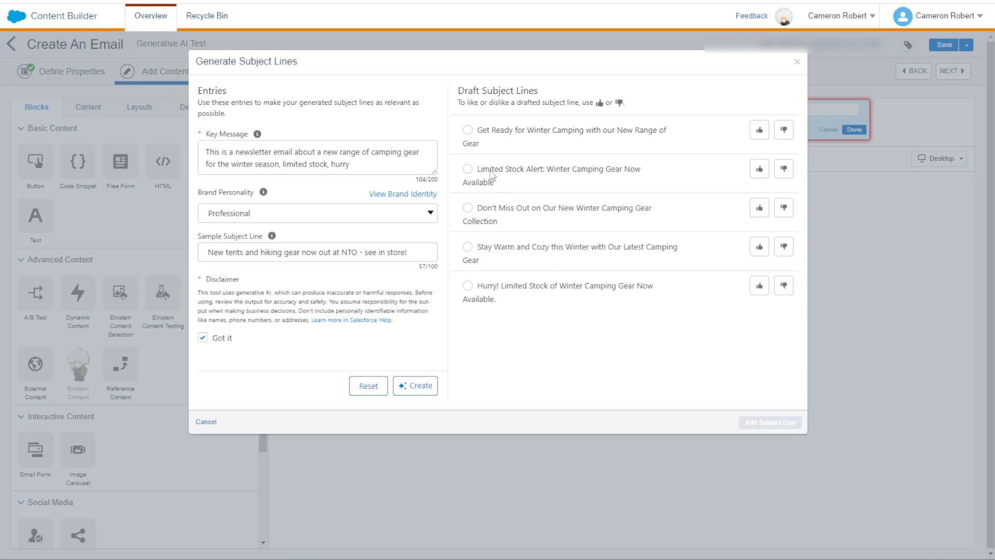
click(468, 130)
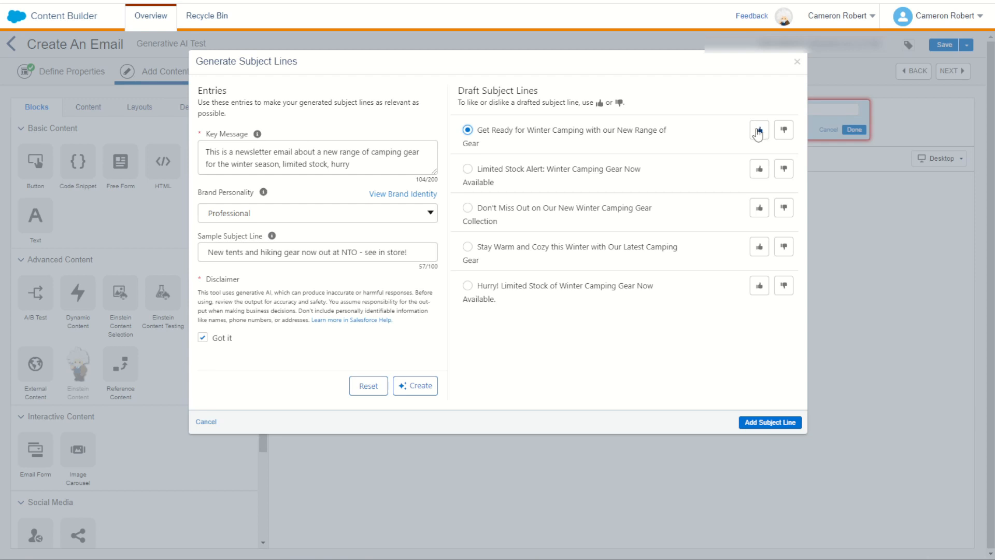
click(759, 129)
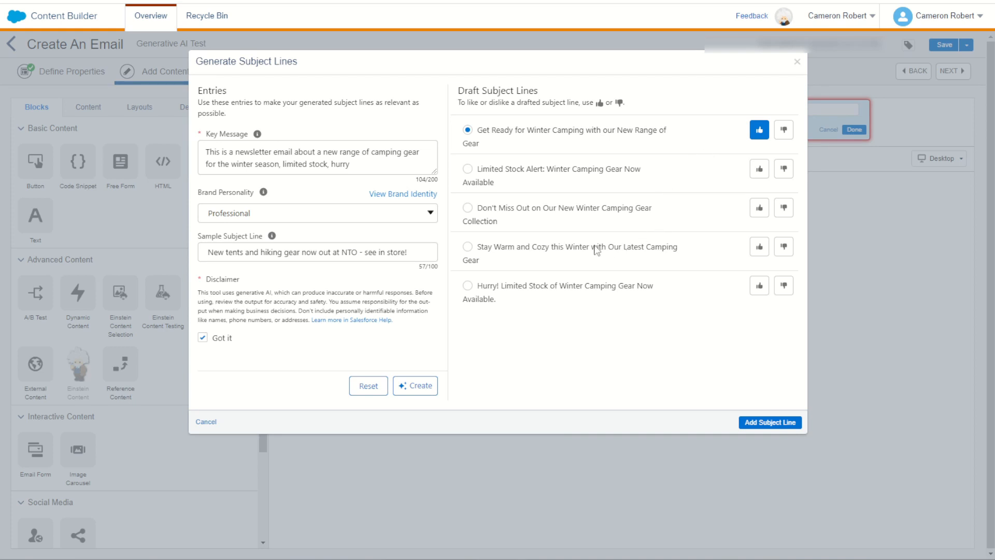
click(758, 246)
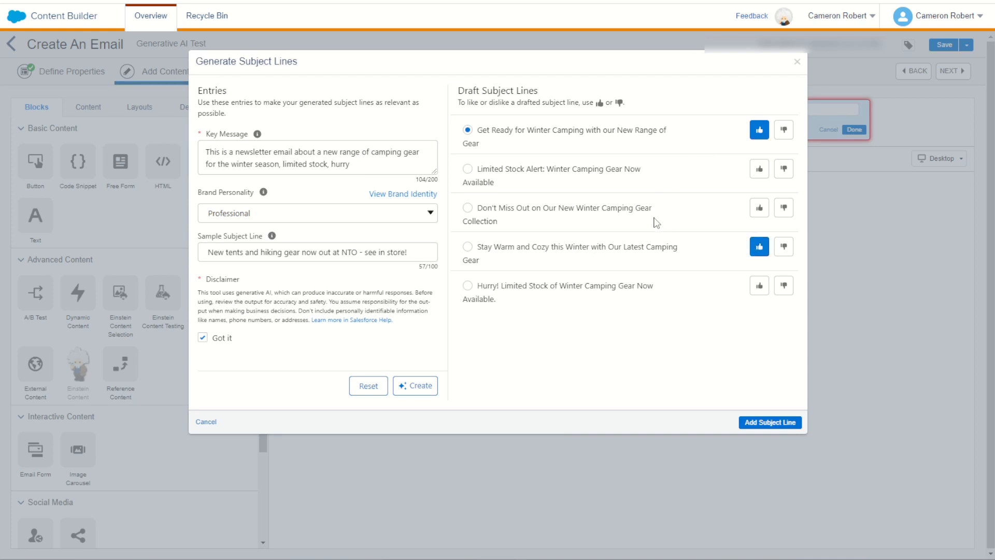
mouse_move(628, 142)
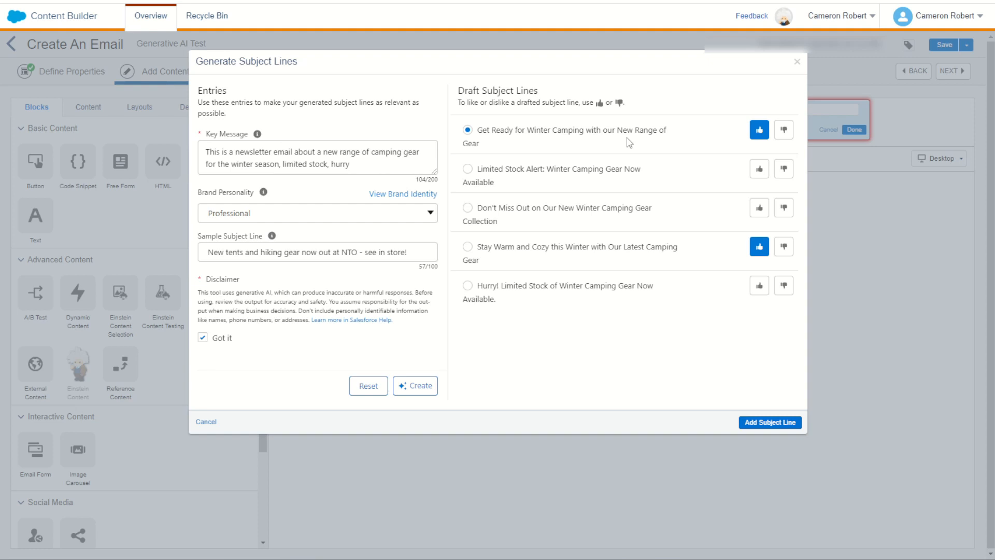
mouse_move(772, 416)
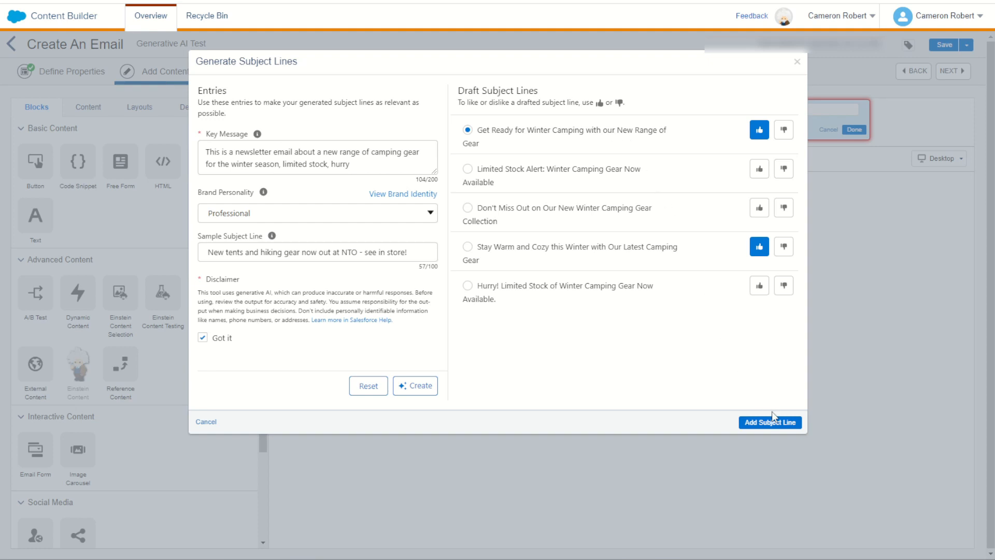
click(769, 422)
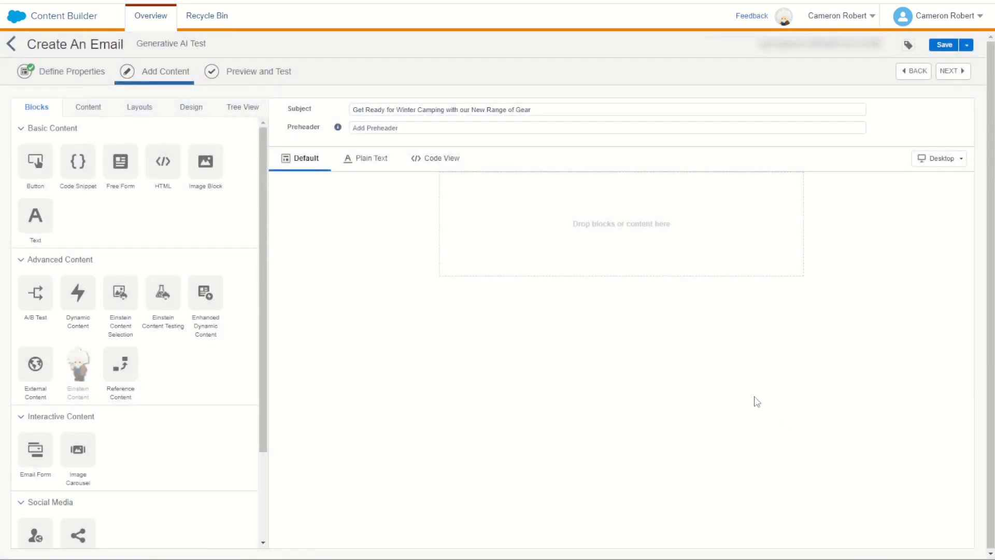
Drop a Text block onto the empty email canvas for Einstein body copy generation.
click(602, 109)
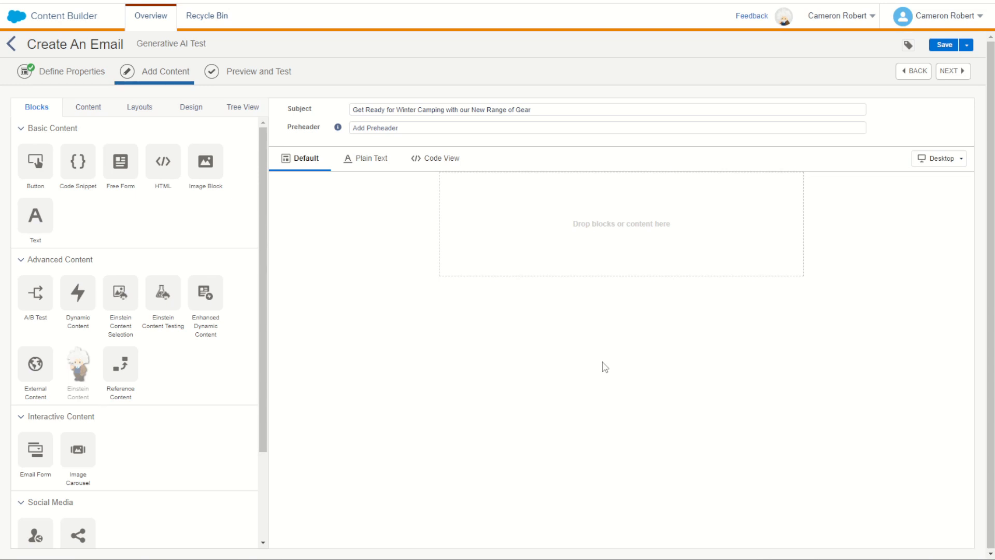
mouse_move(366, 240)
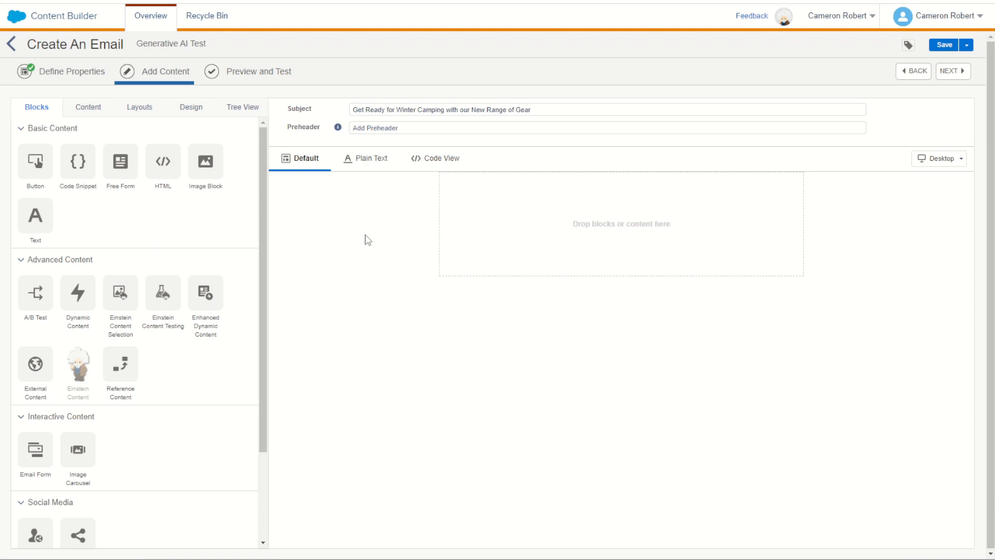
drag(35, 214, 602, 226)
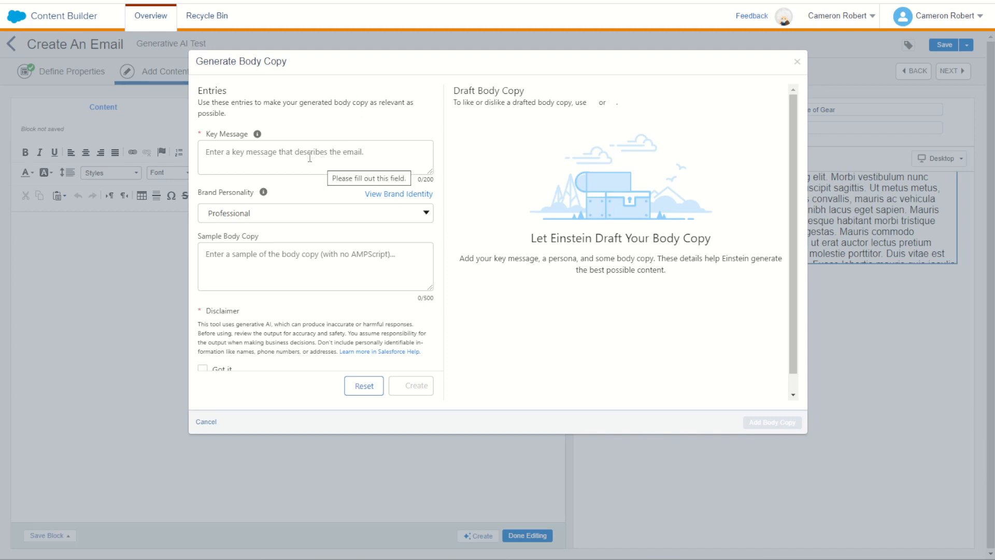
Enter the key message: new winter camping and hiking gear out now, limited stock, buy in store.
click(315, 157)
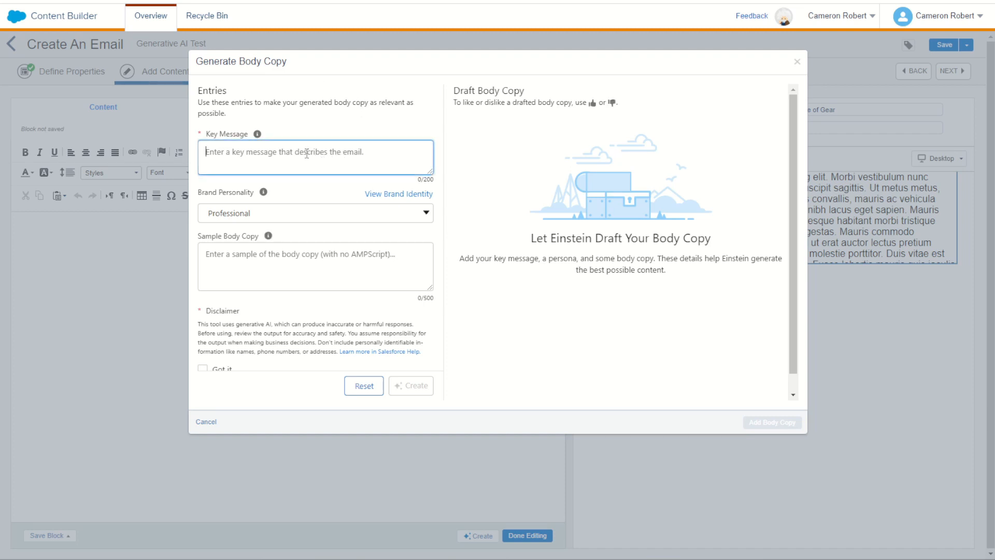
text(New winter c)
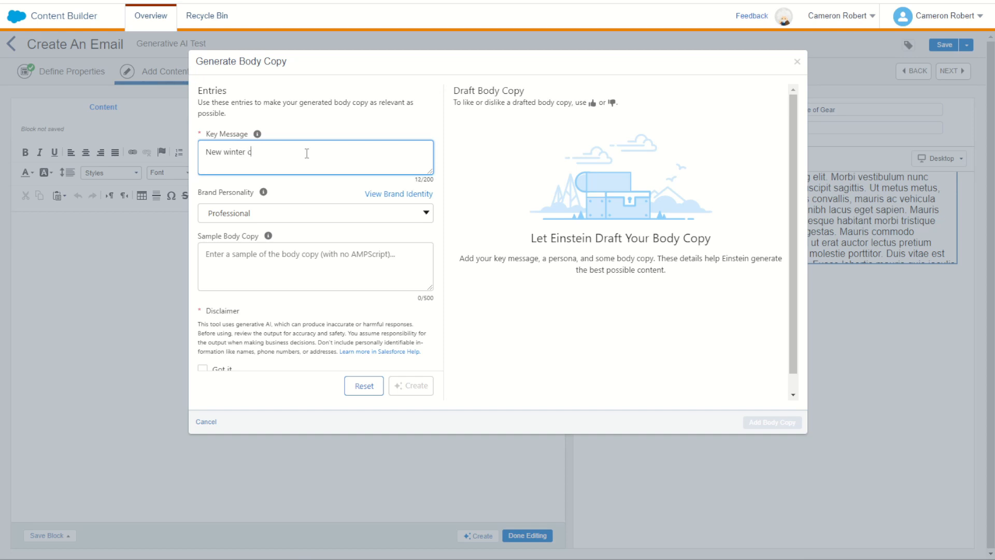
text(amping and hiking gear)
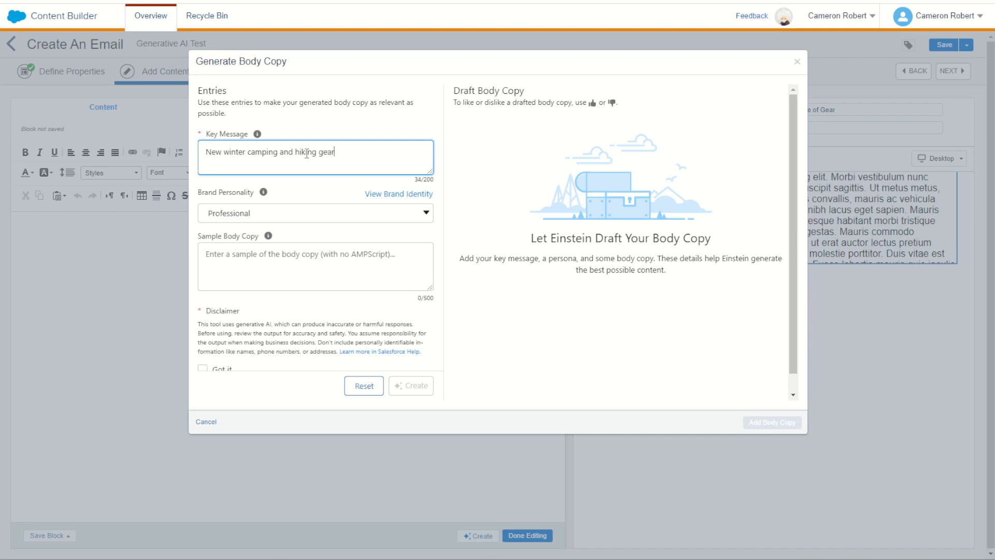
text(out now,)
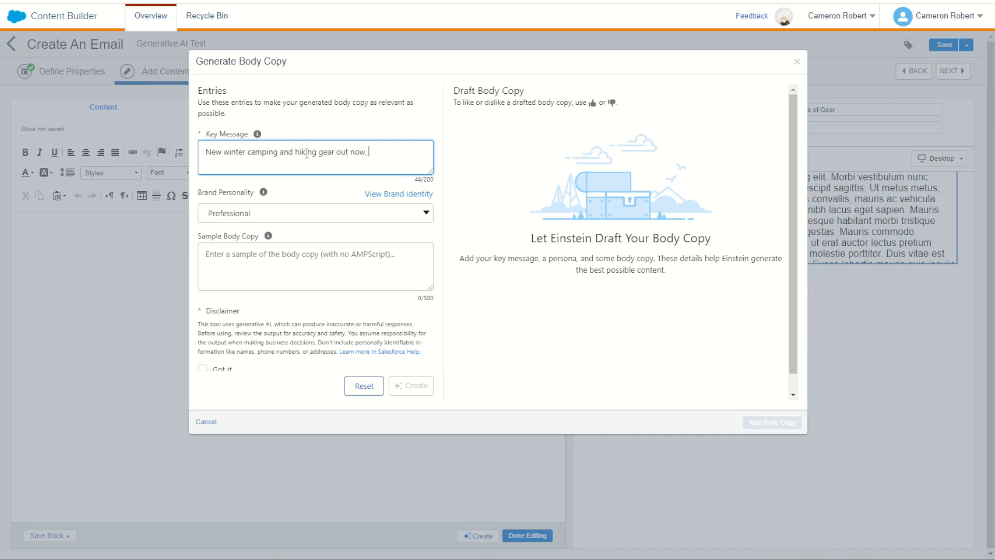
text(limited stock,)
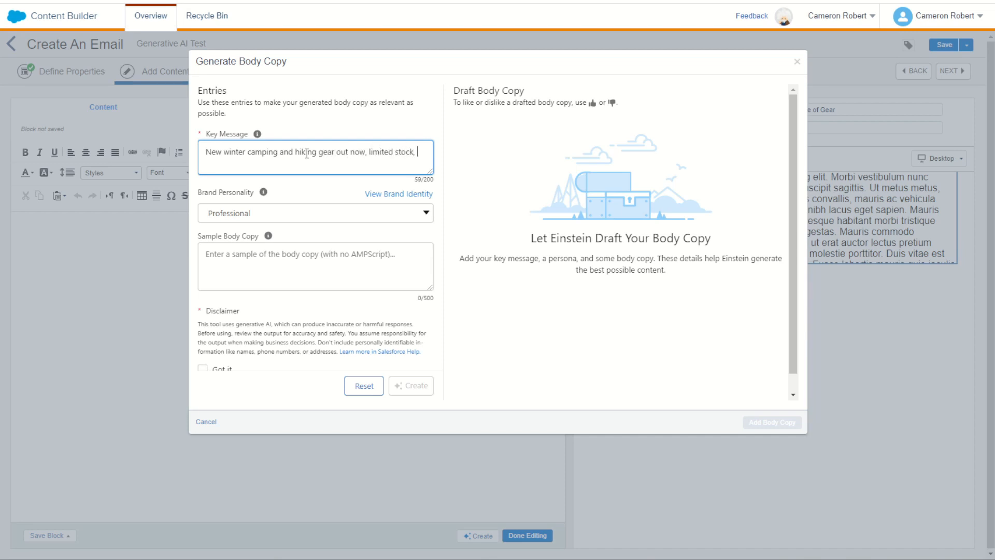
text(buy in store)
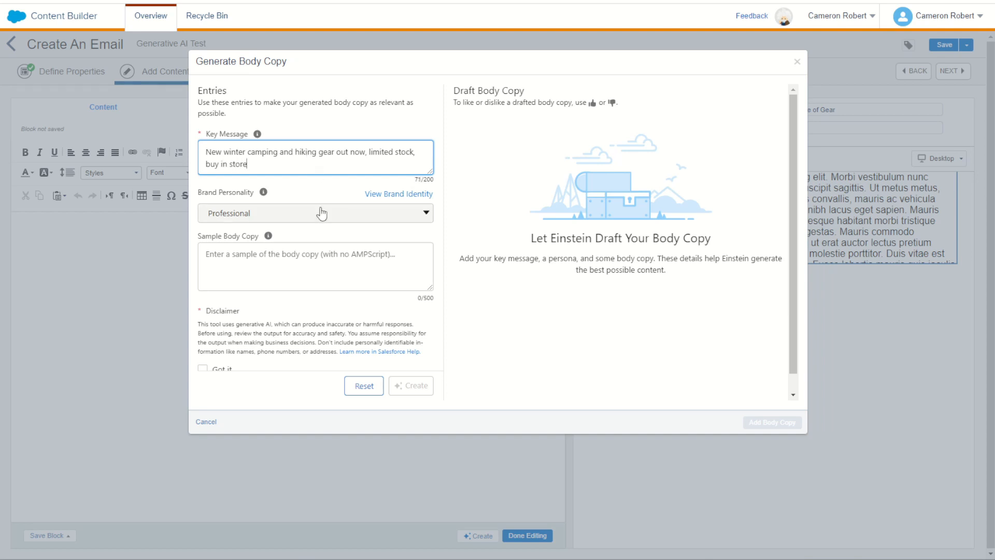
Choose the Casual personality, add sample copy 'New gear has just dropped in store', and accept the disclaimer.
click(314, 212)
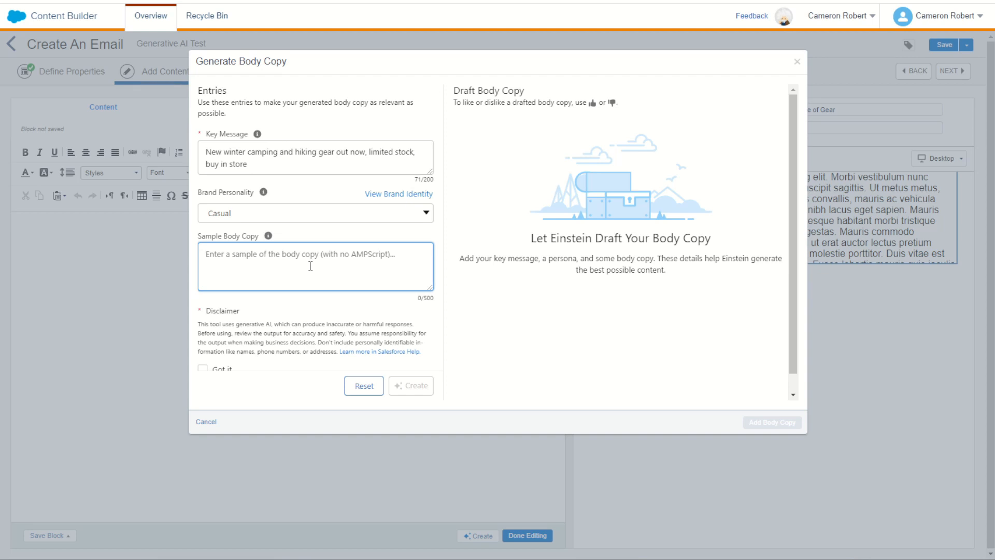
text(There is not)
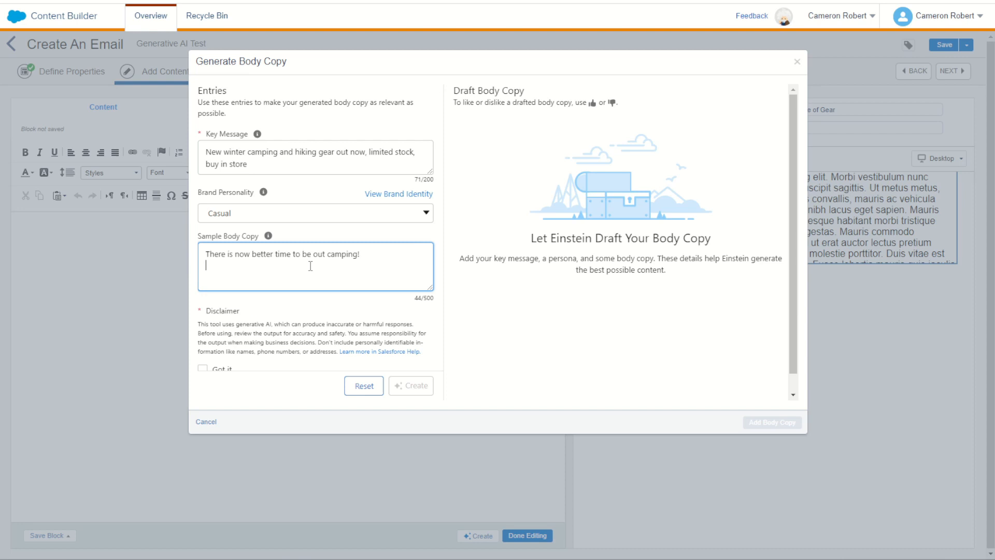
text(New gear has)
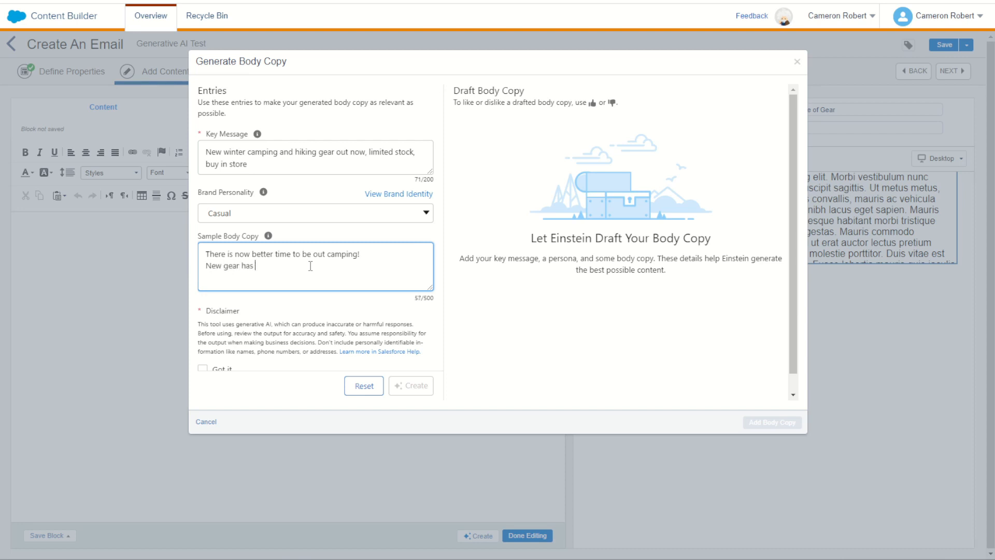
text(just dropped)
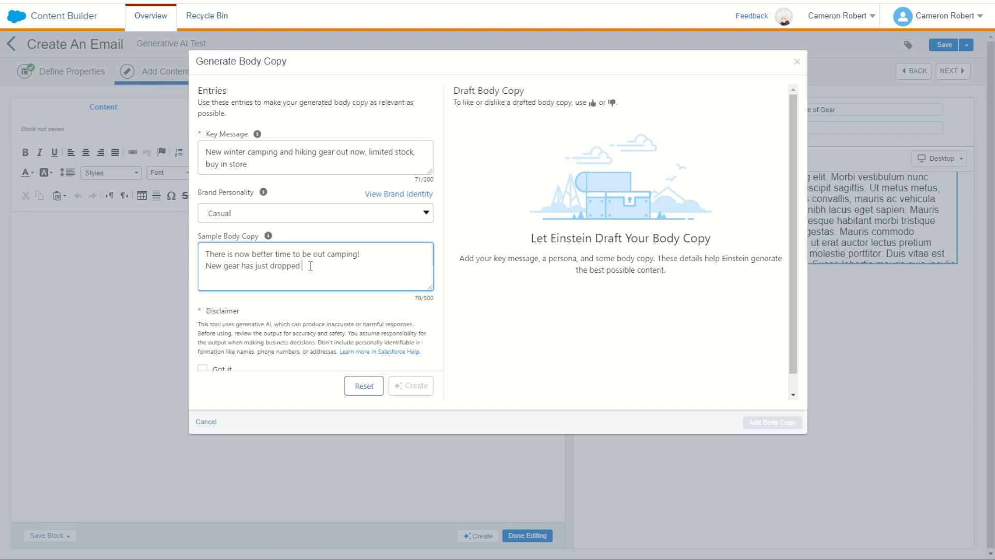
text(in store)
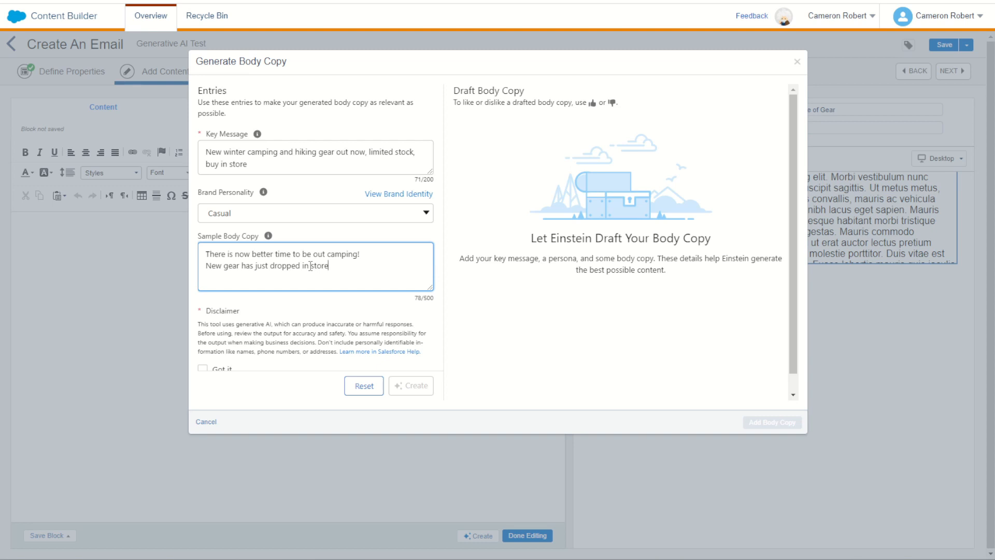
text(x)
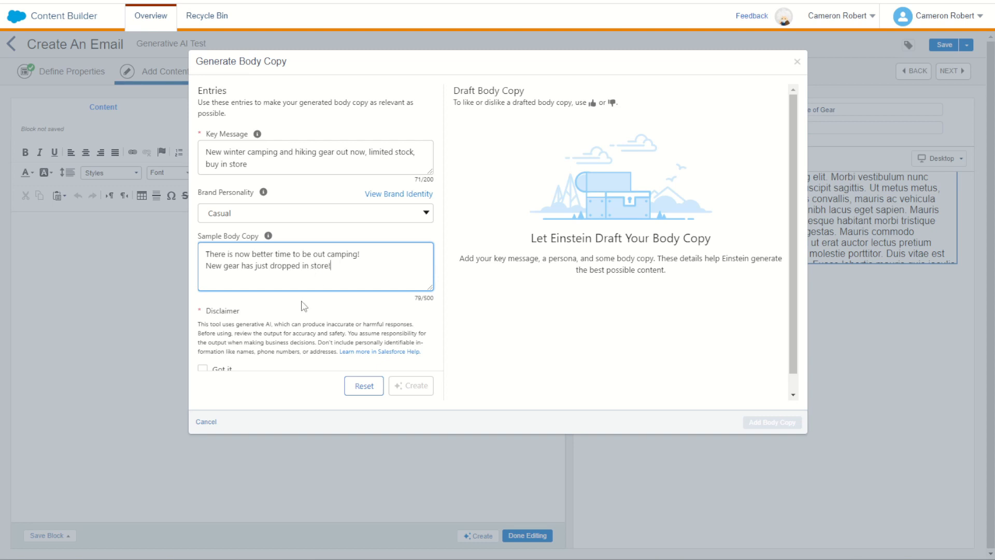
click(203, 350)
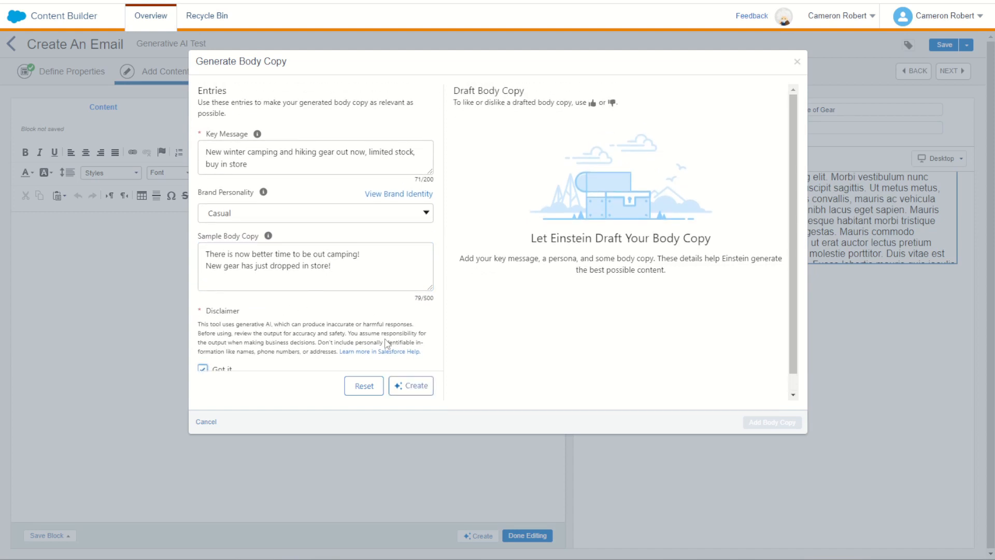
Generate body copy drafts, insert the first winter-gear draft into the text block, and finish editing.
click(410, 385)
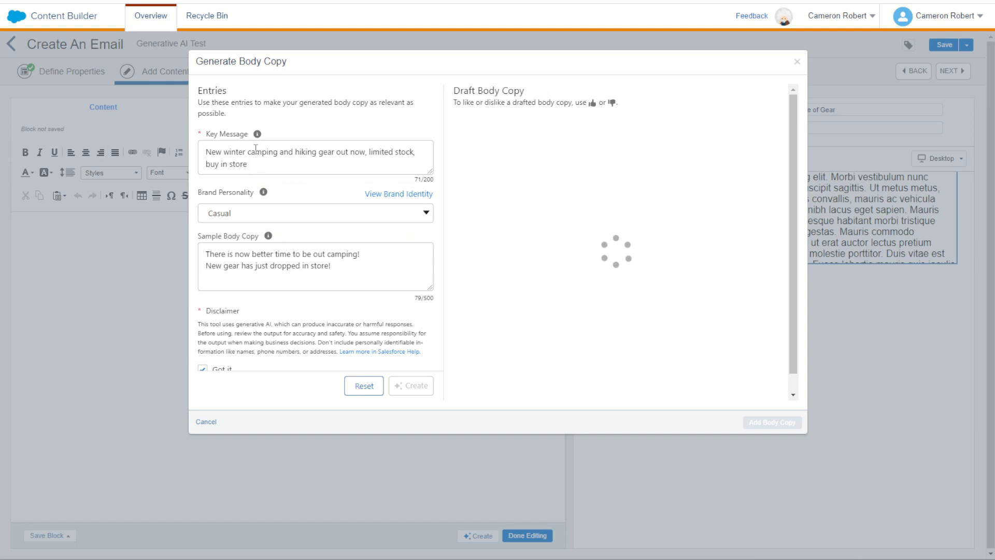
mouse_move(293, 236)
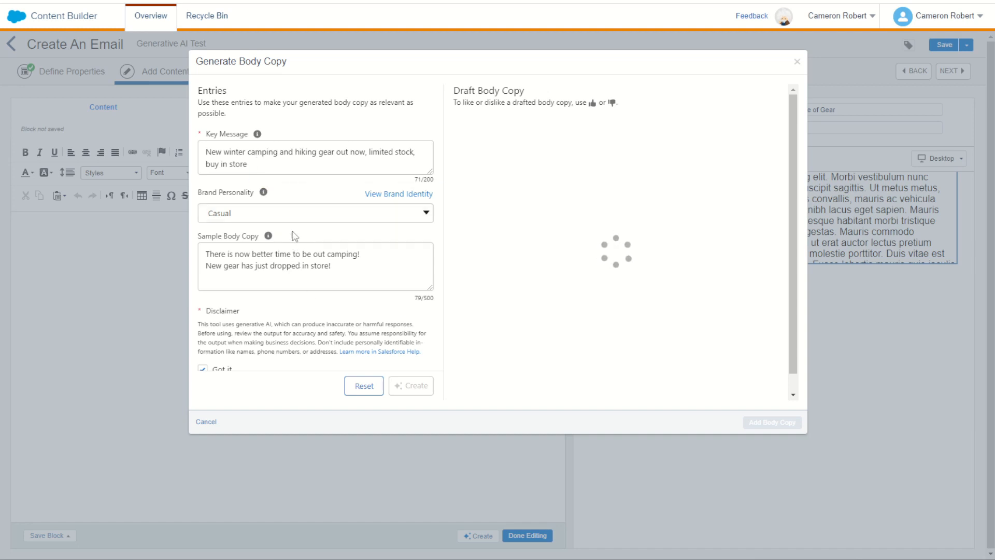
click(410, 385)
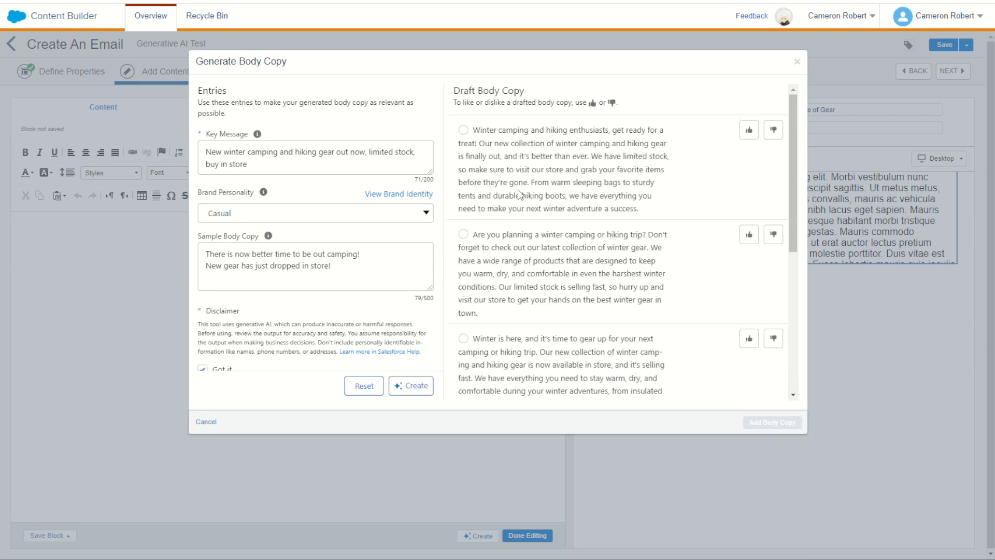
mouse_move(590, 139)
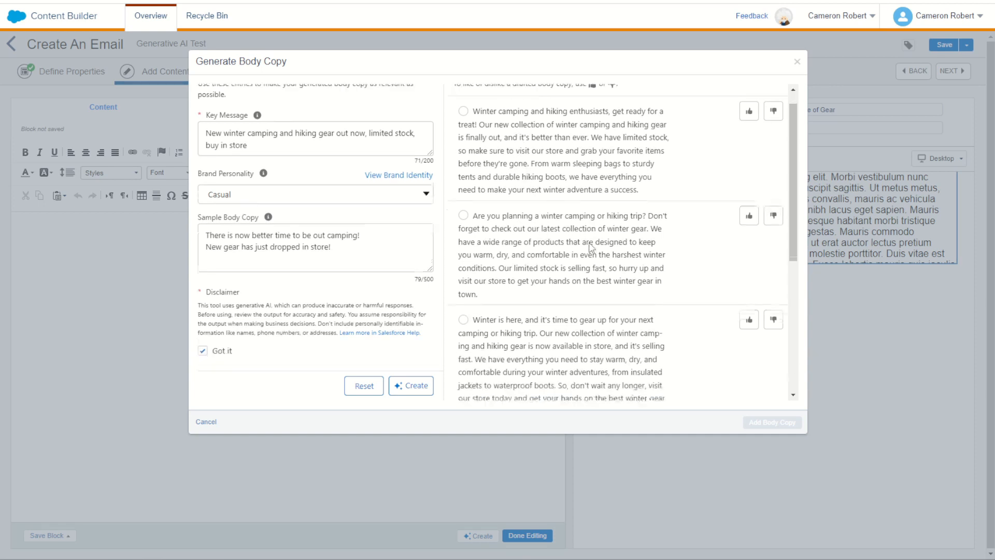
scroll(down, 3)
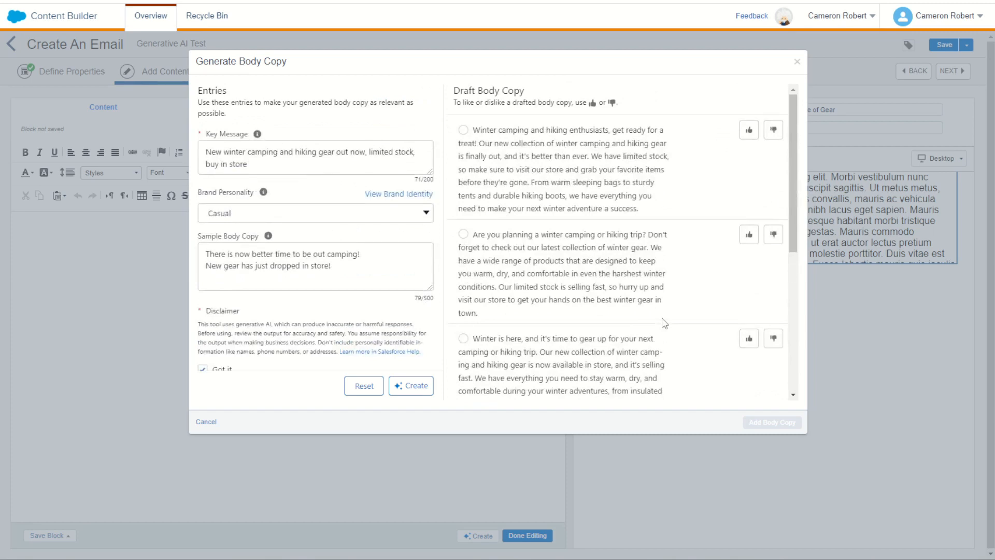
click(463, 130)
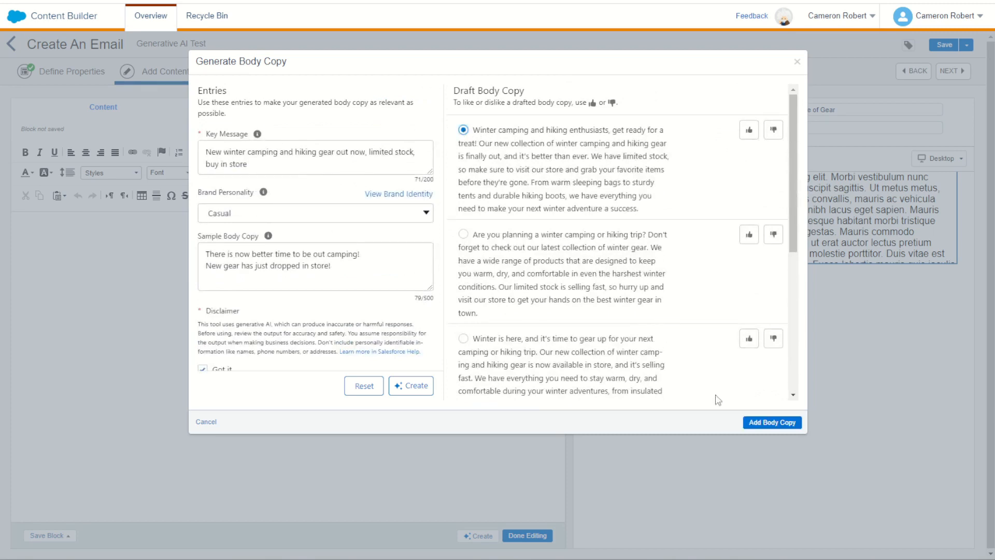
click(771, 422)
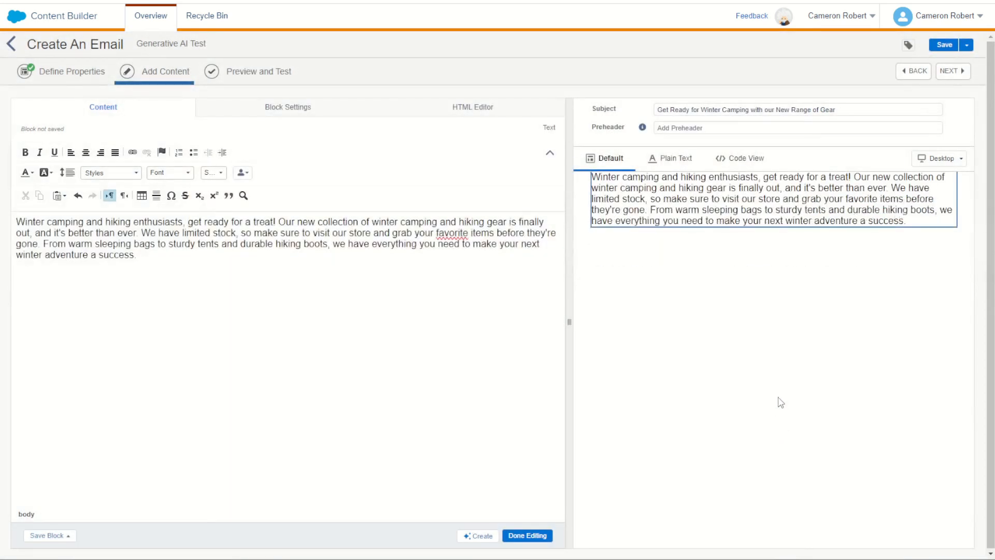
mouse_move(774, 219)
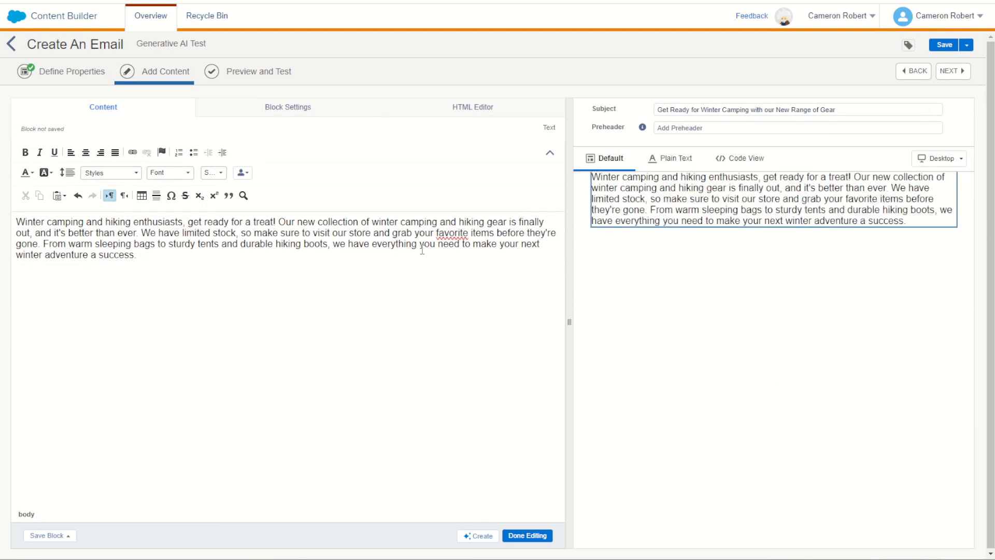
mouse_move(684, 268)
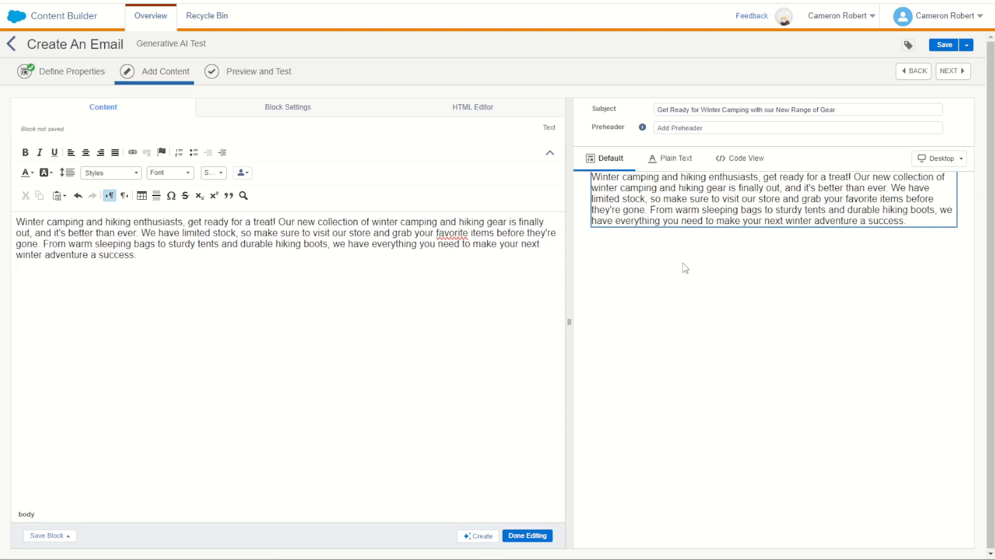
click(526, 535)
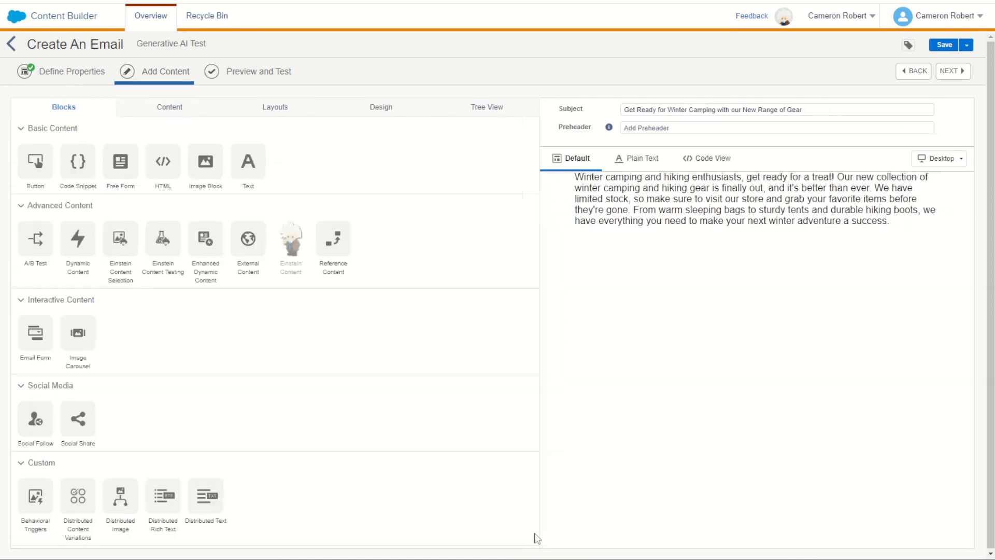
Add a two-column layout with the winter camping paragraph in its left column, then open the lower paragraph.
click(139, 107)
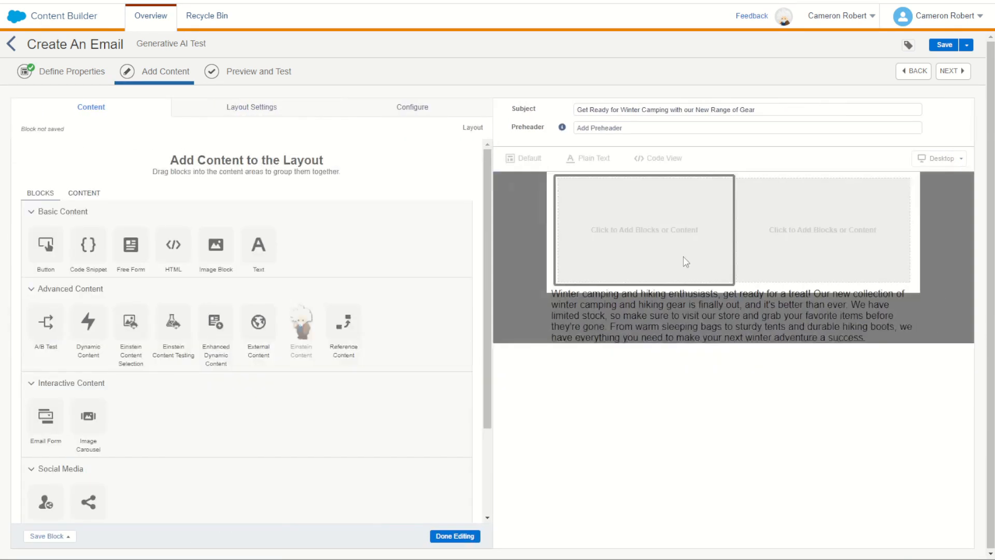
click(642, 229)
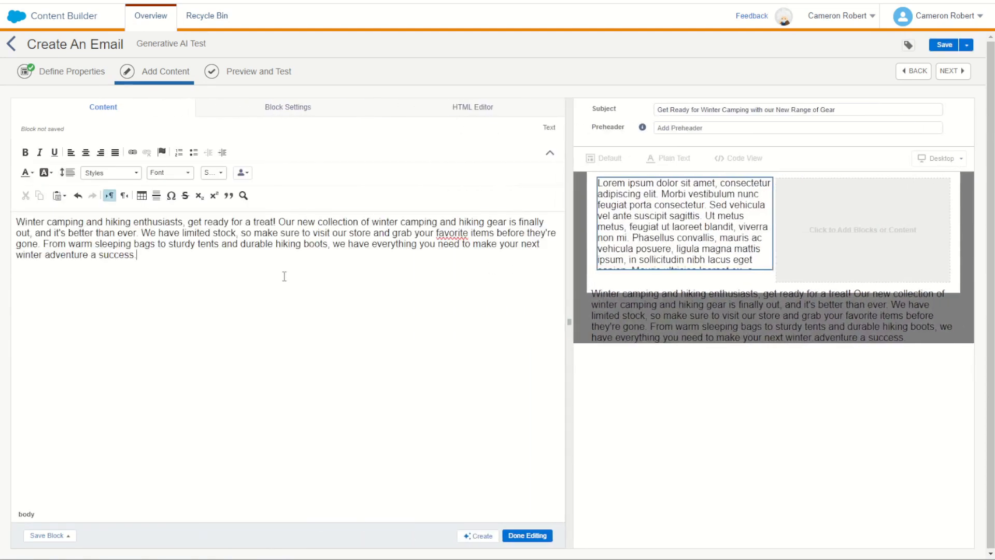
click(526, 534)
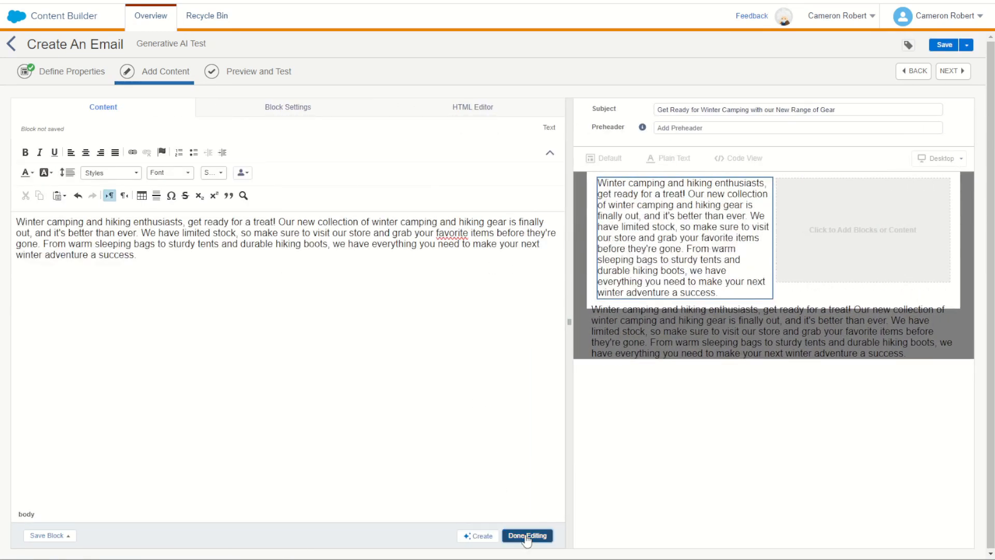
click(527, 535)
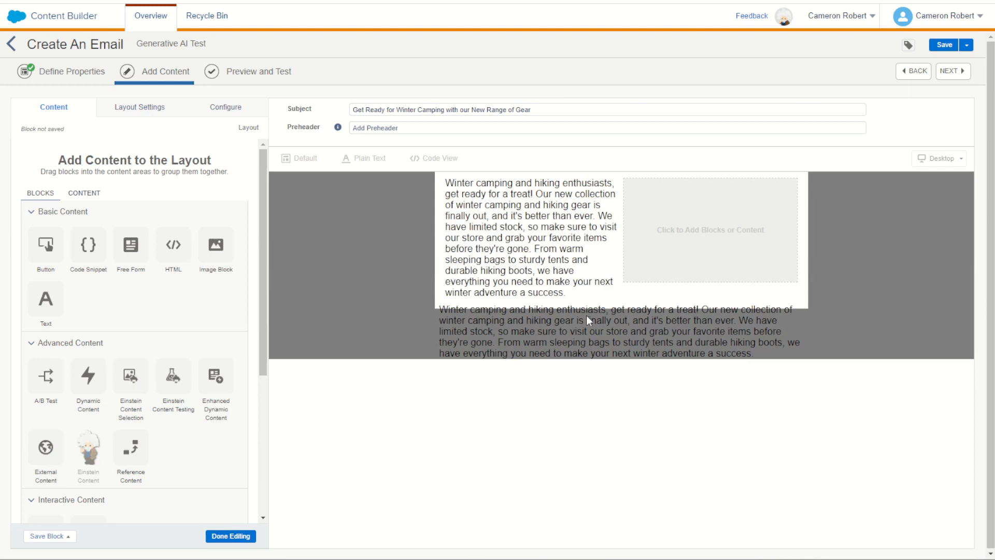
click(943, 45)
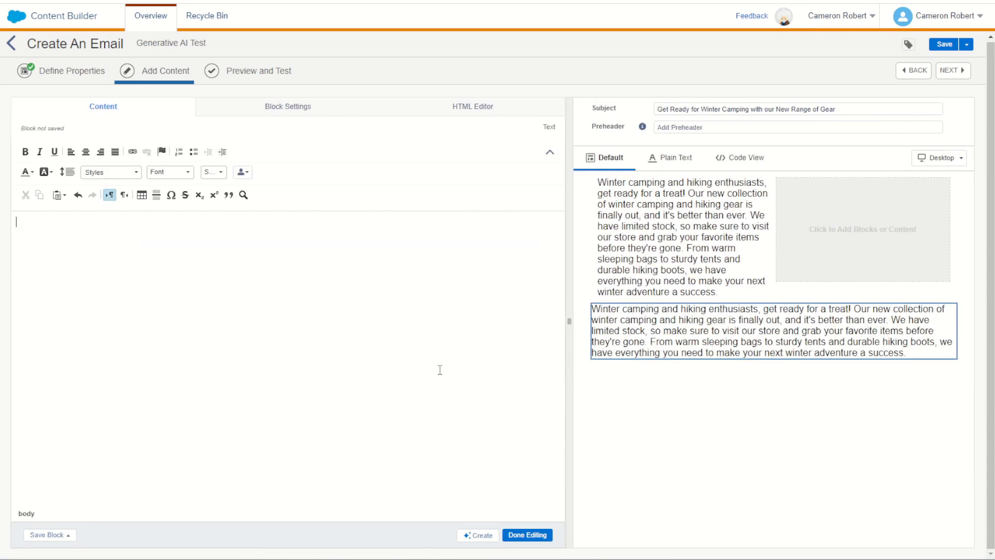
Start Einstein body copy with key message 'We haven't seen you for a while, here is a great deal for you!'.
click(477, 535)
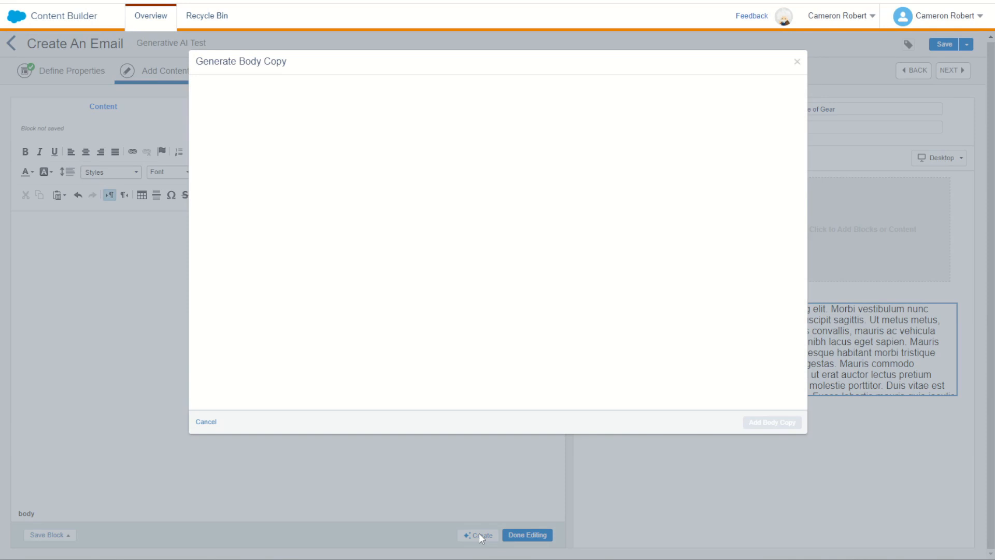
click(479, 534)
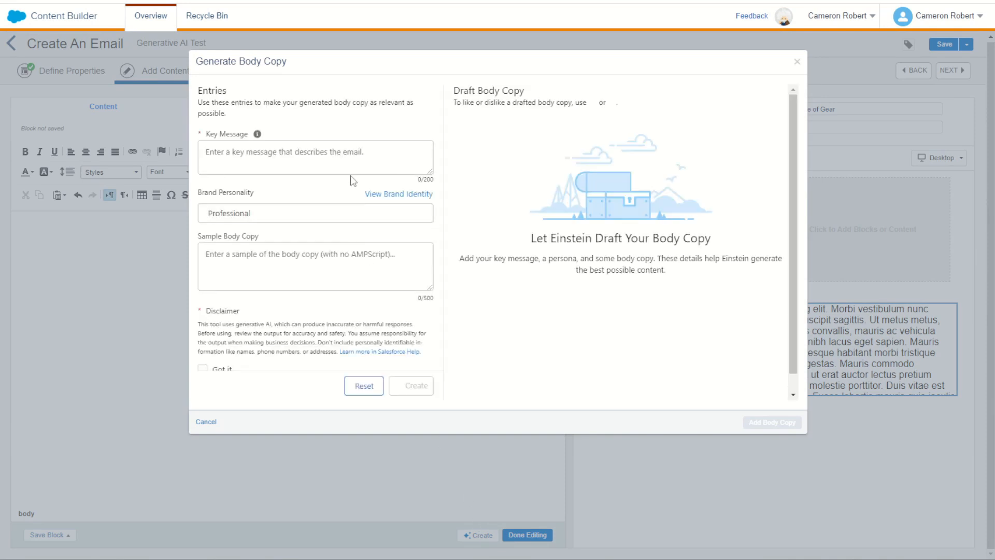
click(314, 157)
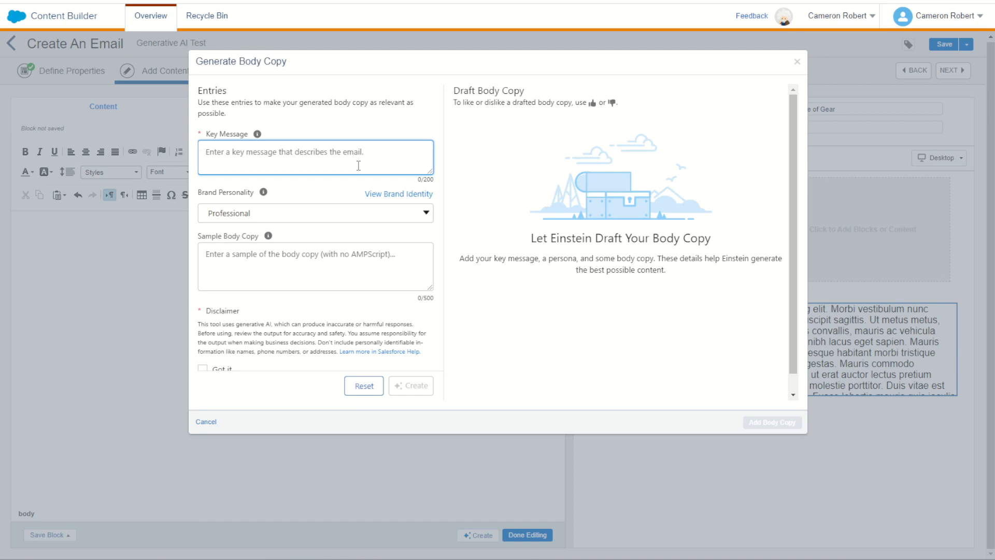
click(286, 152)
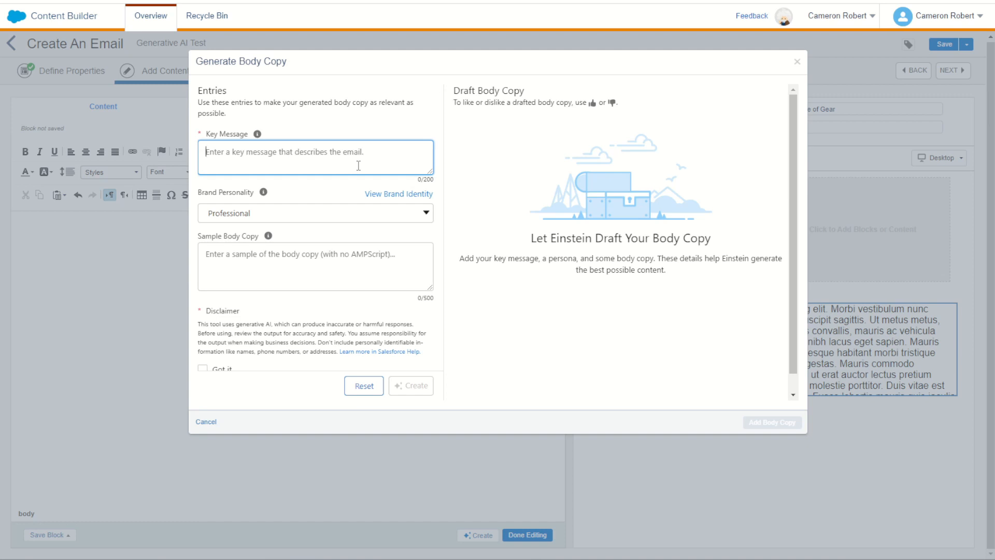
text(We haven't se)
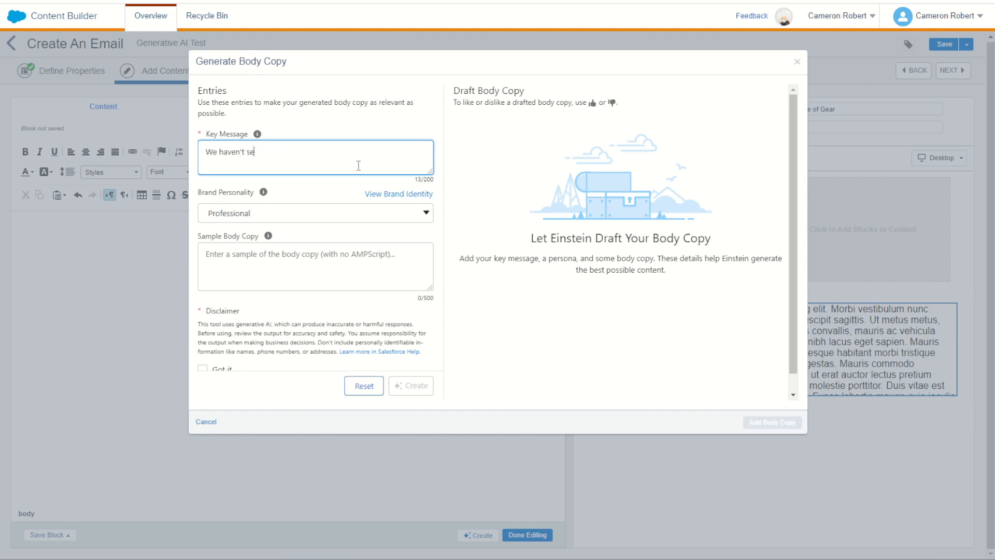
text(en you for a whil)
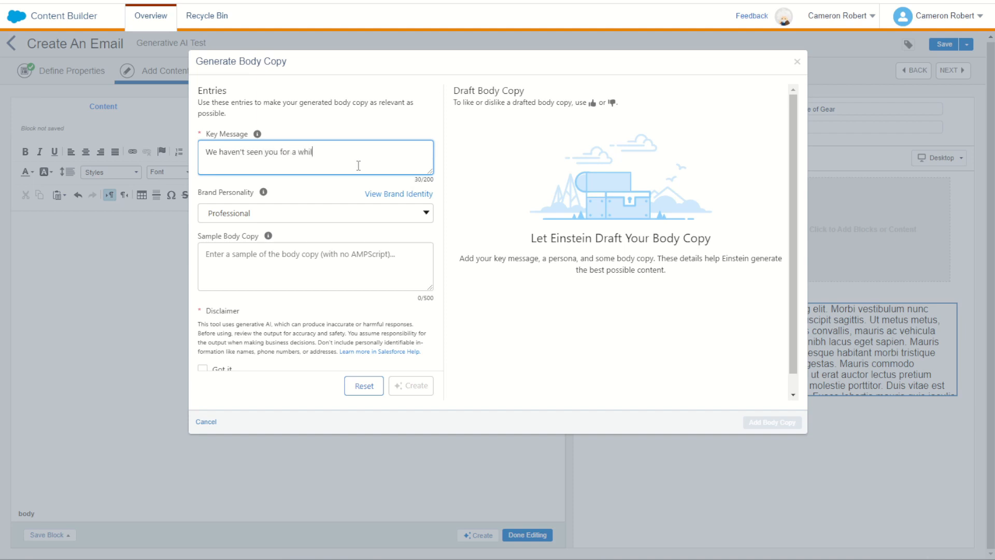
text(e, here is)
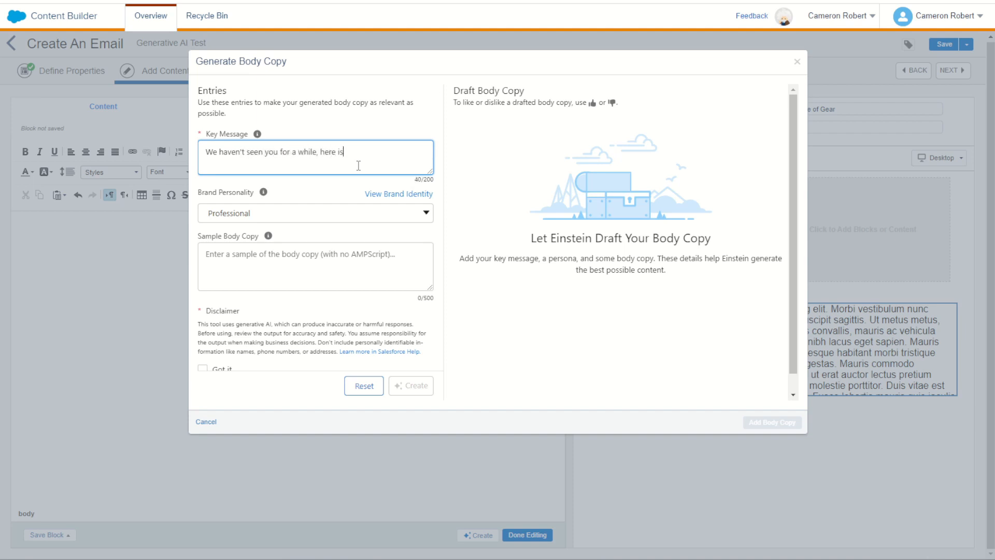
text(a geat)
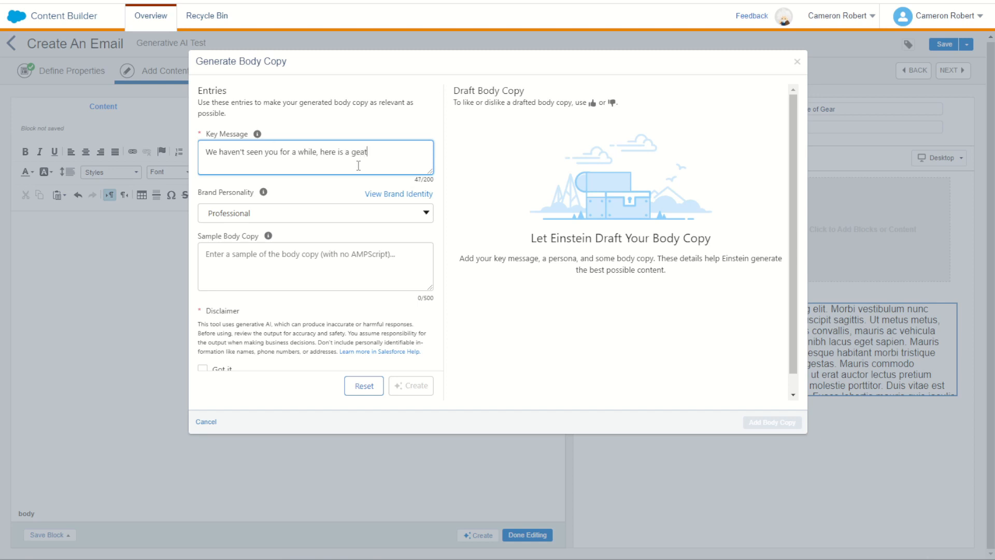
text(deal for)
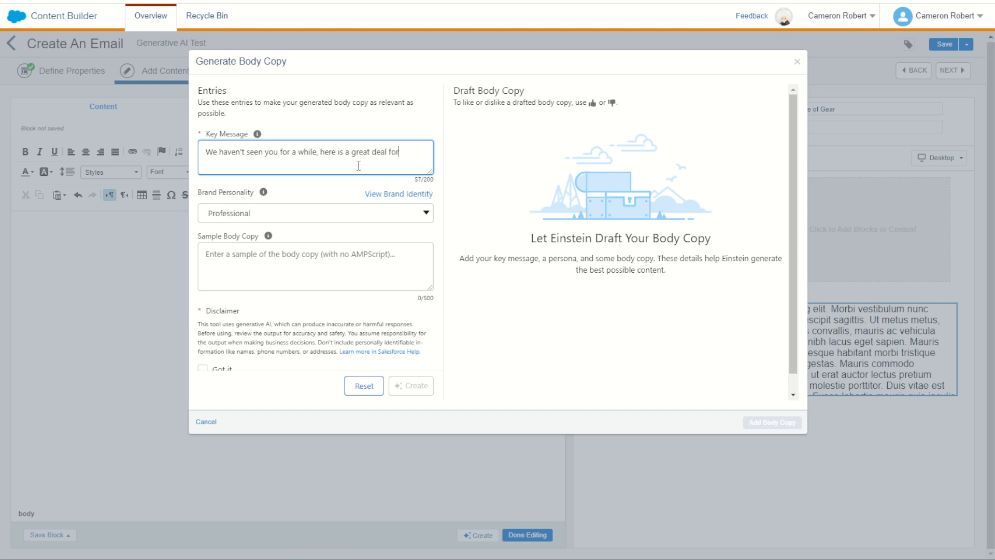
text(you)
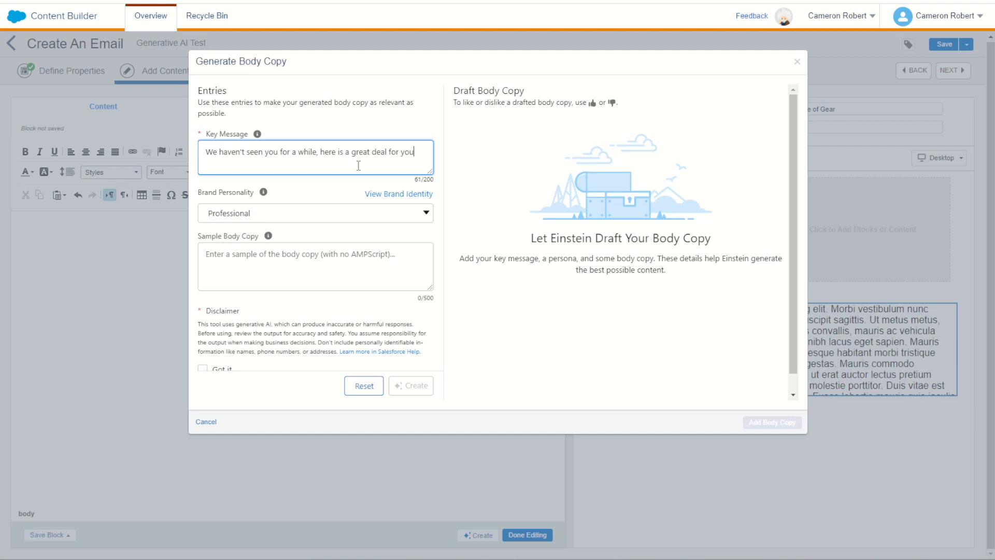
text(!)
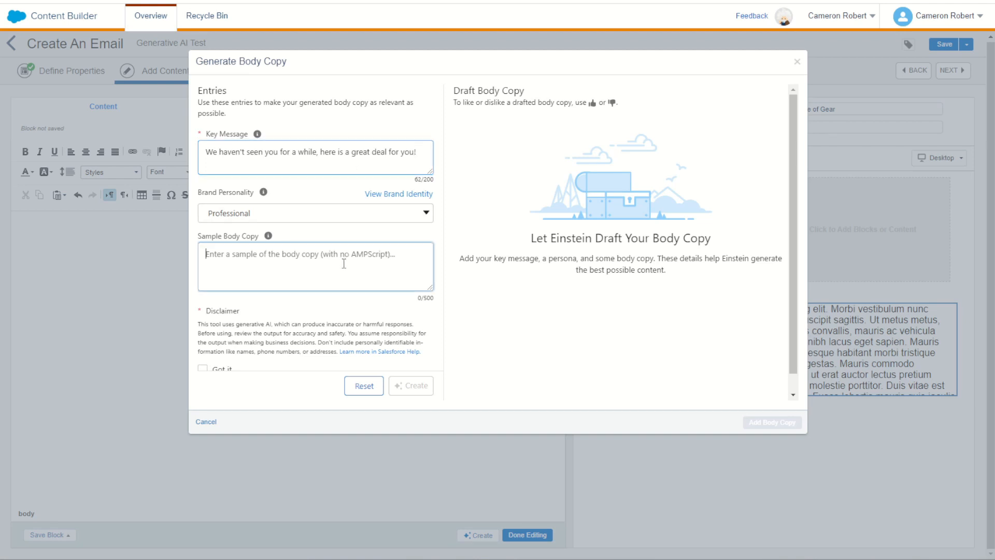
Enter sample body copy about checking in and checking out new gear, and accept the disclaimer.
text(It)
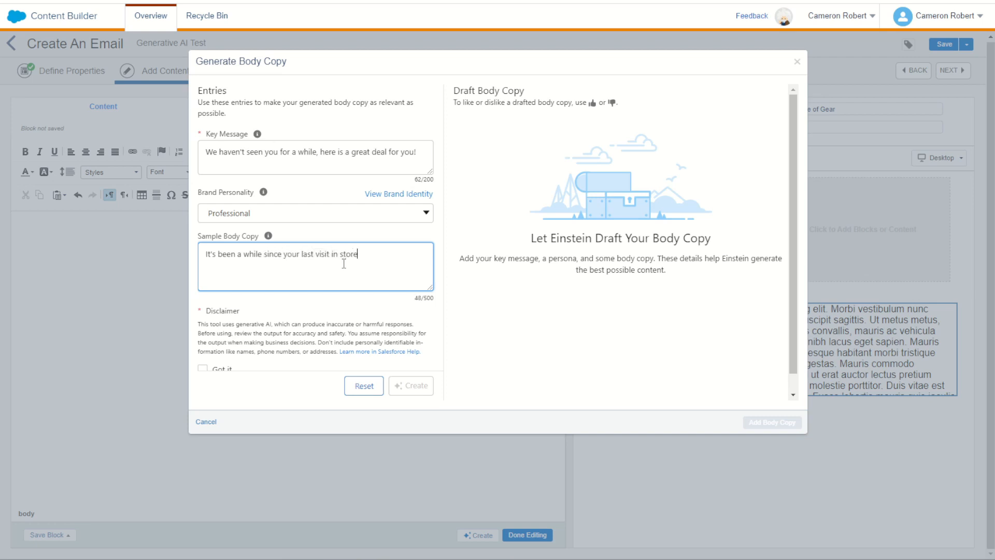
text(, we'd love to see you come ba)
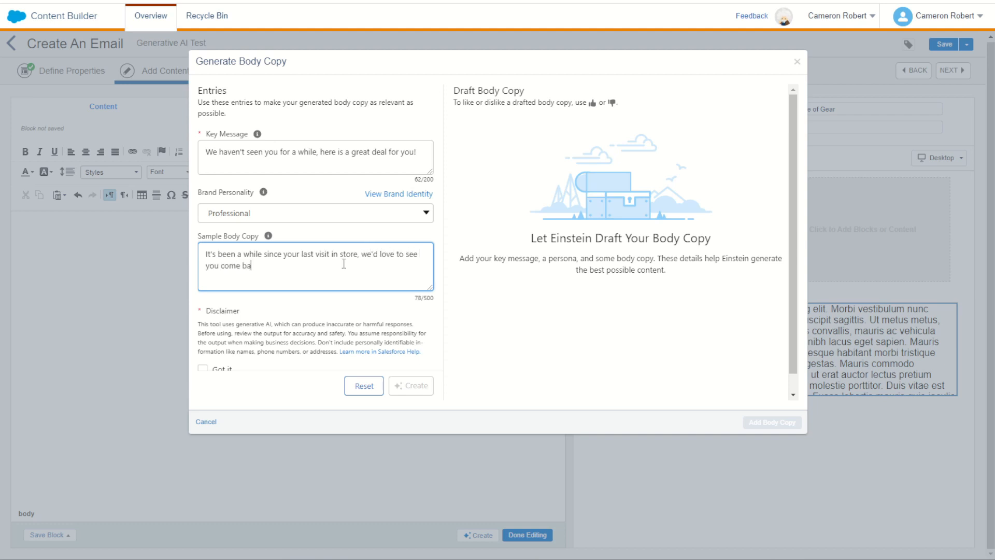
text(ck in a)
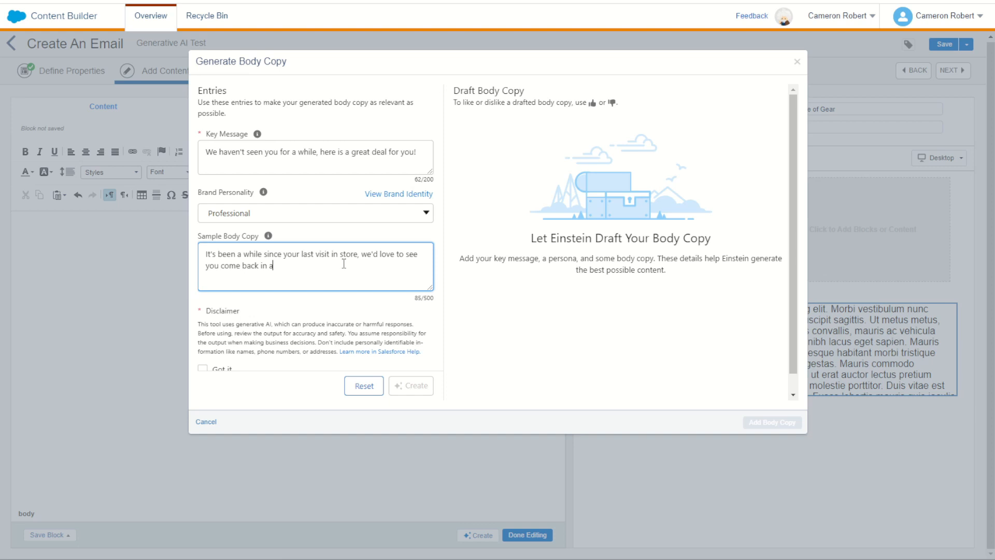
text(nd check out our new)
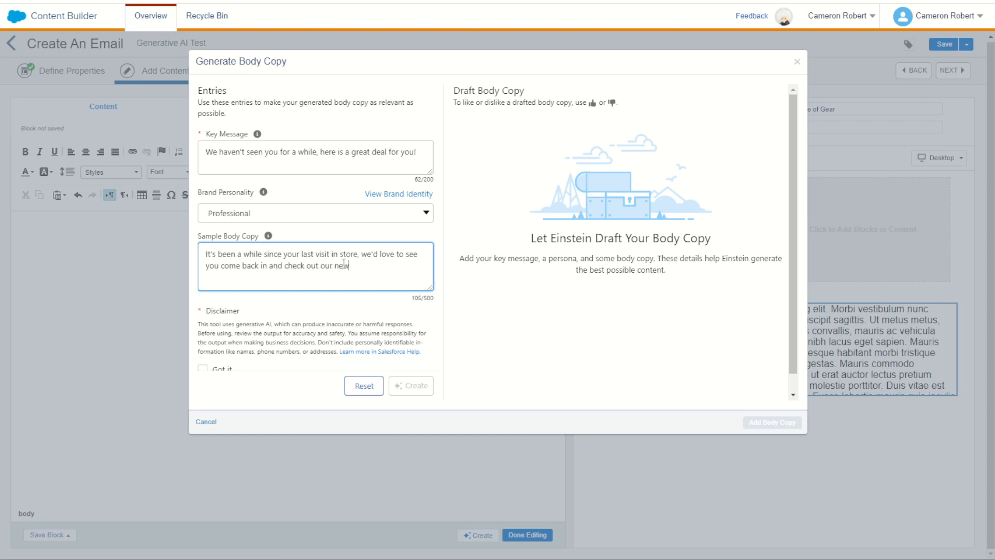
text(gear!)
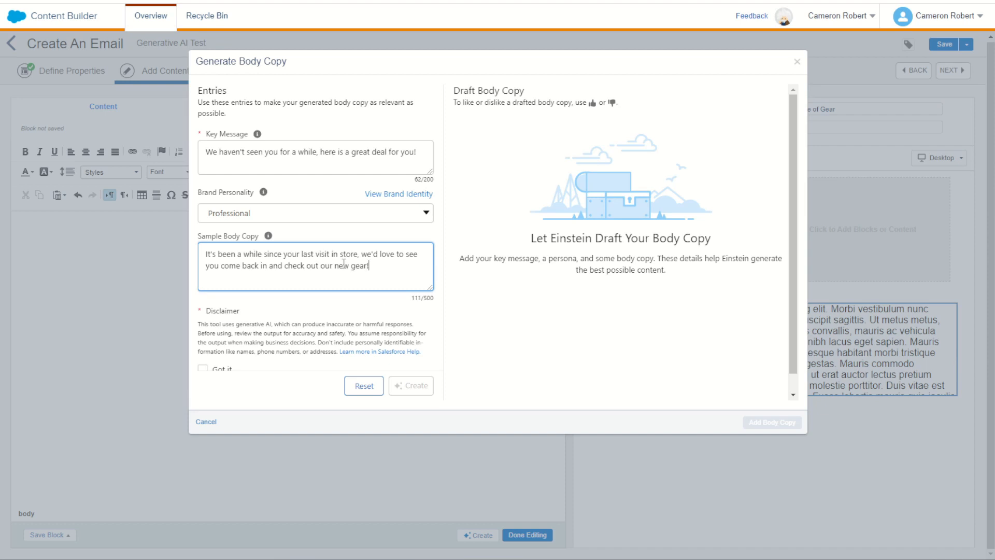
mouse_move(299, 221)
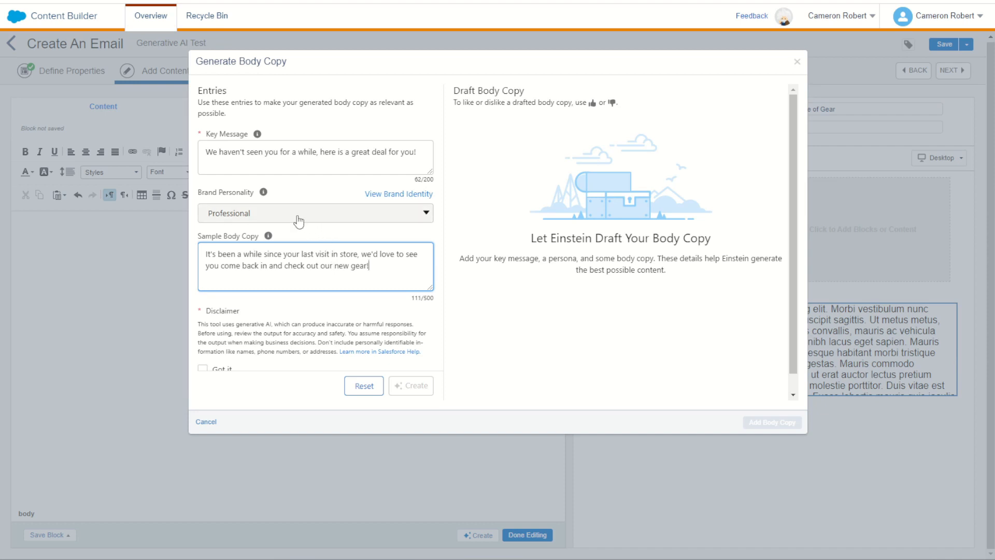
click(203, 368)
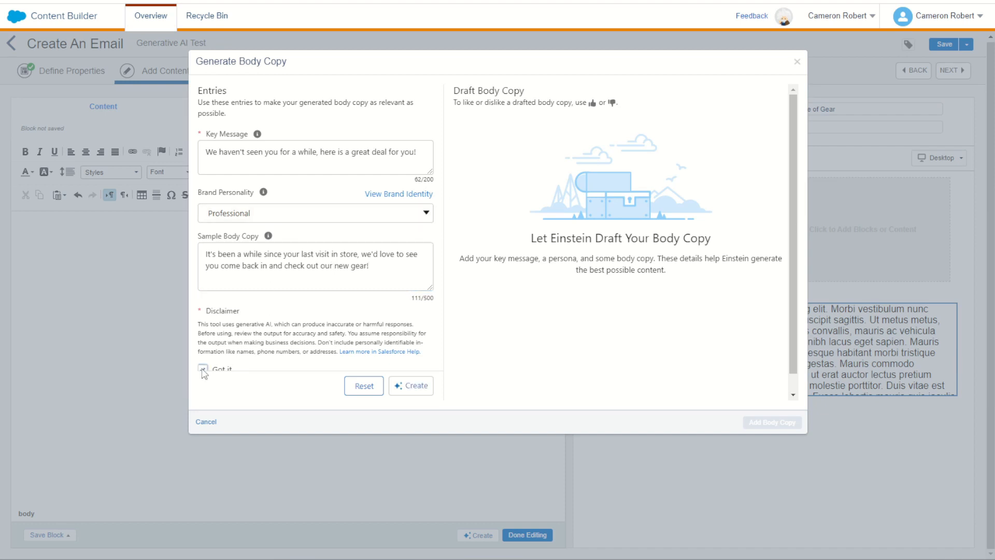
Generate Professional-personality body copy drafts and scroll through the returned options.
click(411, 385)
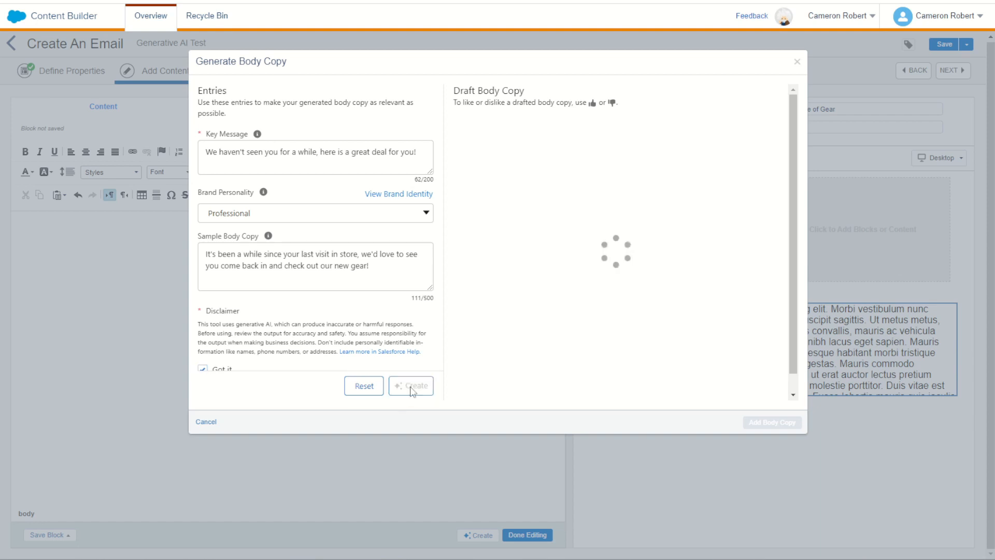
click(410, 385)
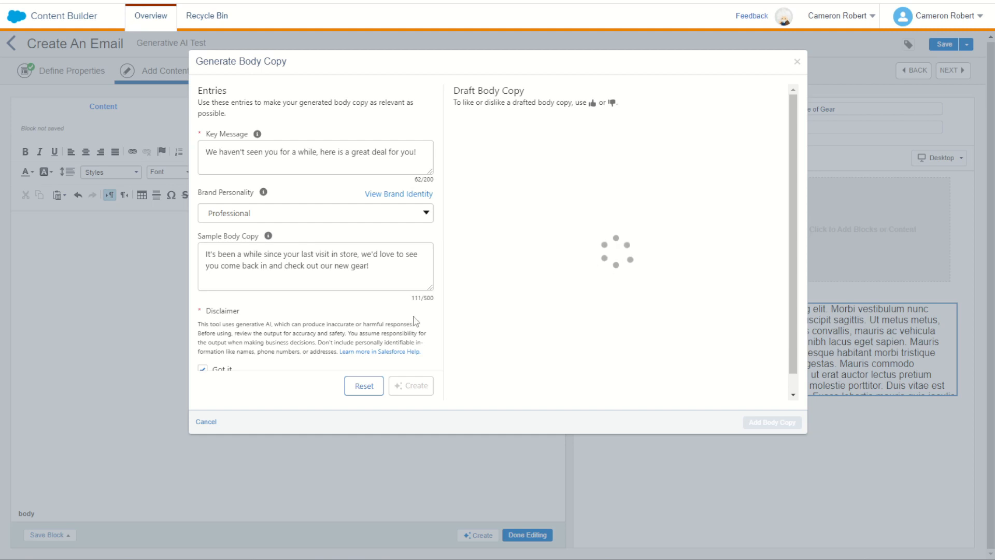
click(410, 385)
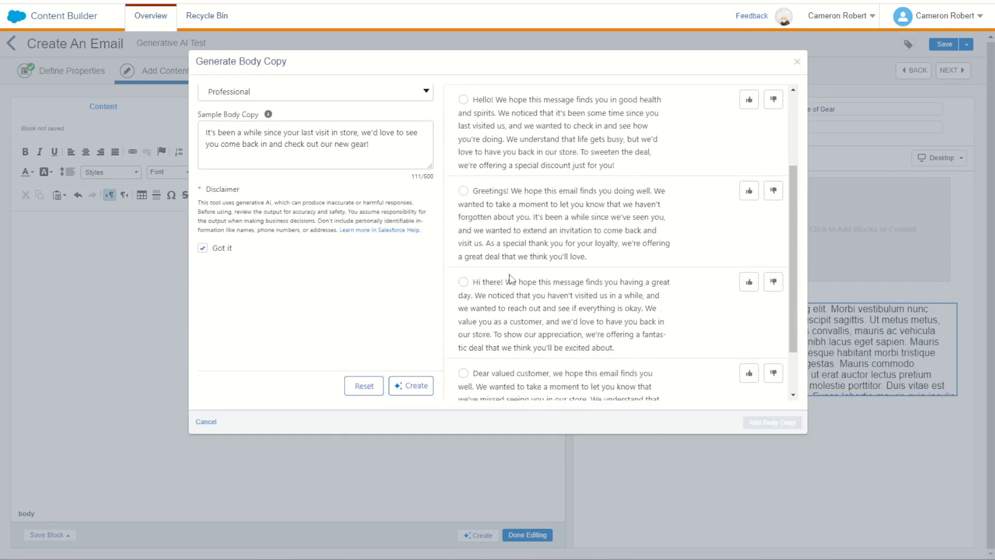
scroll(down, 3)
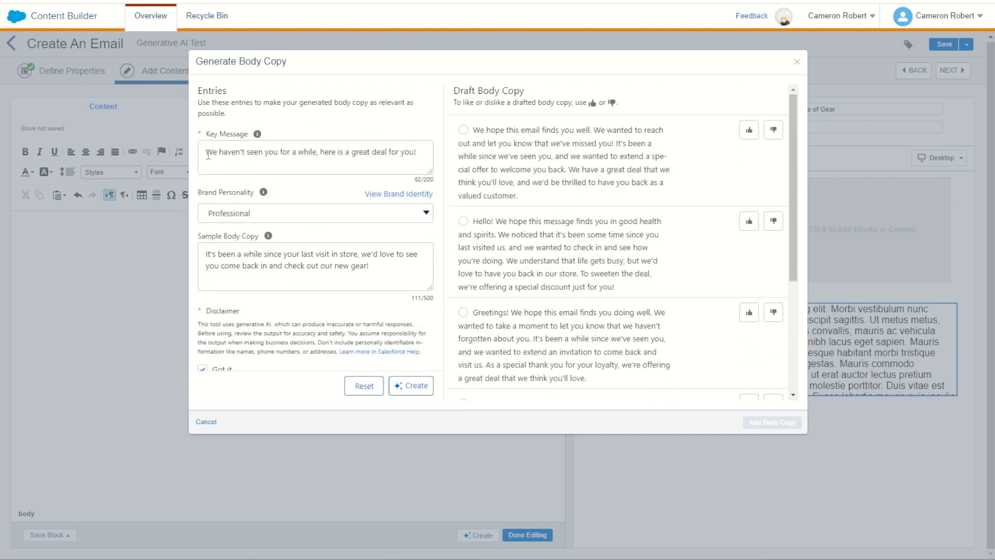
Prefix the key message with 'Reengagement message at the foot of the email'.
click(285, 158)
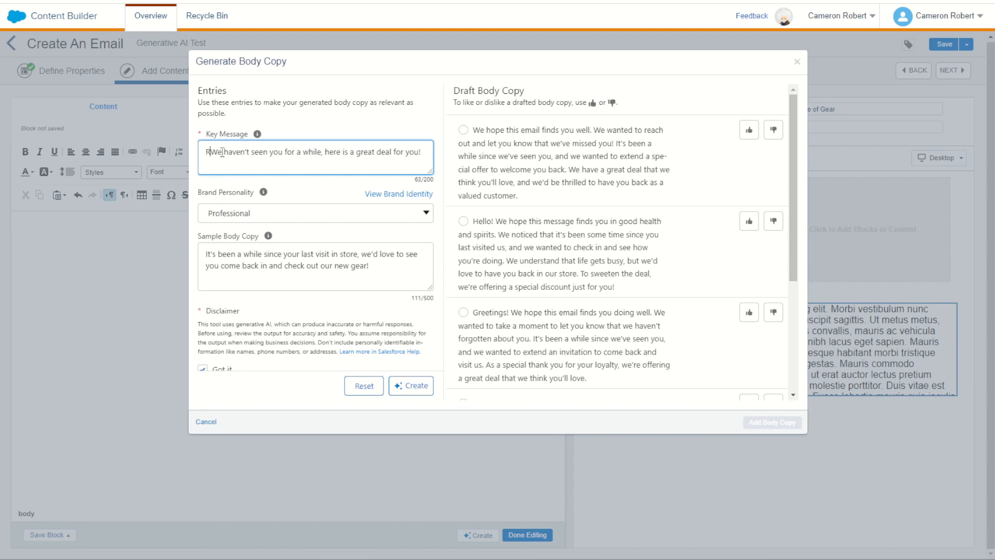
text(Reengagement message)
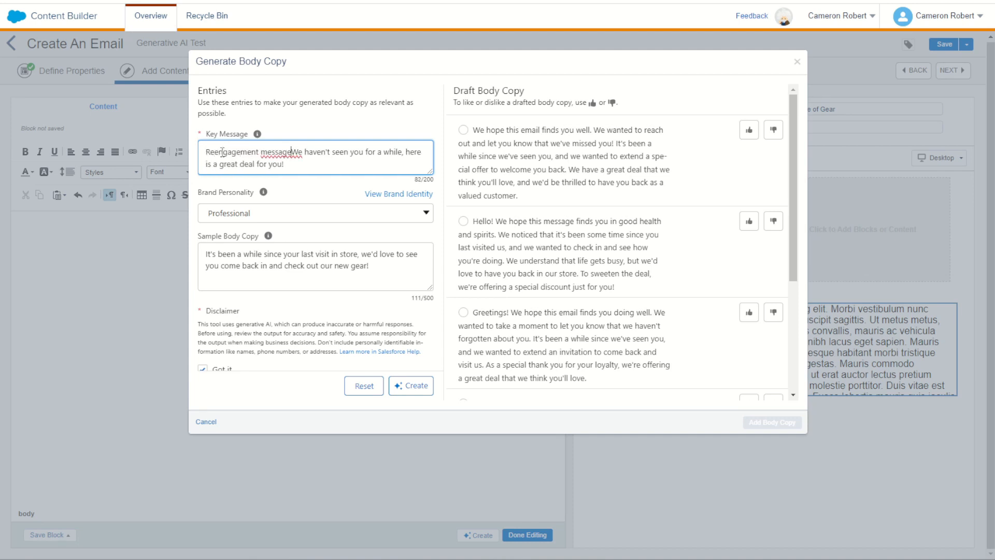
text(at the foot)
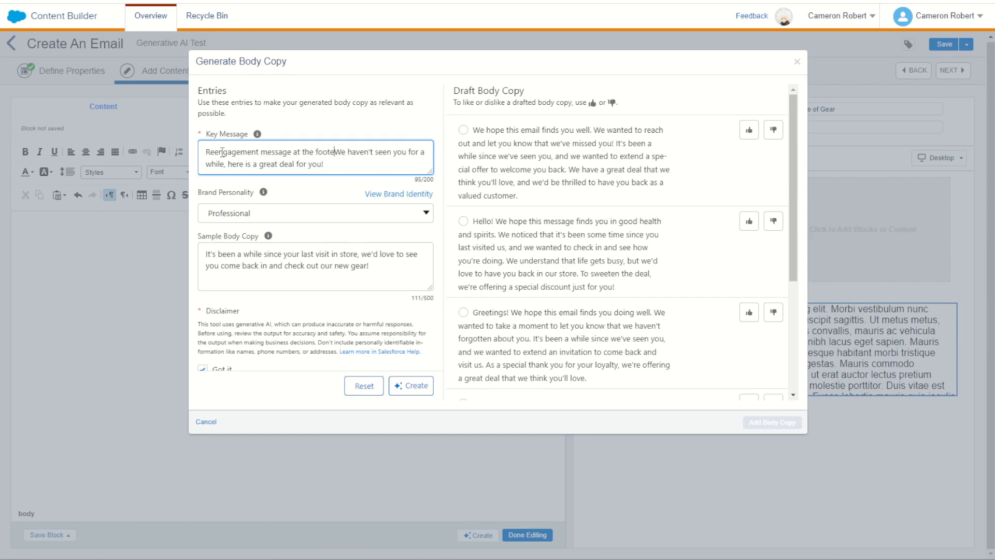
text(of the email saying)
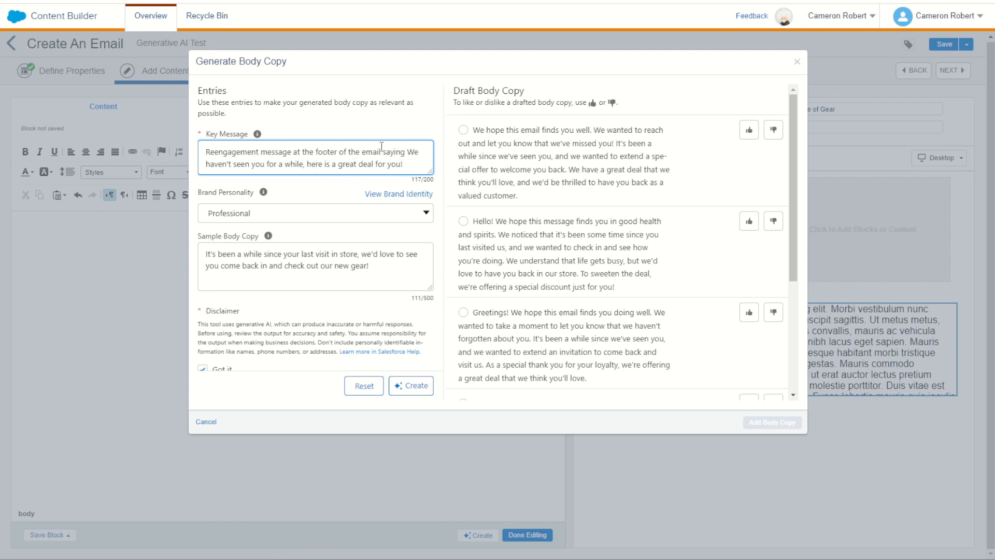
mouse_move(500, 280)
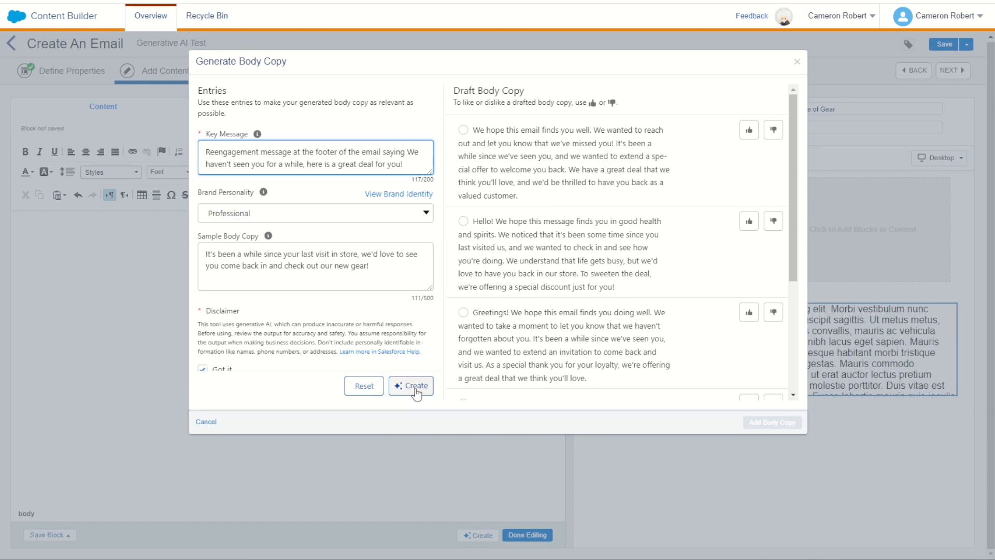
Regenerate drafts and insert the 'It's been a while since we've seen you!' draft into the email.
click(410, 385)
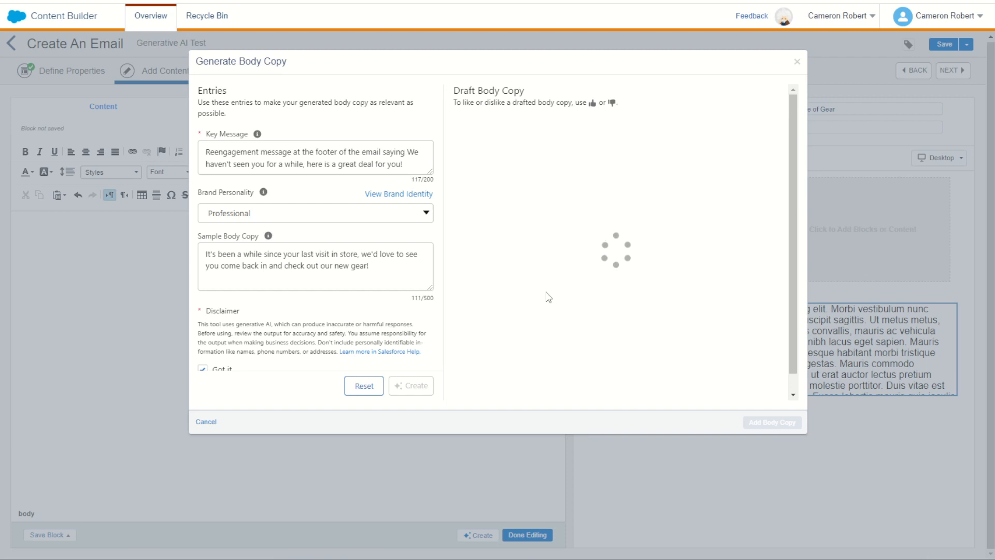
click(411, 385)
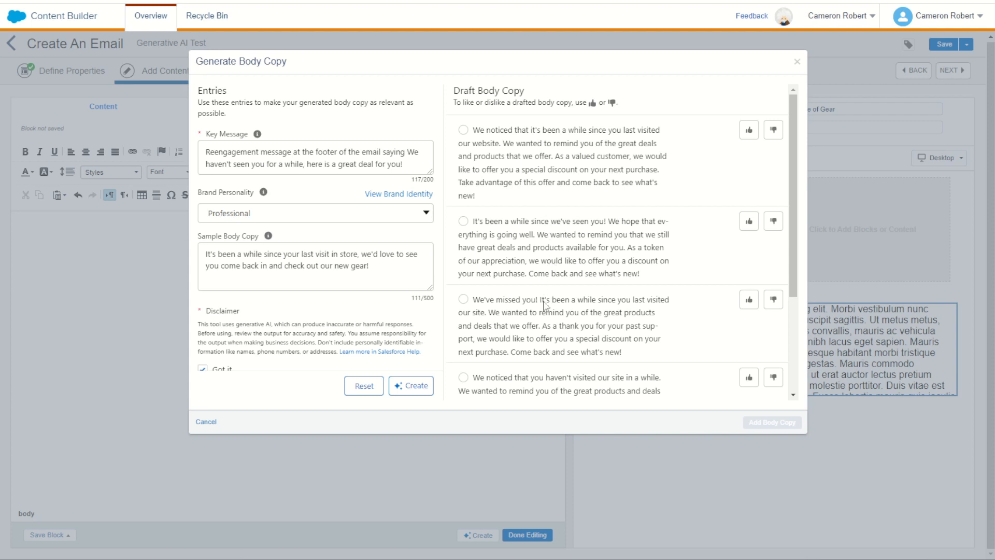
mouse_move(598, 175)
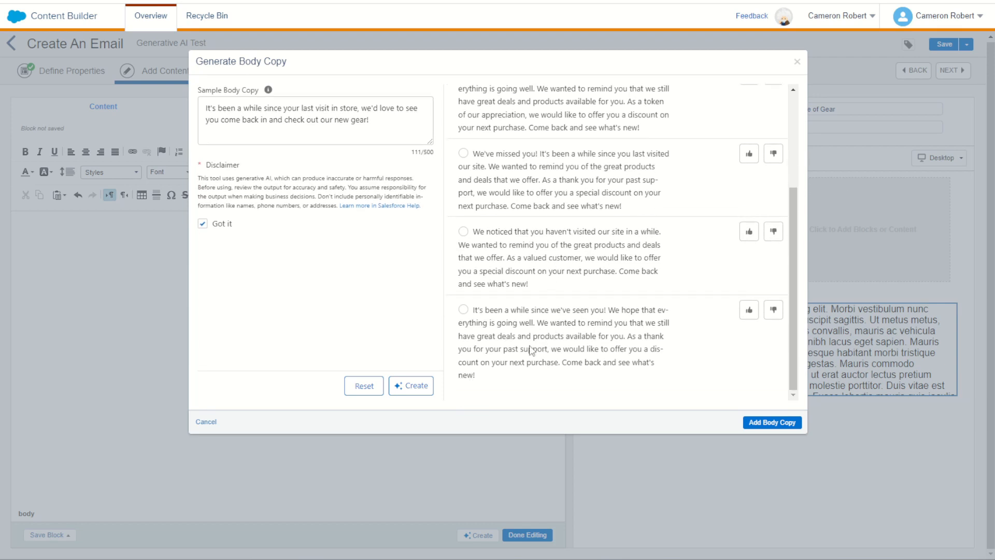
click(463, 310)
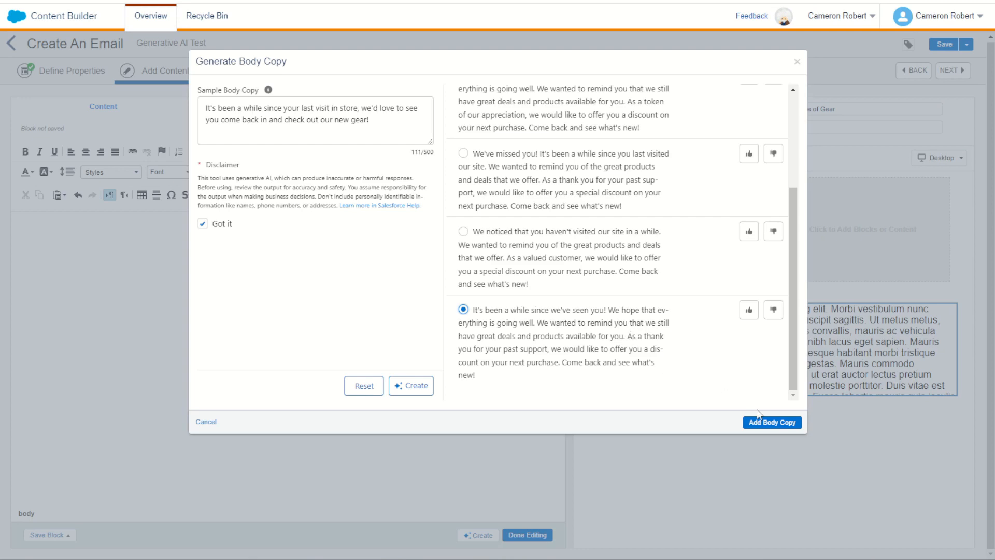
click(771, 421)
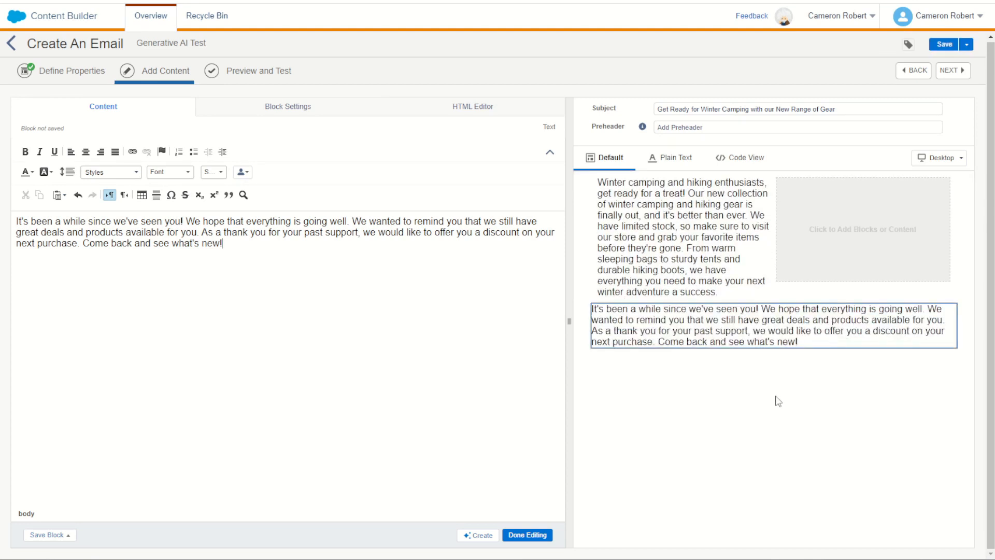
mouse_move(800, 418)
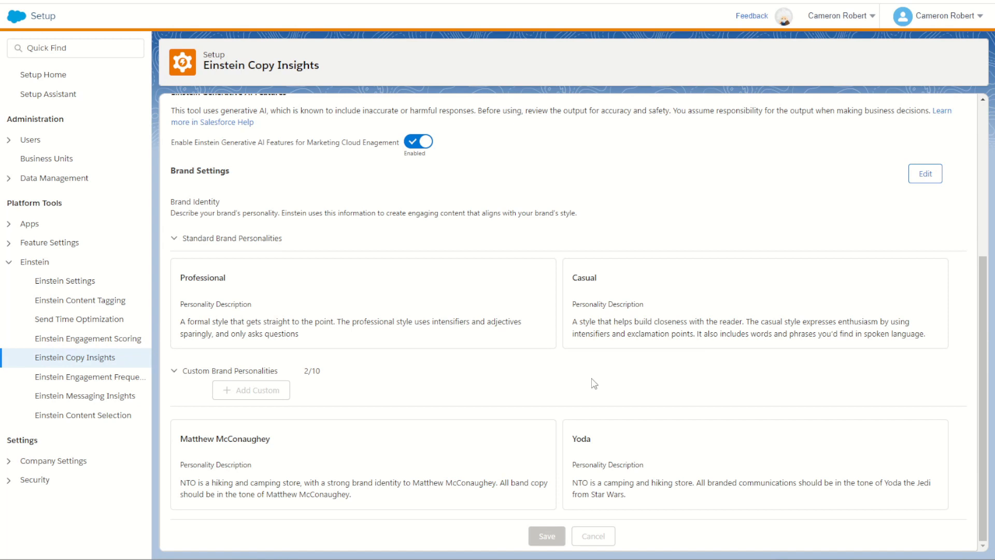
mouse_move(462, 429)
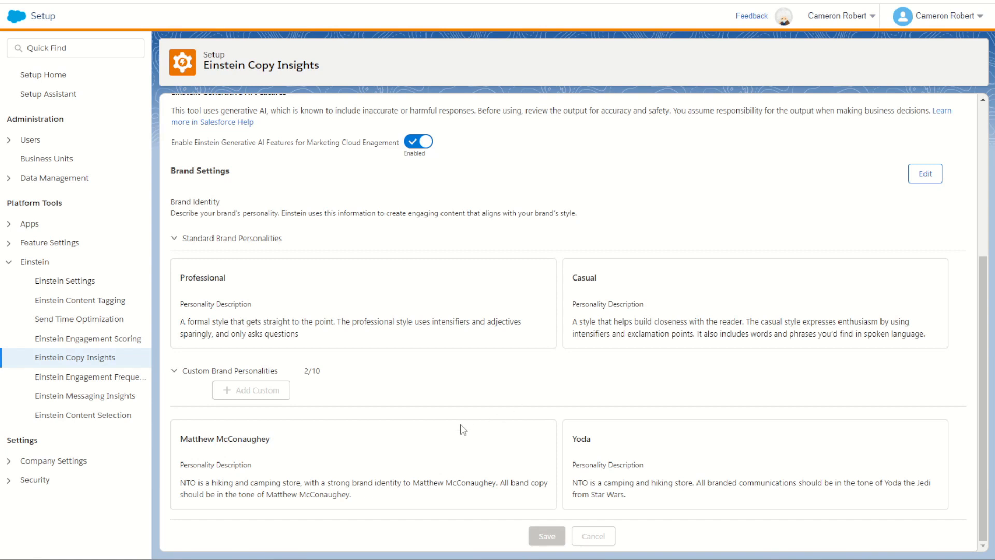
mouse_move(585, 449)
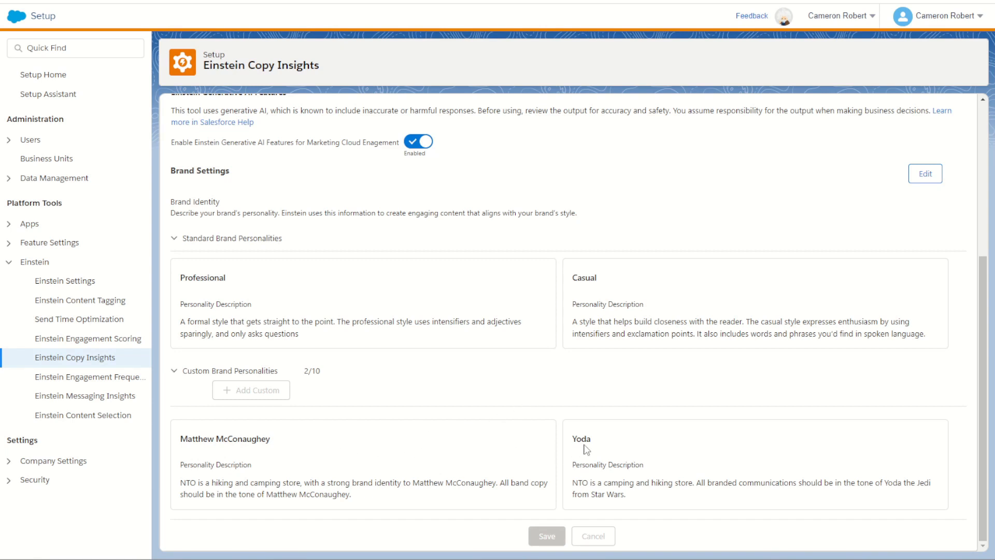
mouse_move(685, 387)
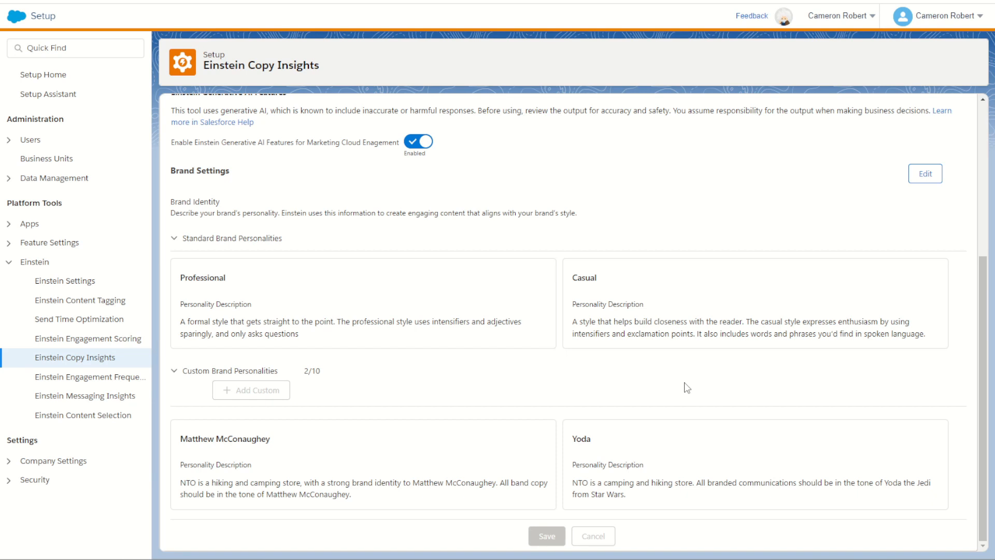
mouse_move(679, 396)
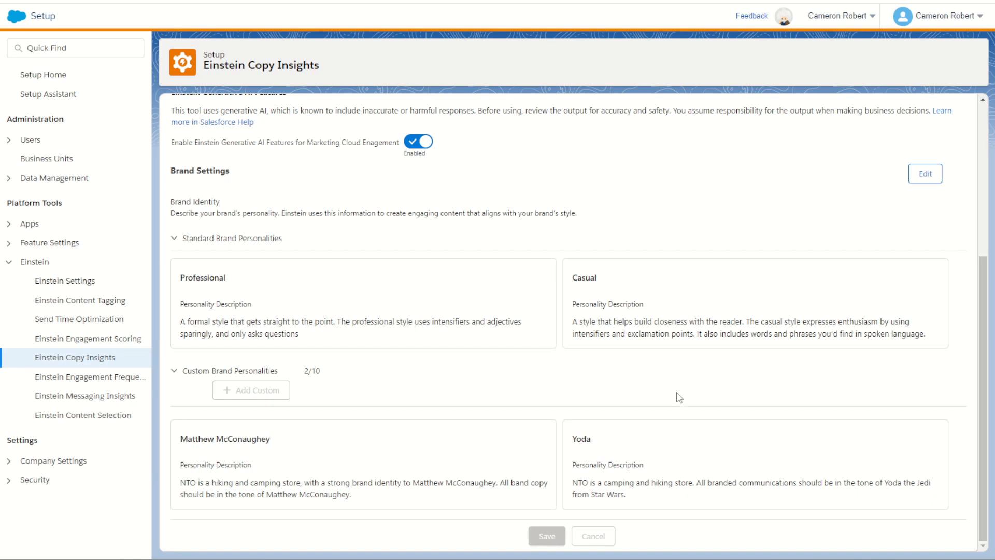
mouse_move(678, 394)
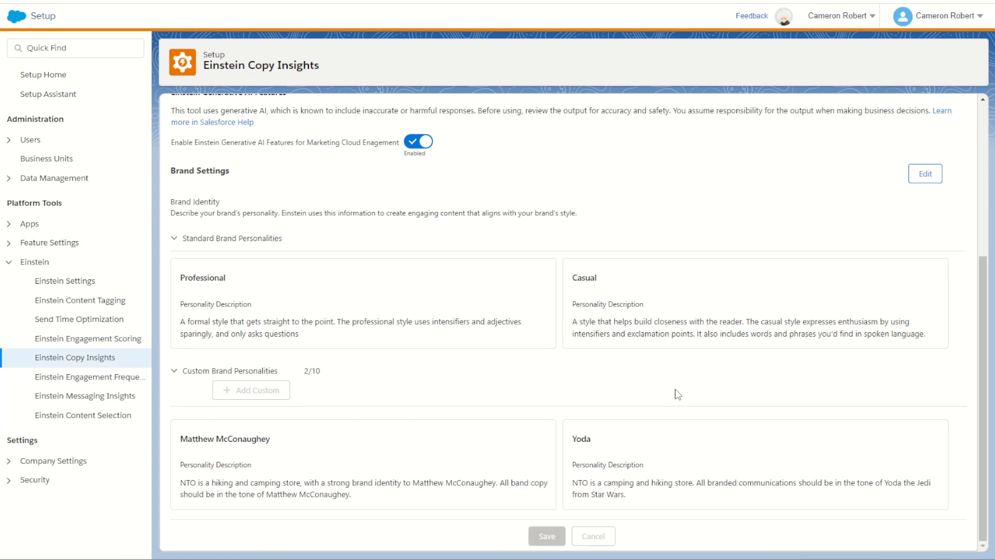
Put Brand Settings into edit mode and scroll to the Custom Brand Personalities section.
click(923, 173)
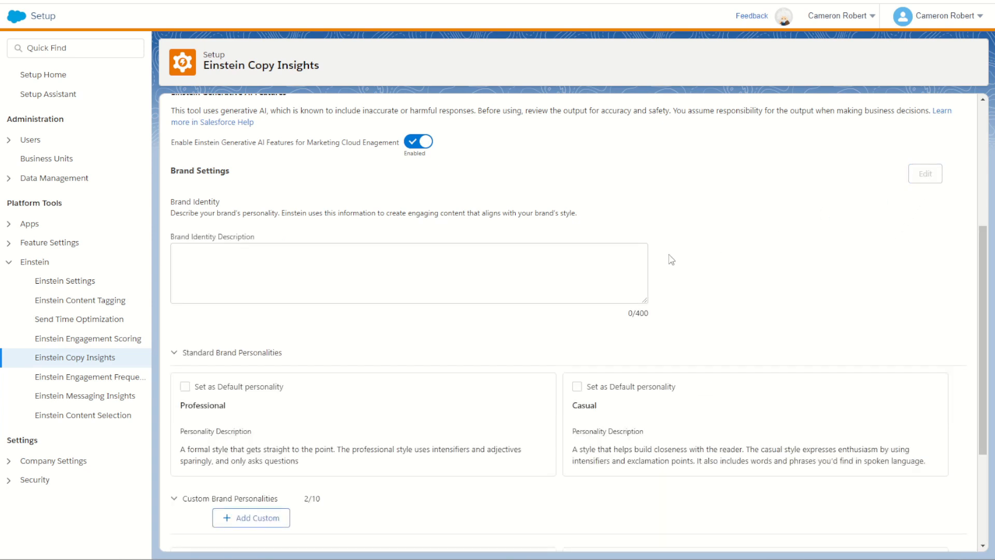
scroll(down, 3)
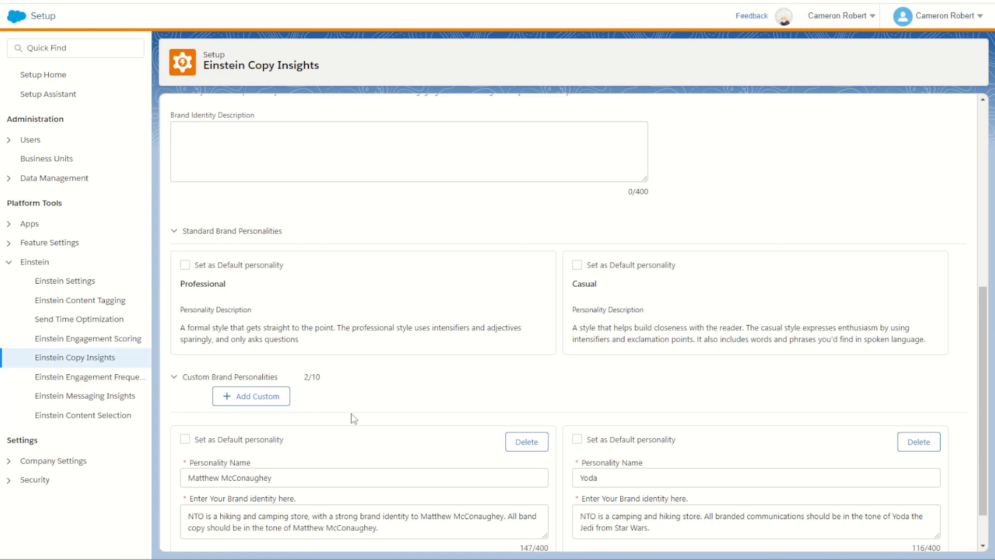
mouse_move(250, 395)
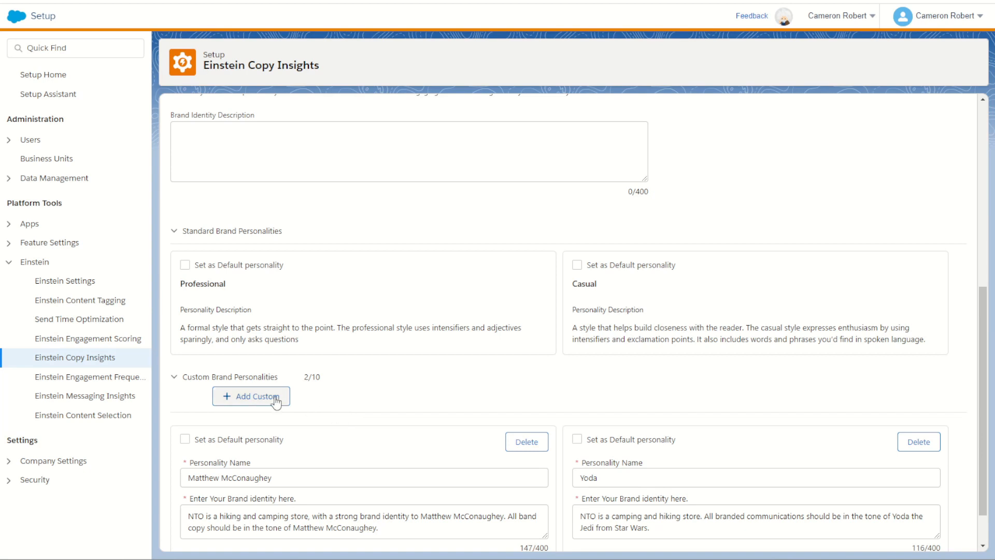
Add a new custom brand personality named 'Energetic Sales Personality'.
click(251, 395)
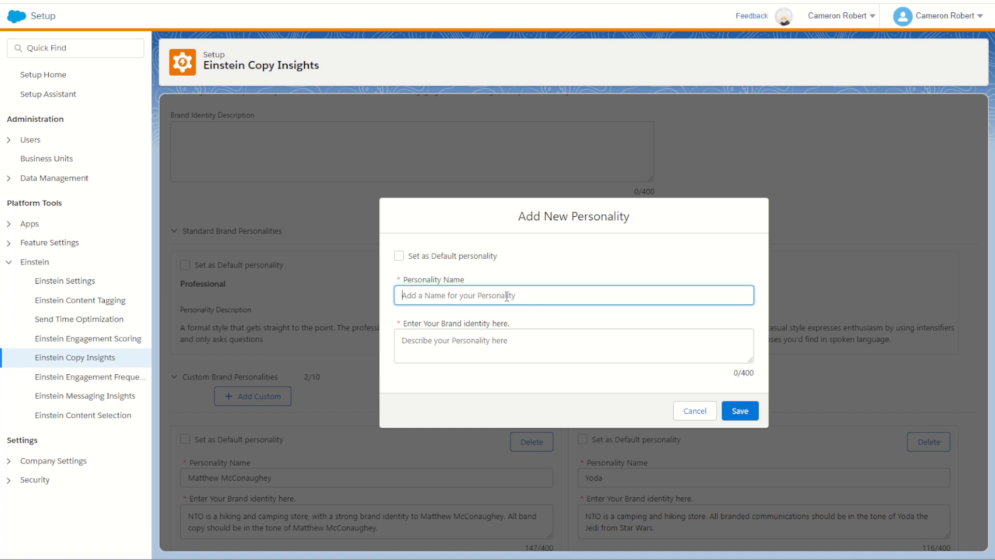
text(Energetic Sales Pe)
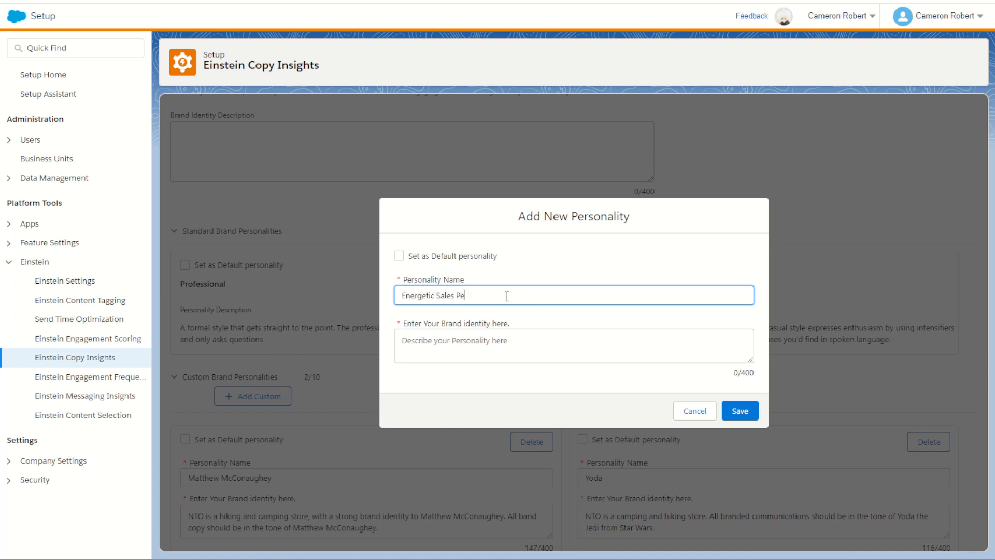
text(rsonality)
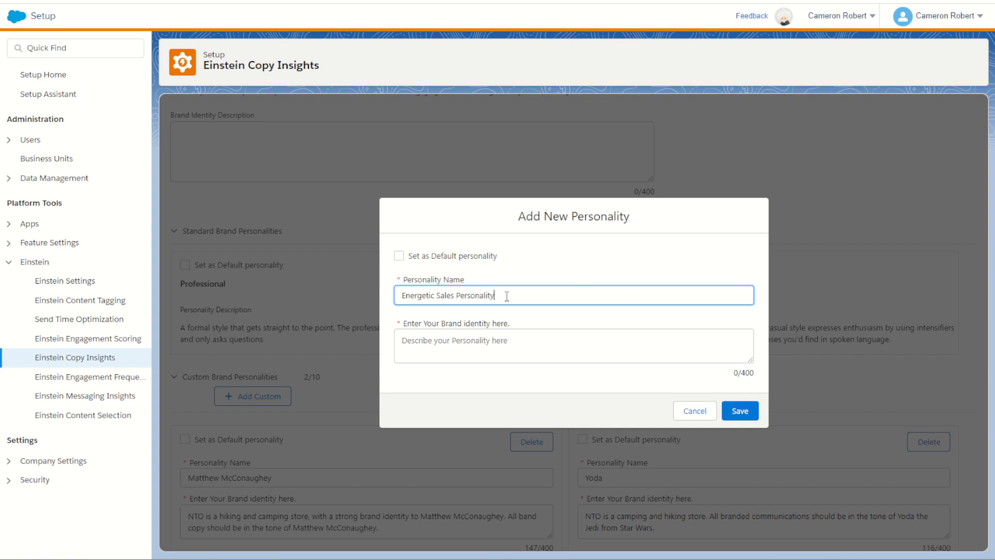
Describe its identity as high energy, very excited, keen to show off exciting product features, and save.
click(573, 346)
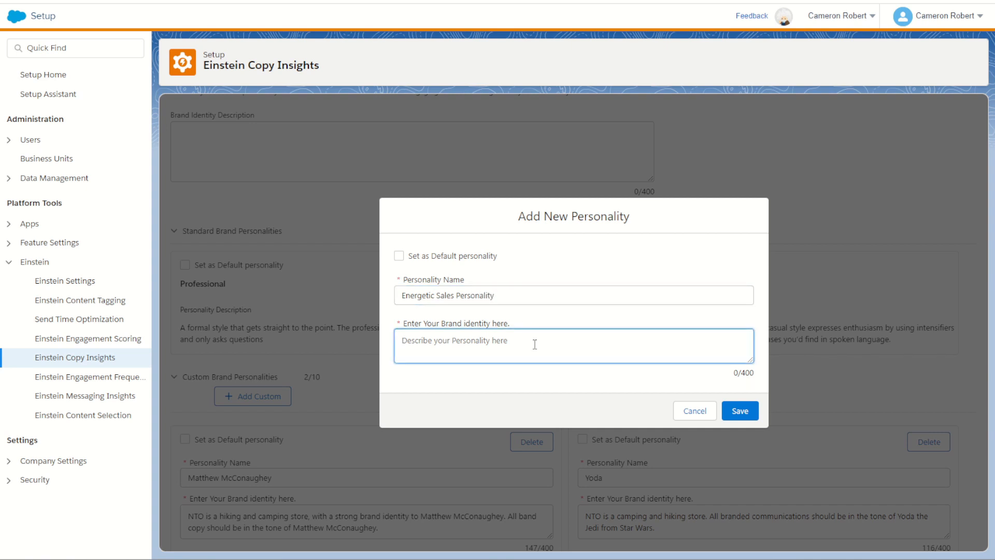
text(High energy,)
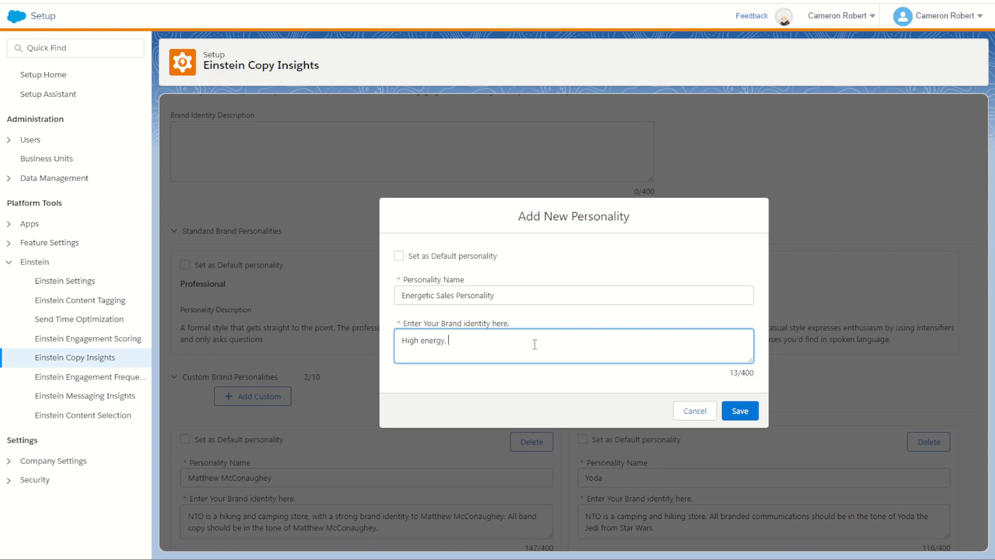
text(very excited and)
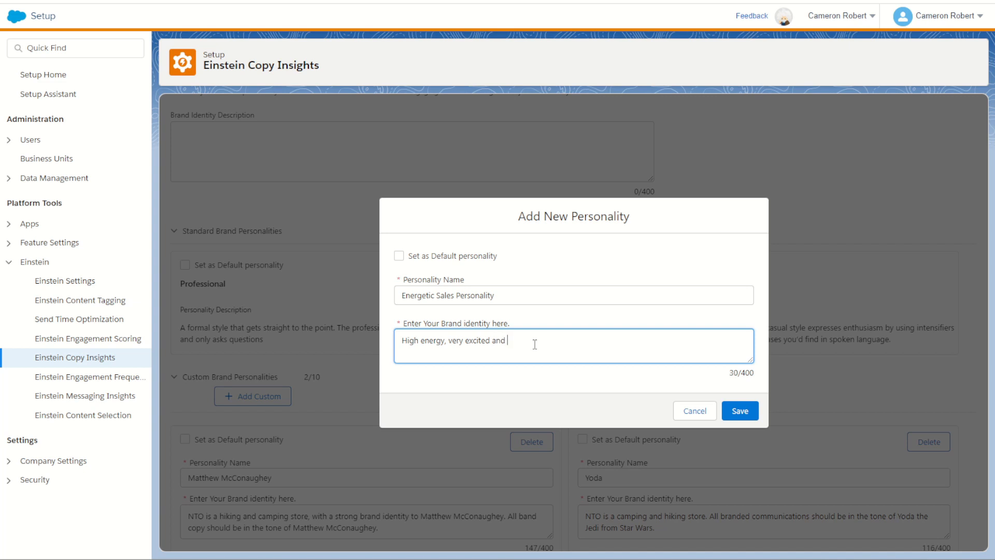
text(keen to show off all the exc)
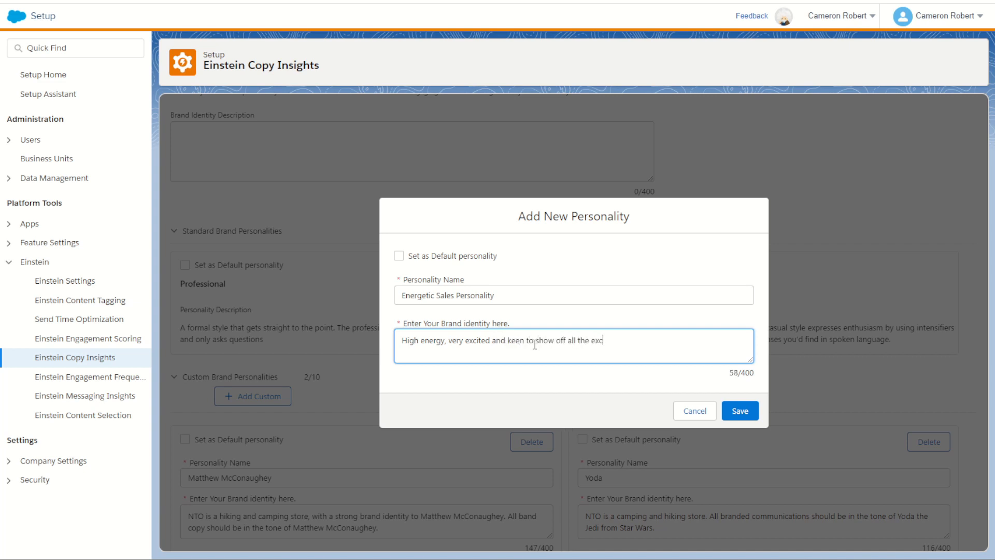
text(iting f)
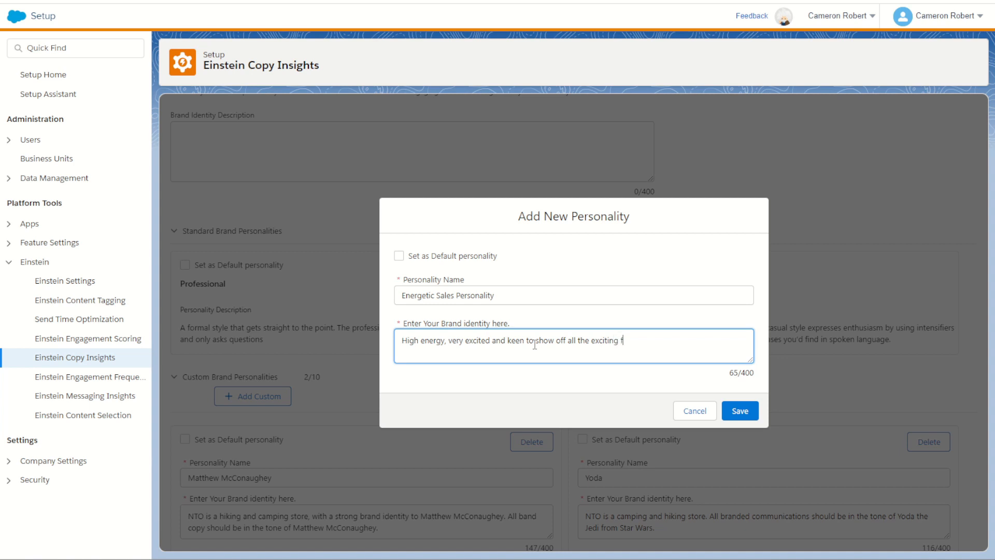
text(features of)
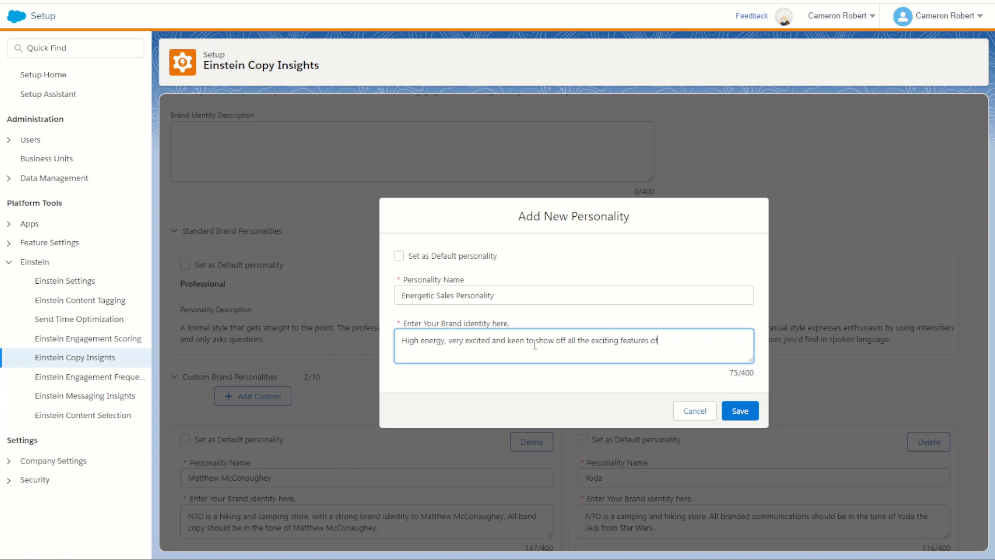
text(our produc)
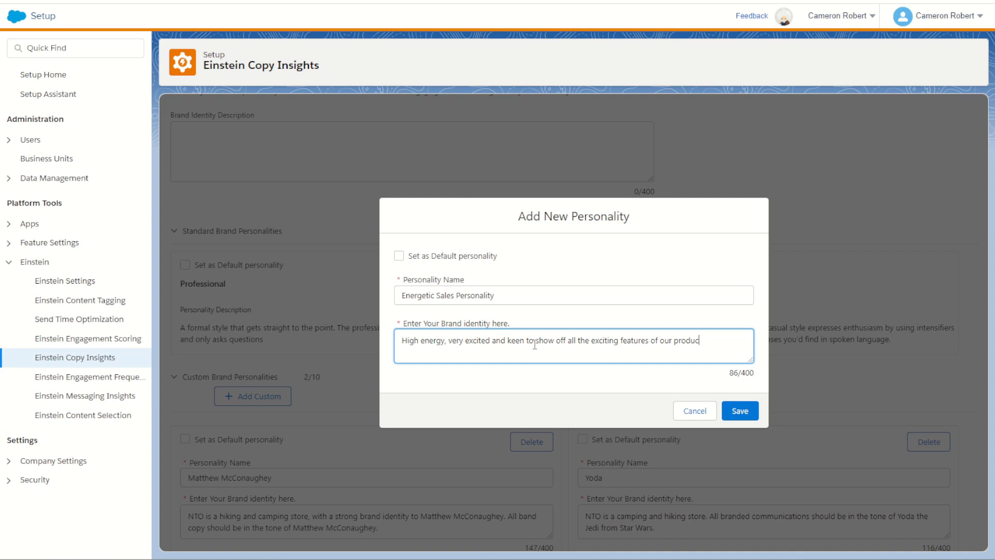
text(ts.)
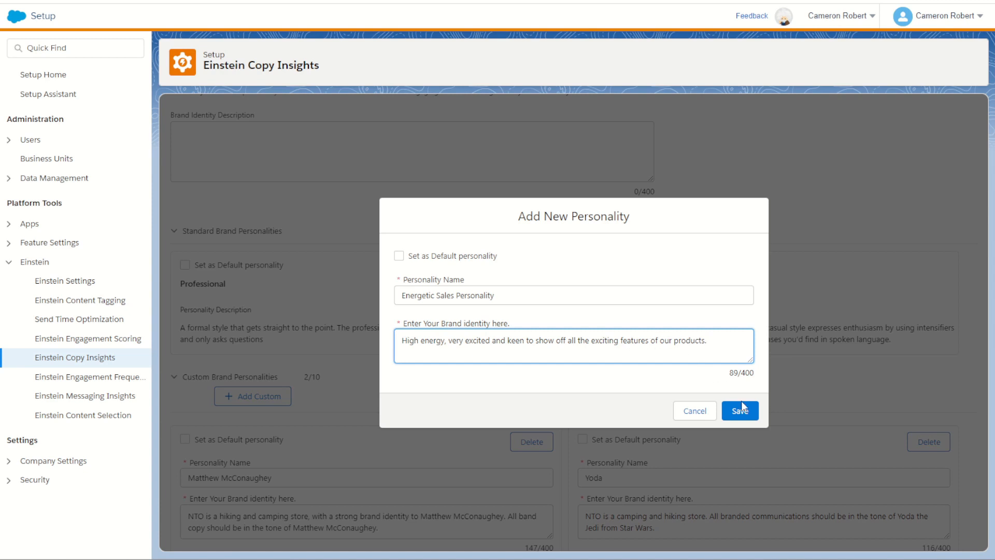
click(739, 409)
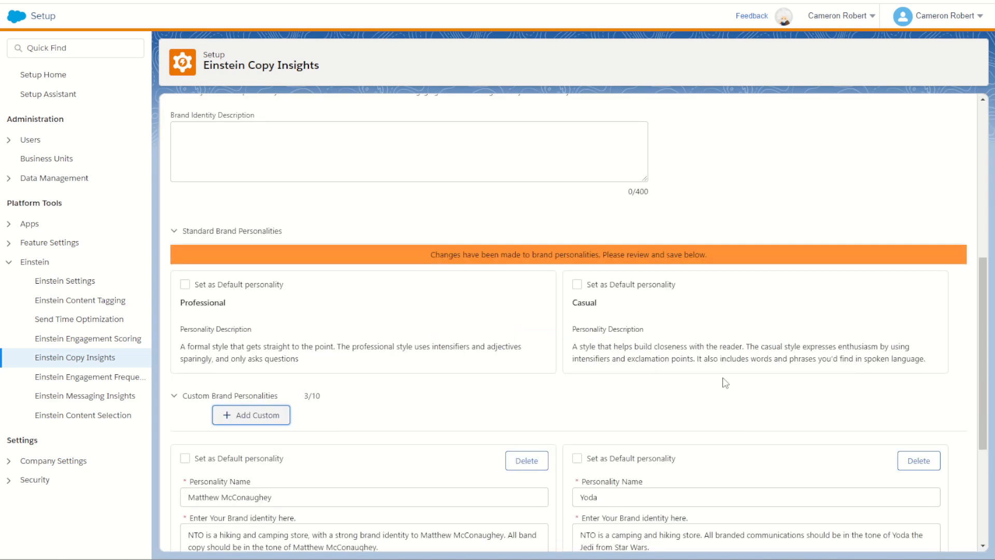
Scroll down the Generative AI Test email to the placeholder text block.
scroll(down, 3)
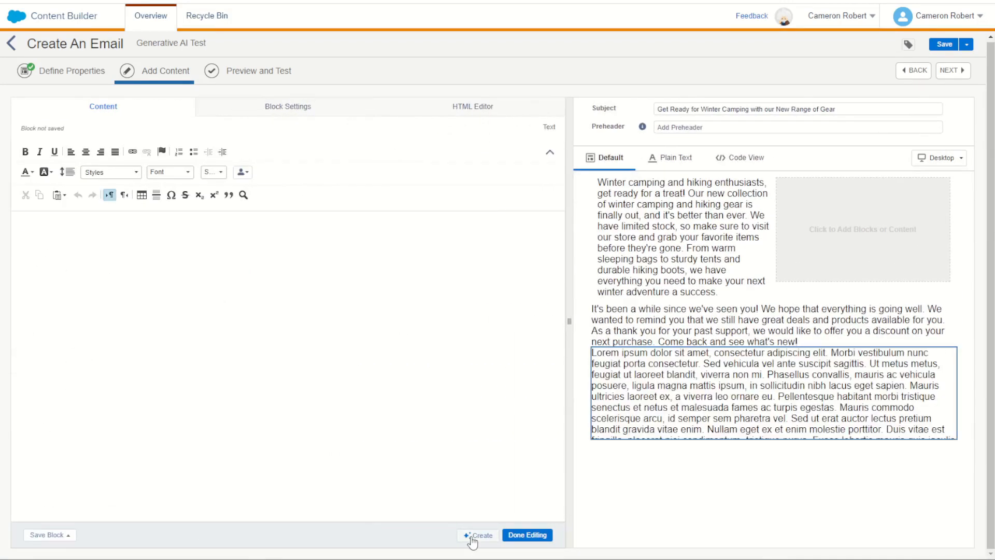
Generate Energetic Sales Personality drafts for 'Email about an upcoming 20% off sale on winter hiking gear'.
click(480, 535)
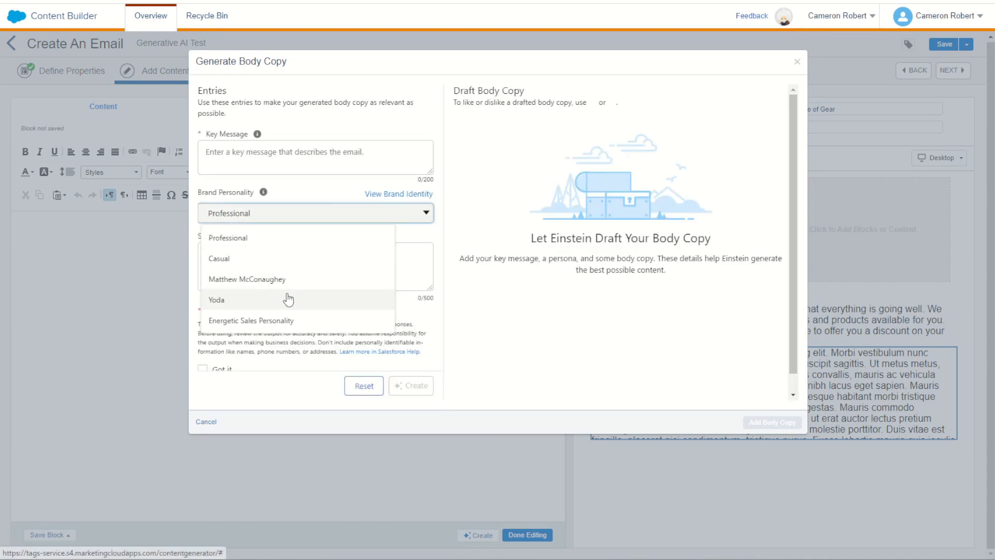
click(250, 320)
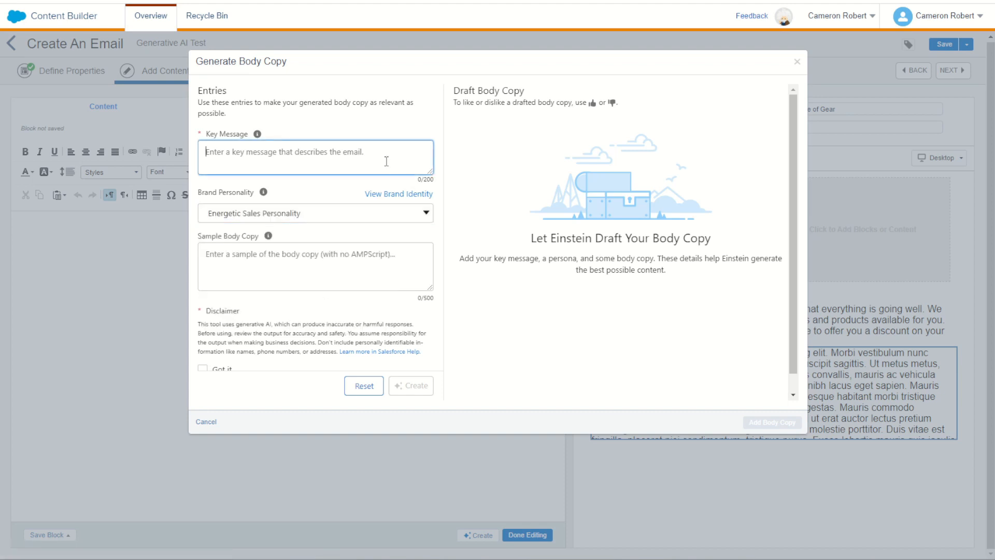
text(Email about)
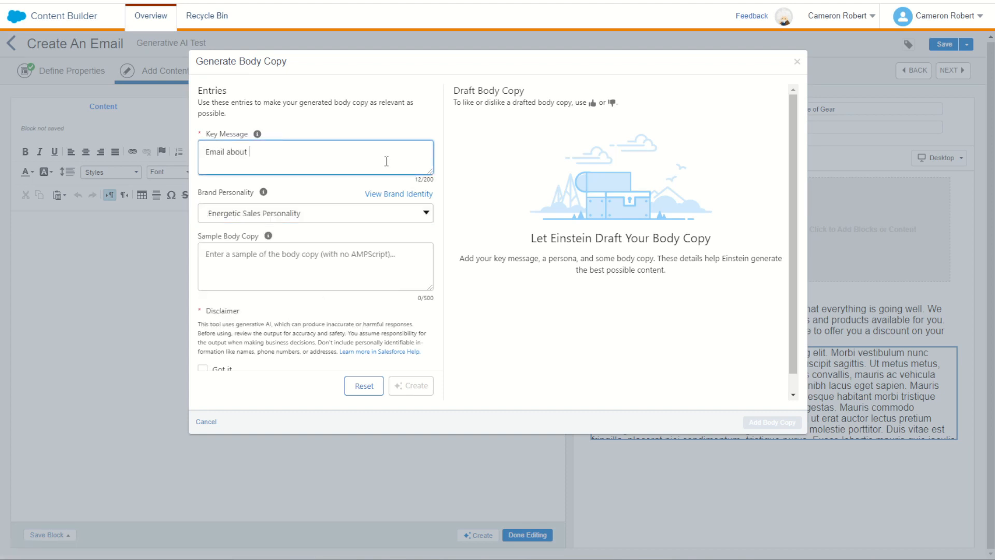
text(an upcoming 2)
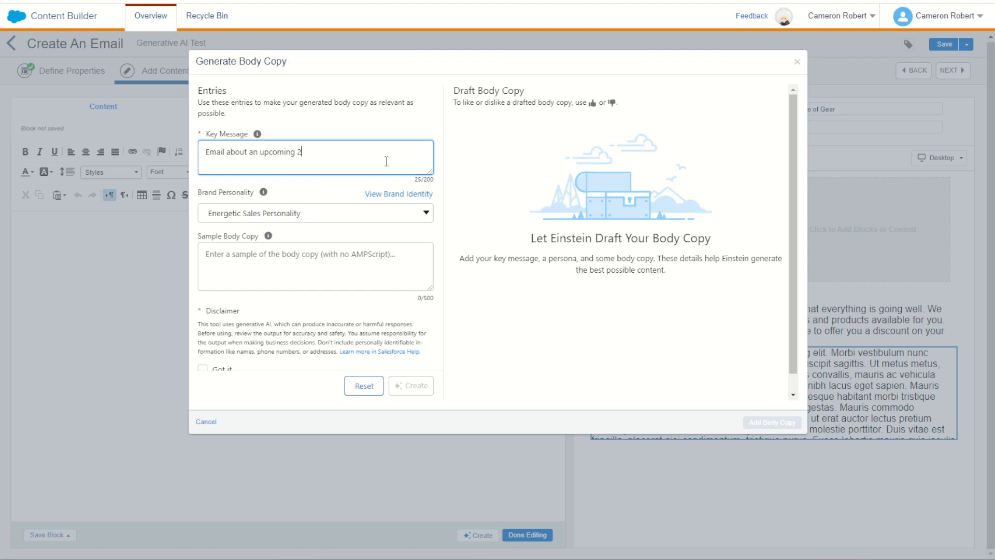
text(0% off sale)
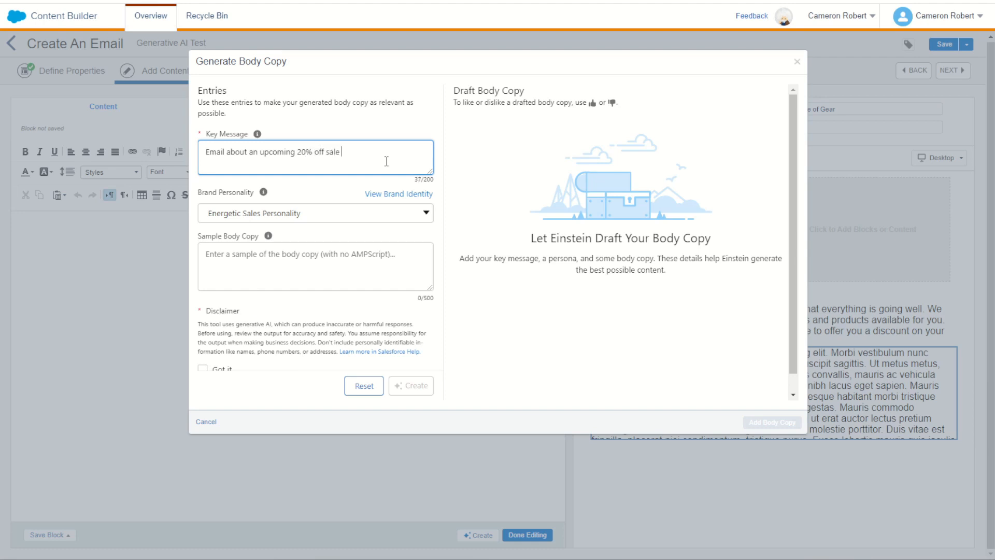
text(on winter)
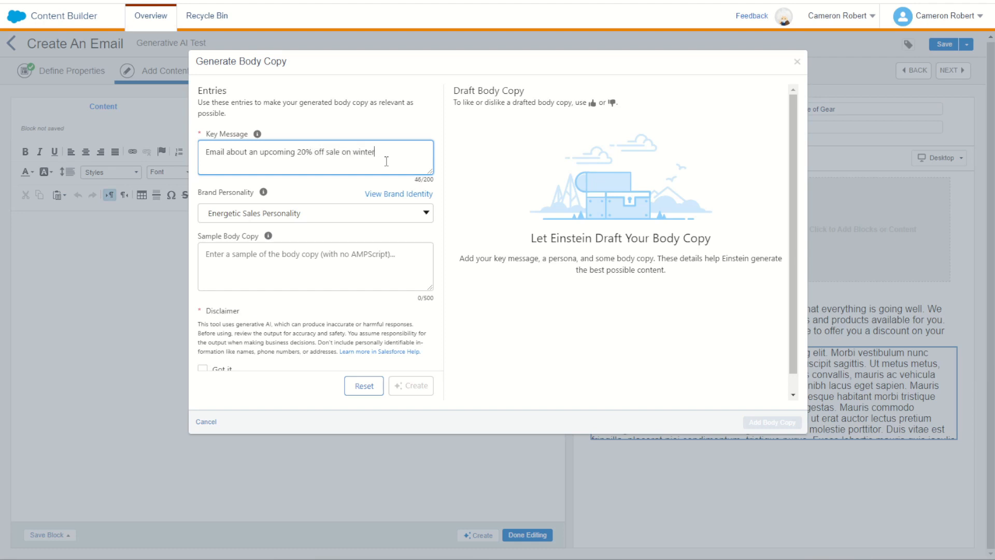
text(hiking)
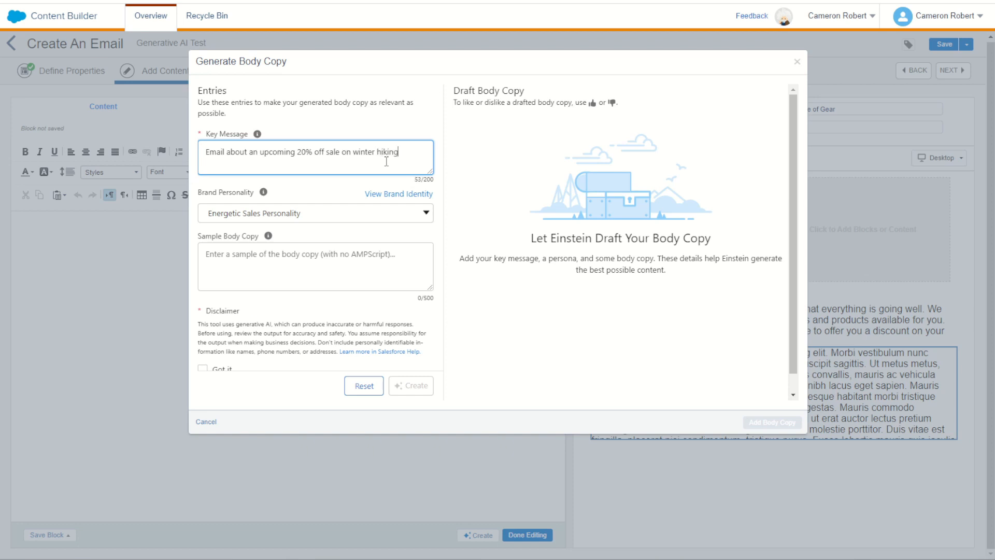
text(gear)
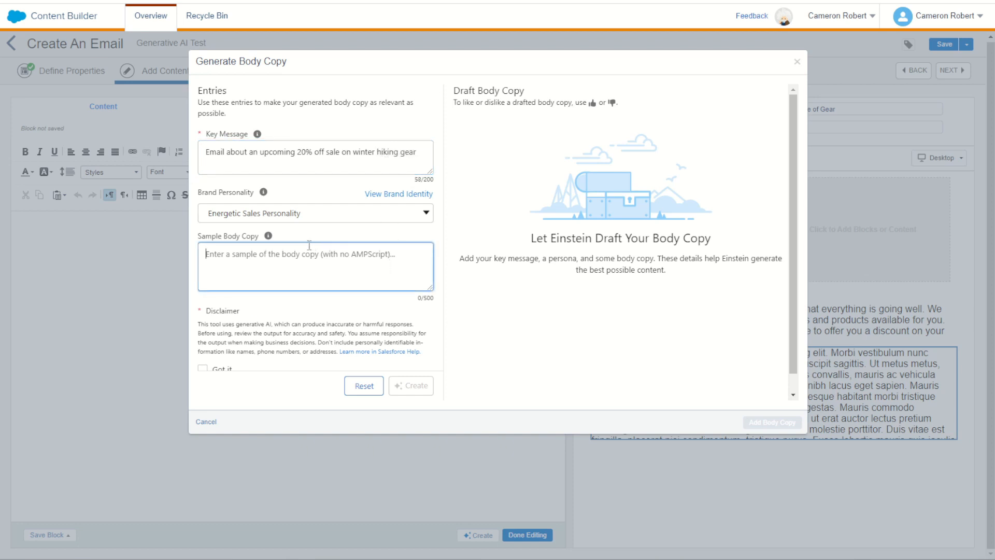
click(202, 369)
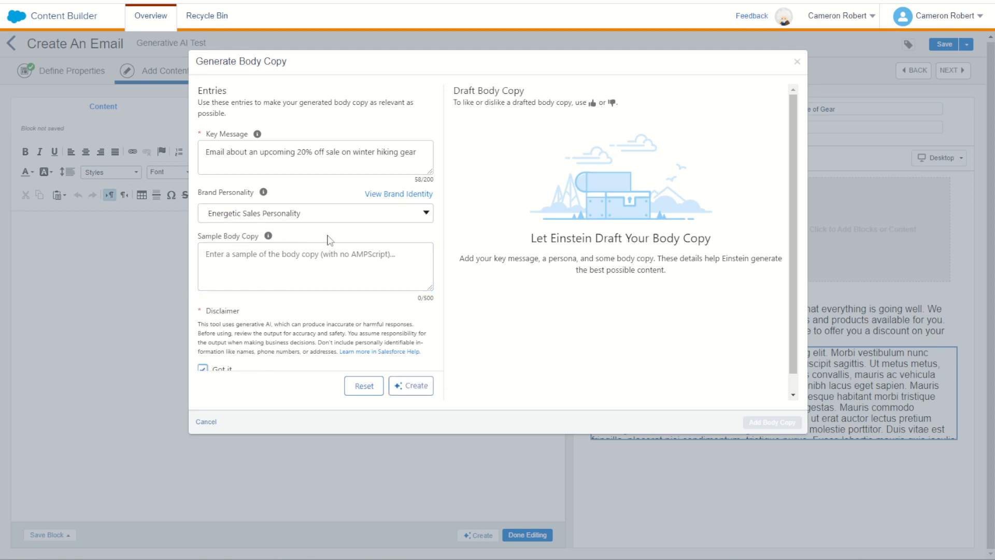
click(410, 385)
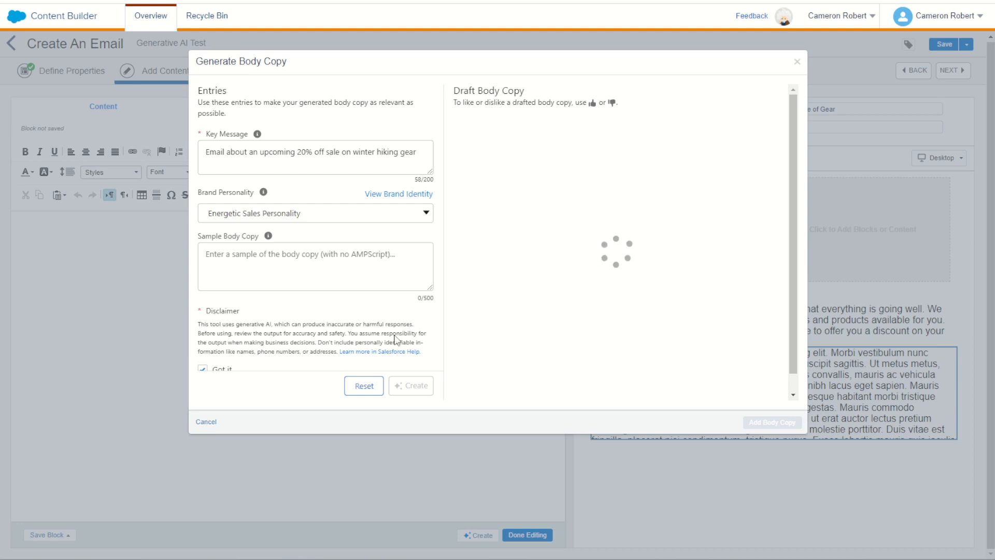
Select the 'Winter hiking can be a thrilling and rewarding…' draft from the generated options.
click(410, 385)
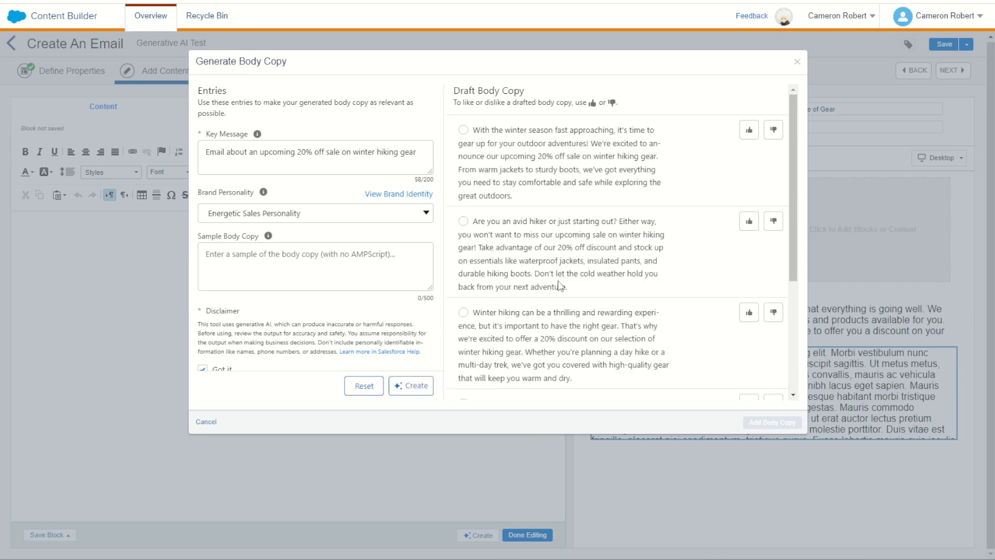
scroll(down, 3)
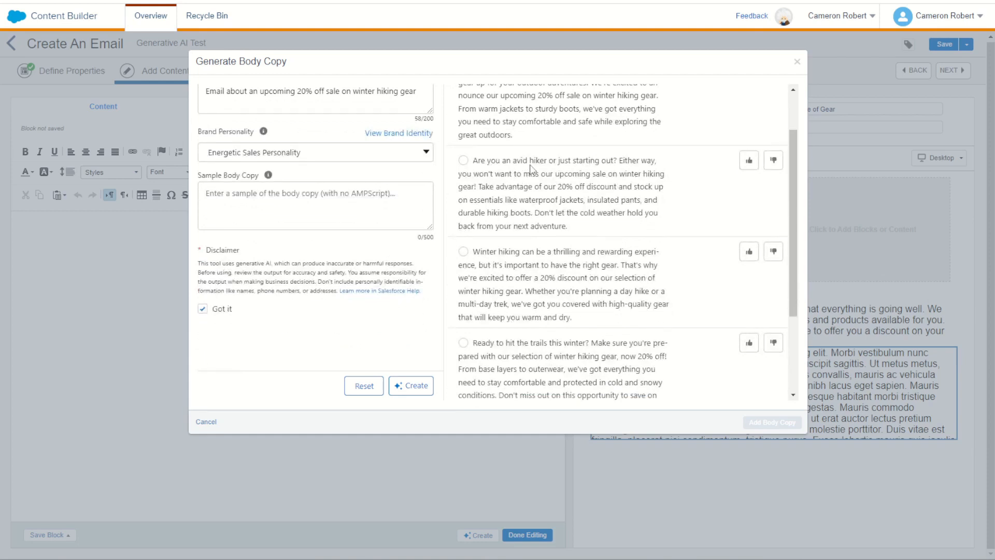
mouse_move(595, 181)
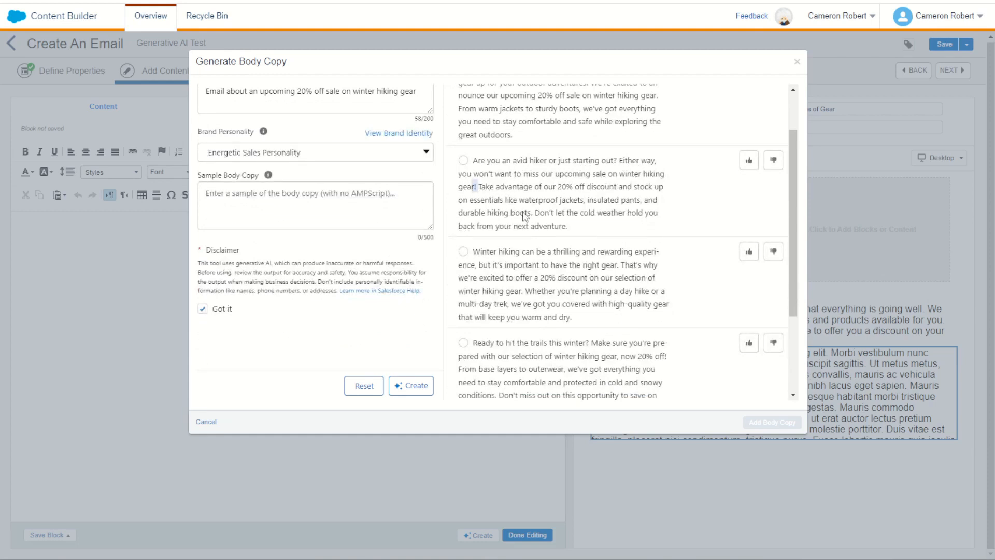
scroll(down, 3)
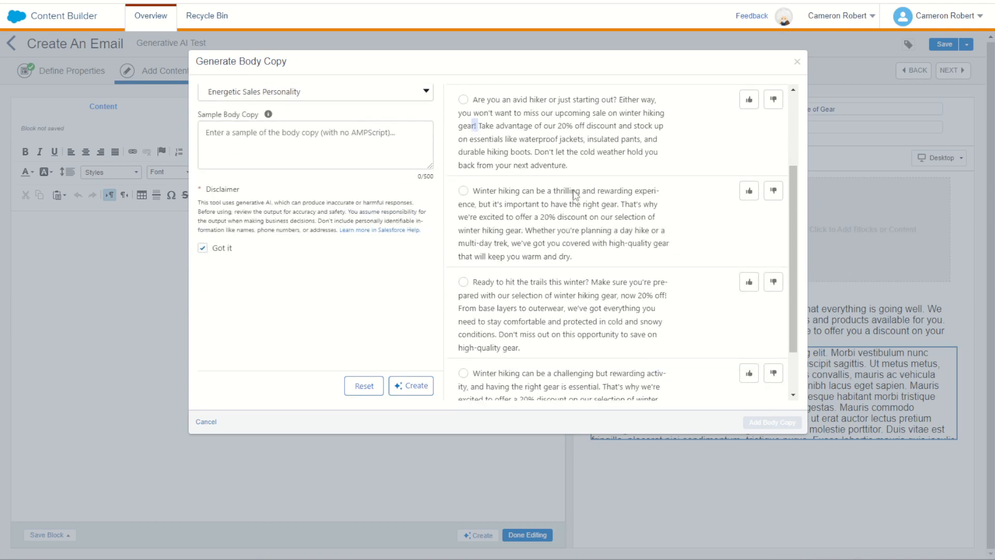
click(463, 190)
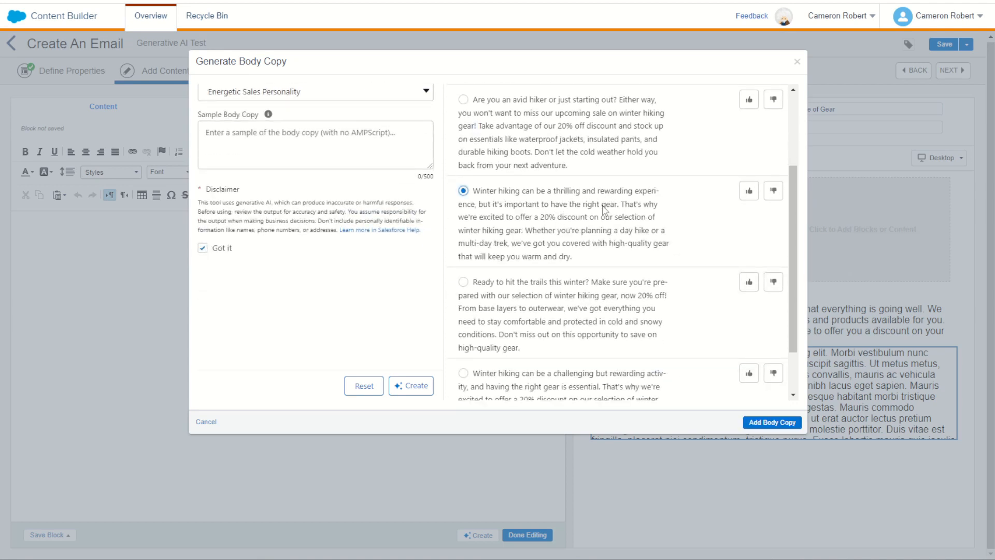
Add the chosen winter hiking draft as body copy and save the email.
scroll(down, 3)
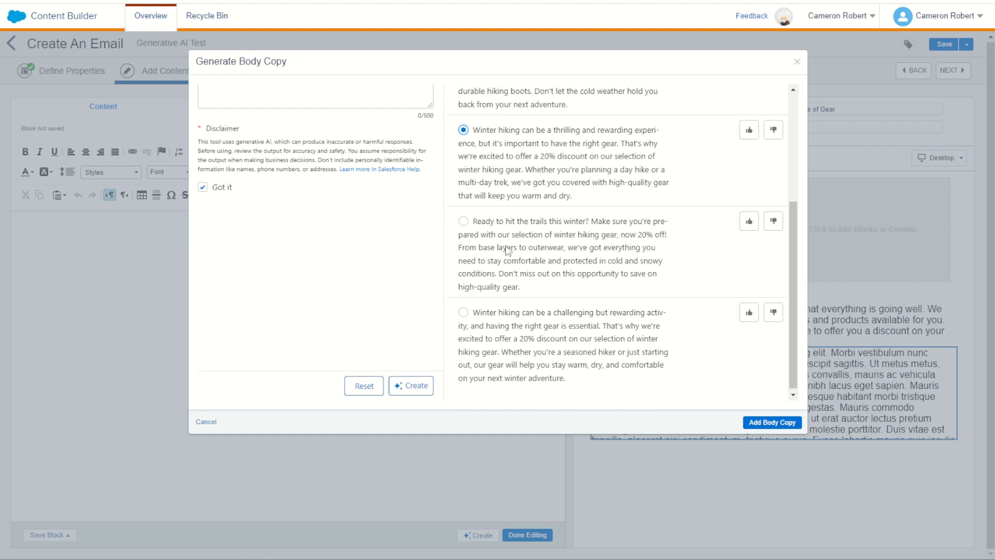
mouse_move(601, 244)
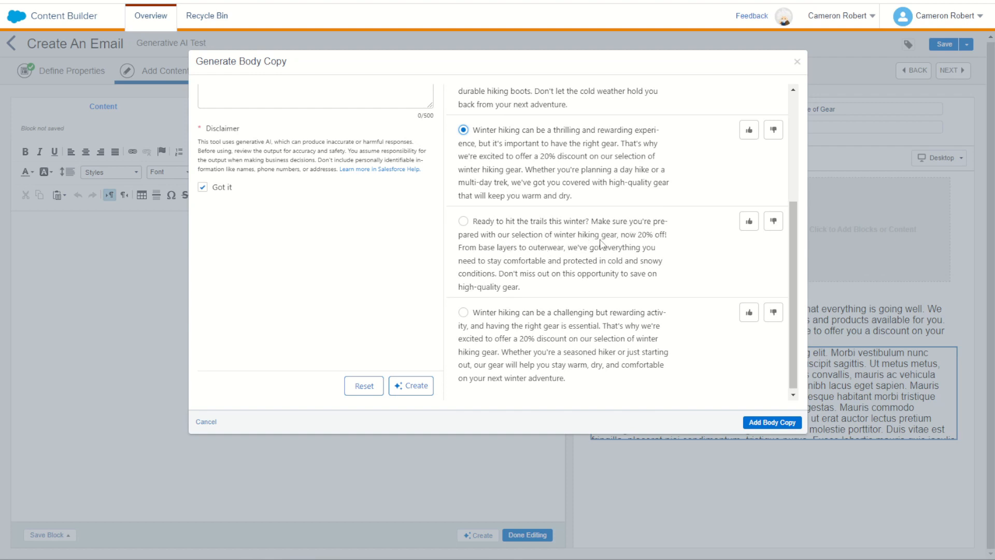
mouse_move(571, 274)
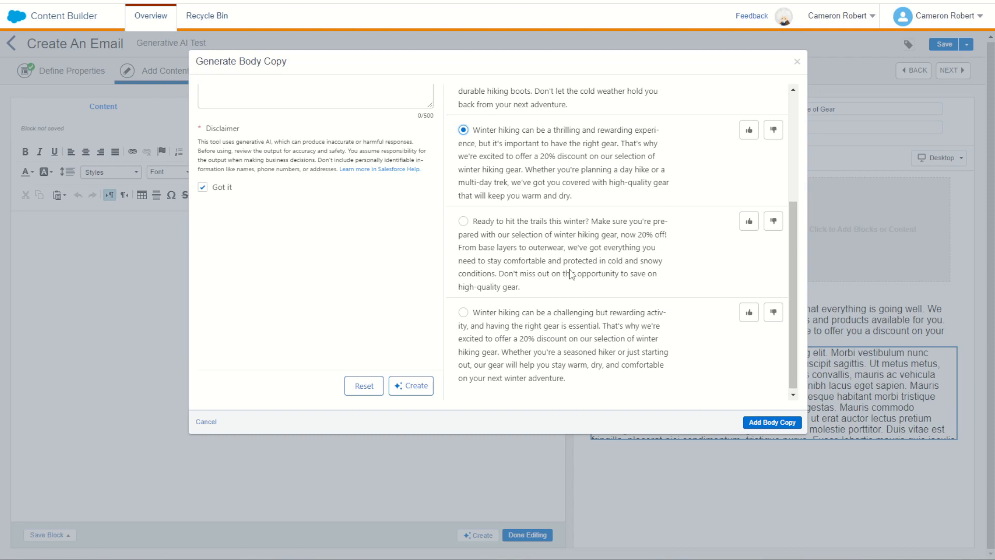
mouse_move(550, 271)
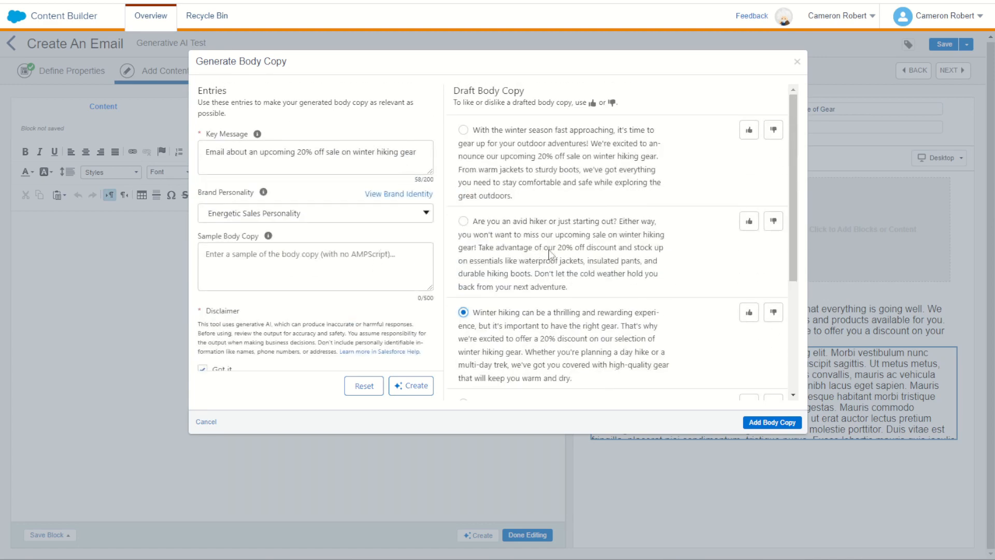
scroll(down, 3)
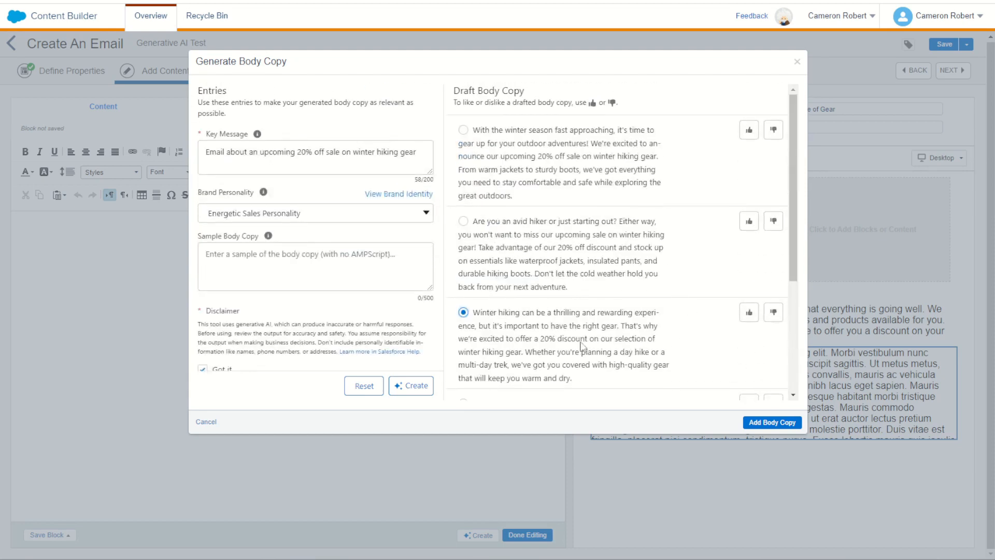
click(772, 422)
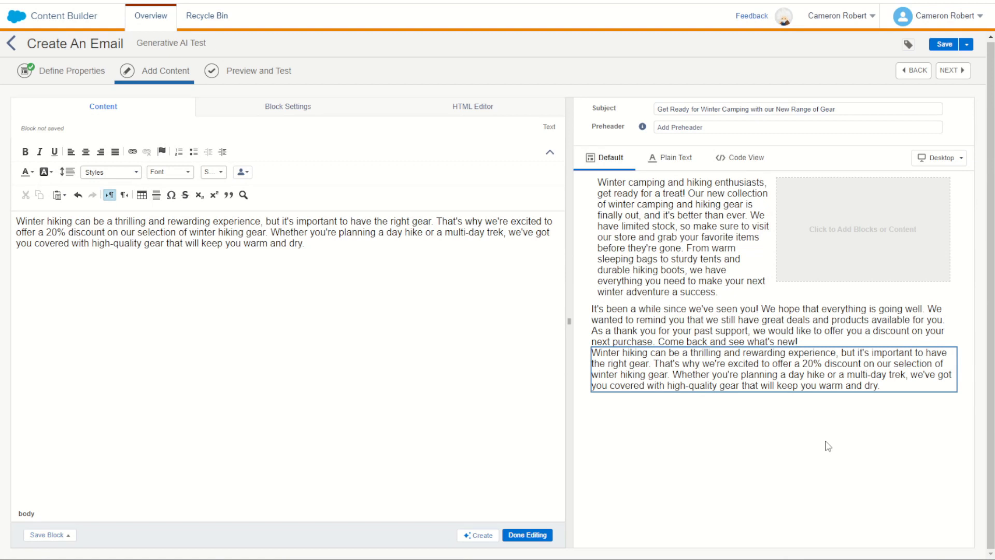
click(943, 44)
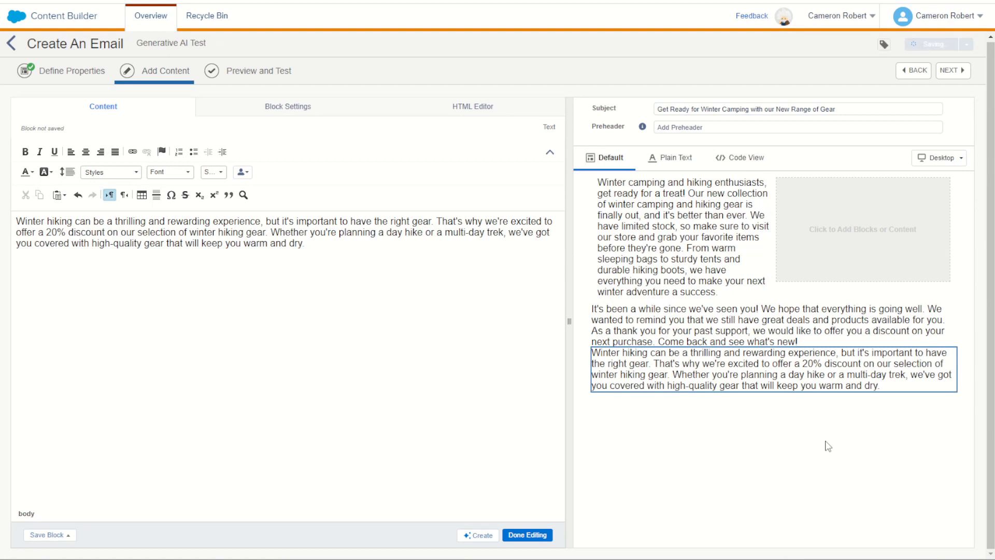